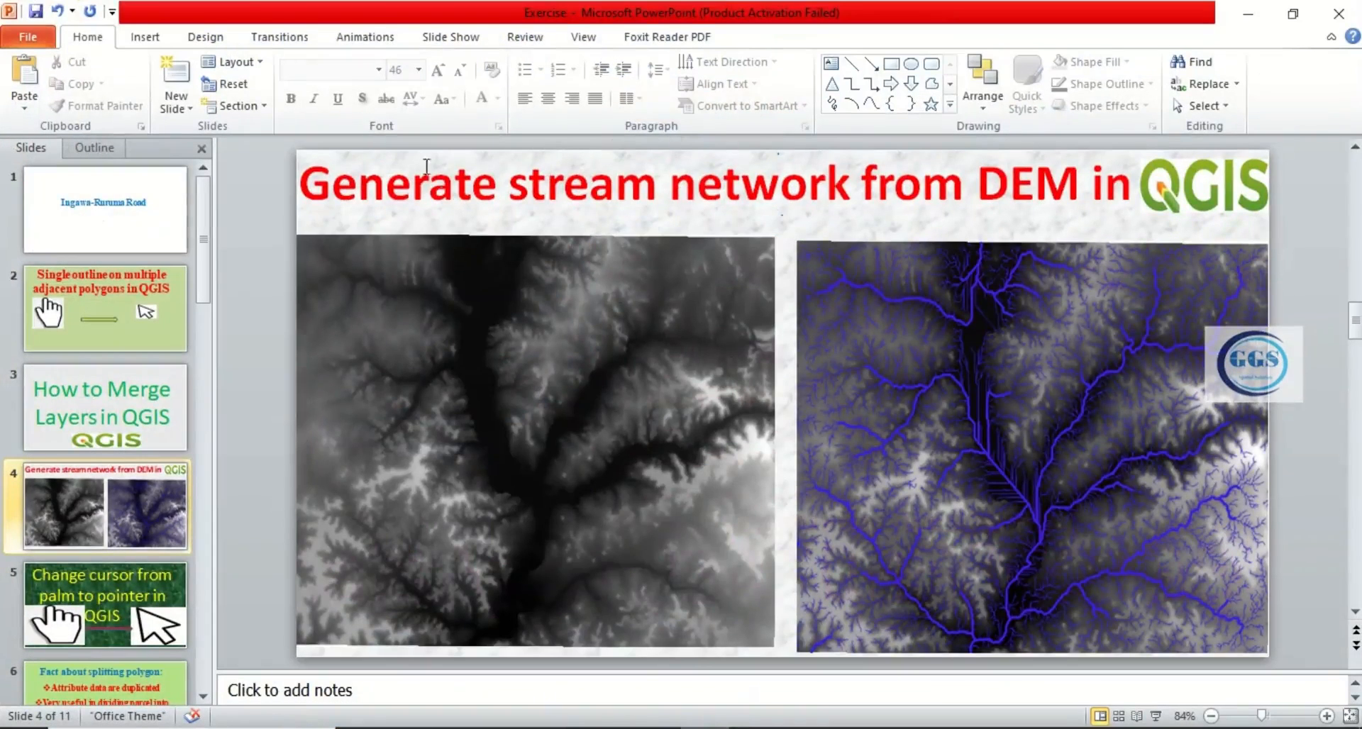
{"action": "mouse_move", "coordinate": [965, 173]}
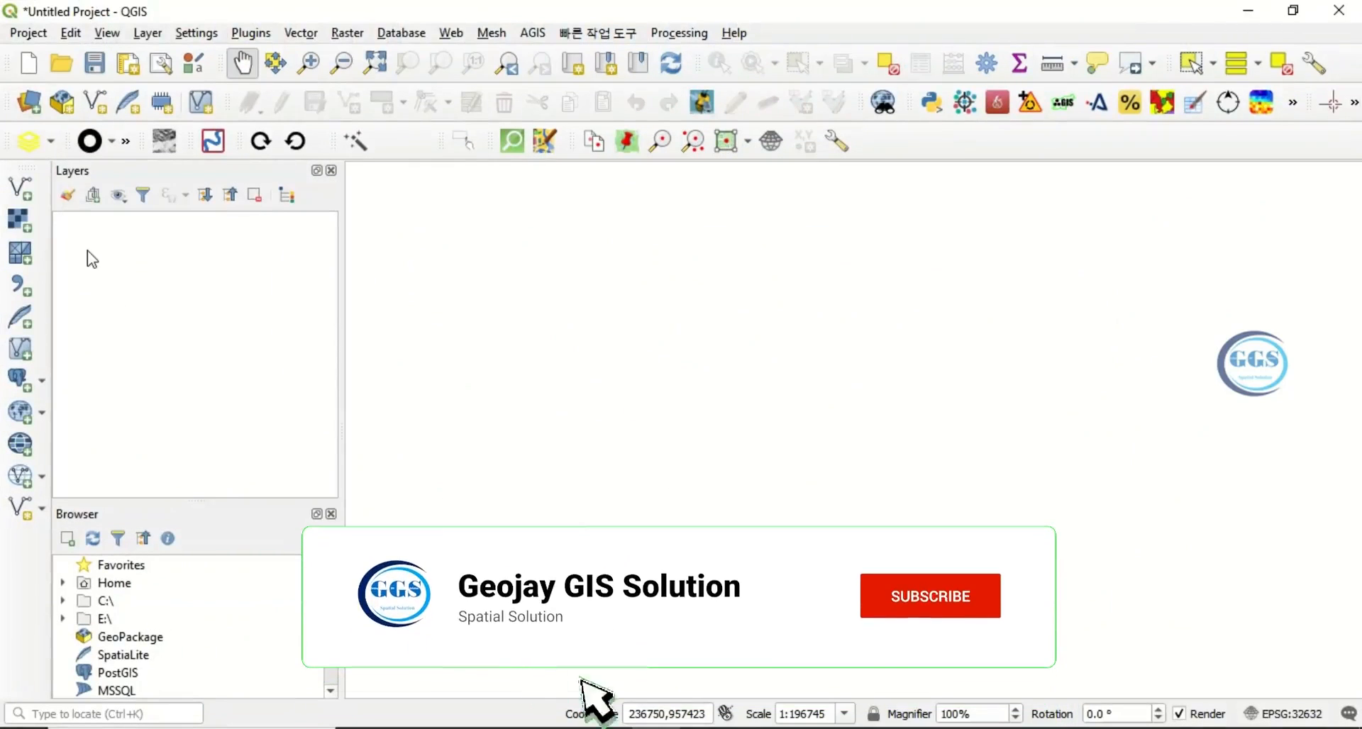
Choose Desktop\EXERCISE\DEM.tif as the raster source in the Add Raster Layer dialog
{"action": "left_click", "coordinate": [929, 596]}
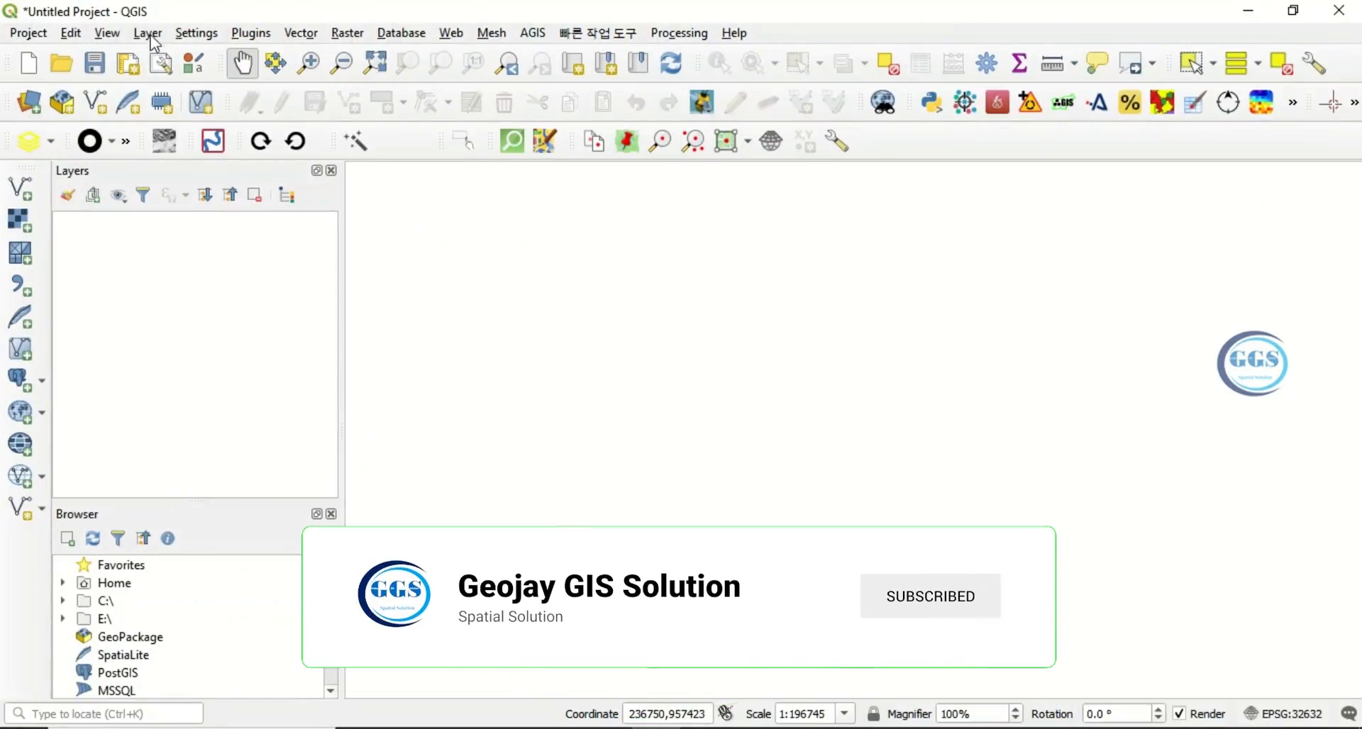
{"action": "left_click", "coordinate": [146, 32]}
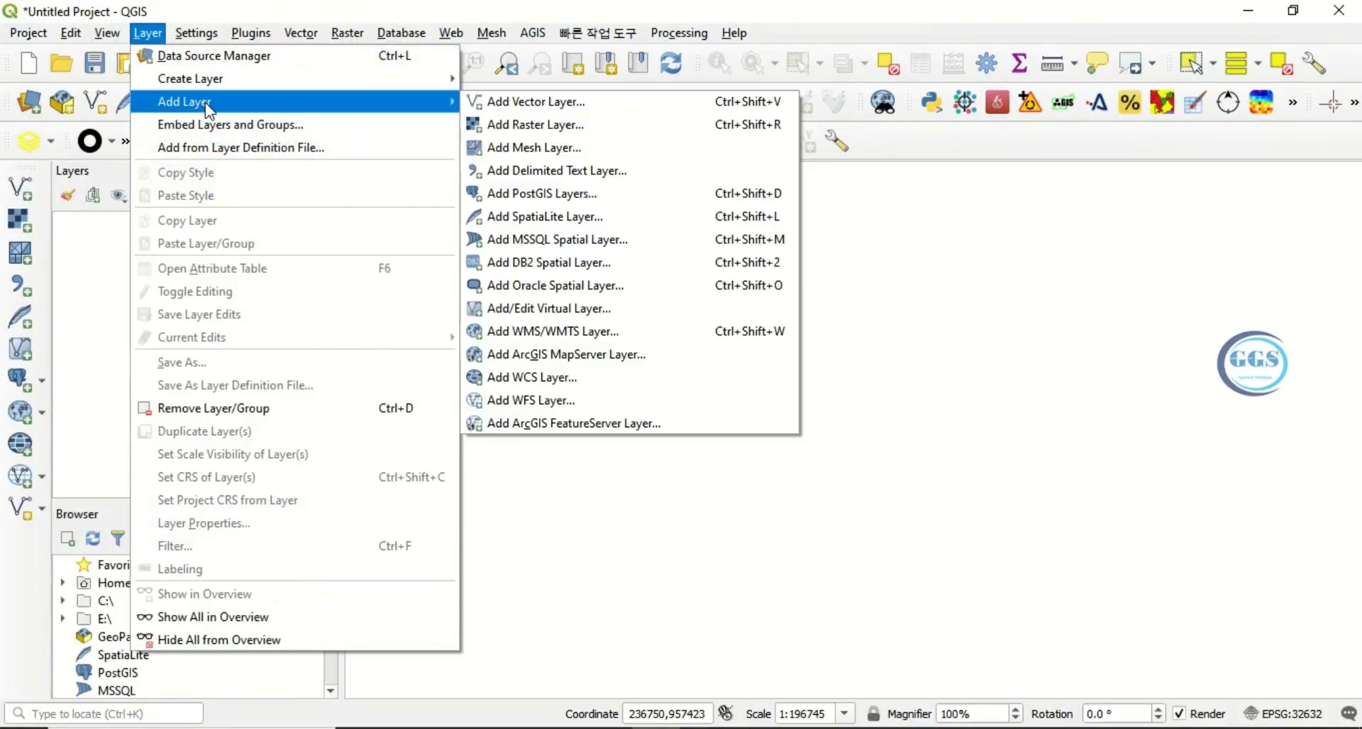
{"action": "mouse_move", "coordinate": [564, 125]}
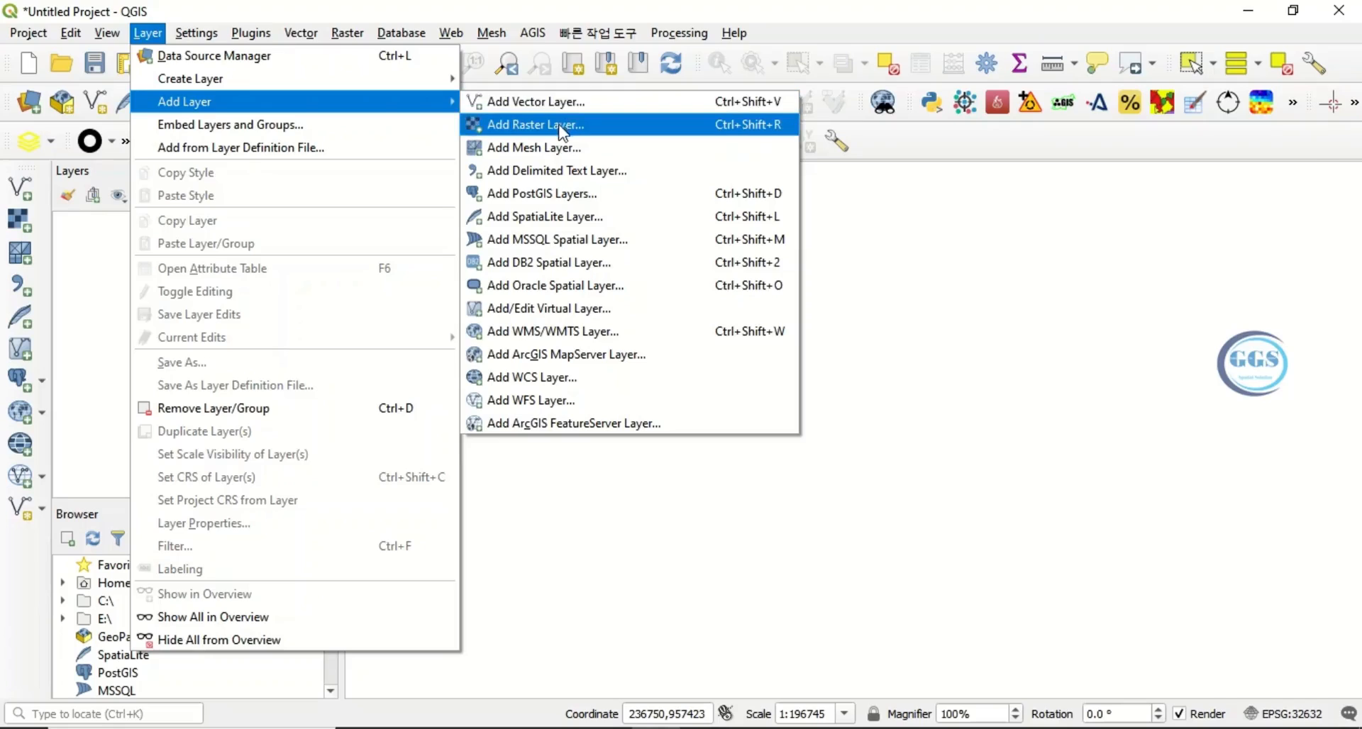
{"action": "left_click", "coordinate": [535, 125]}
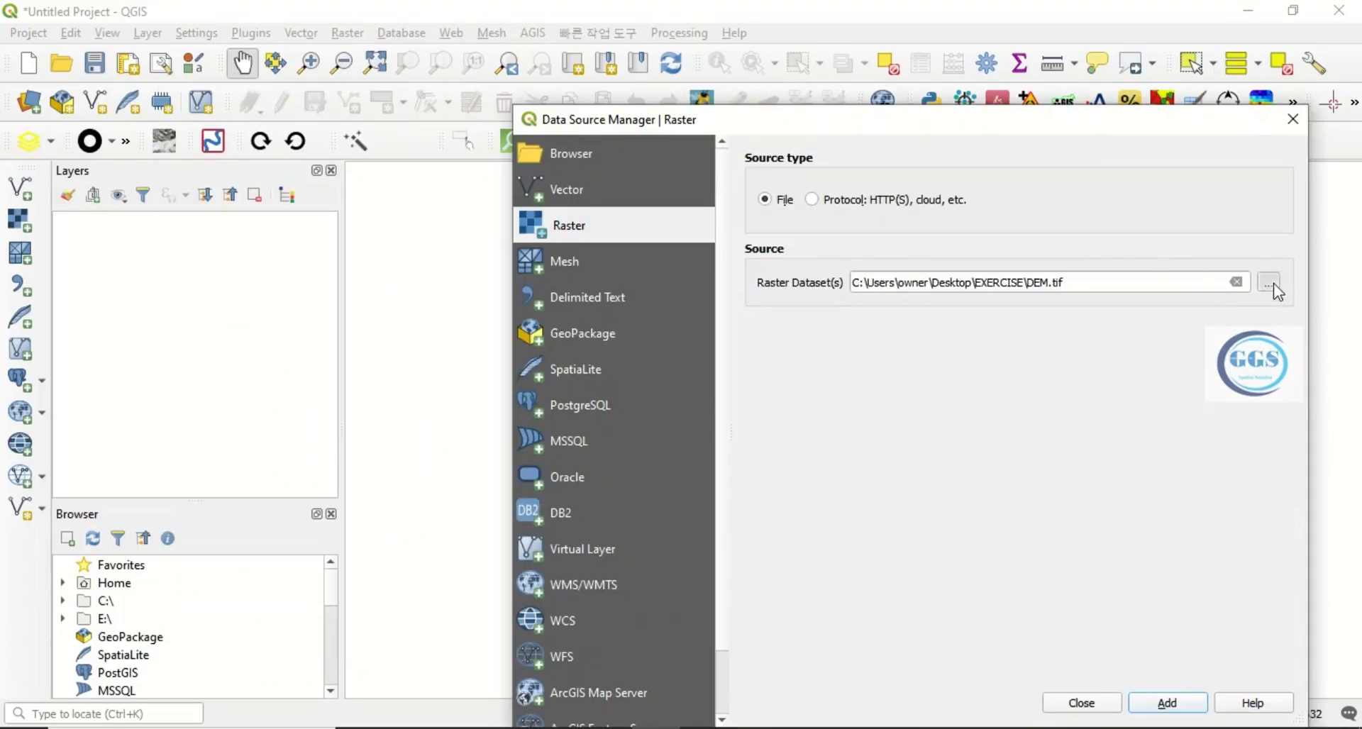
{"action": "left_click", "coordinate": [1269, 283]}
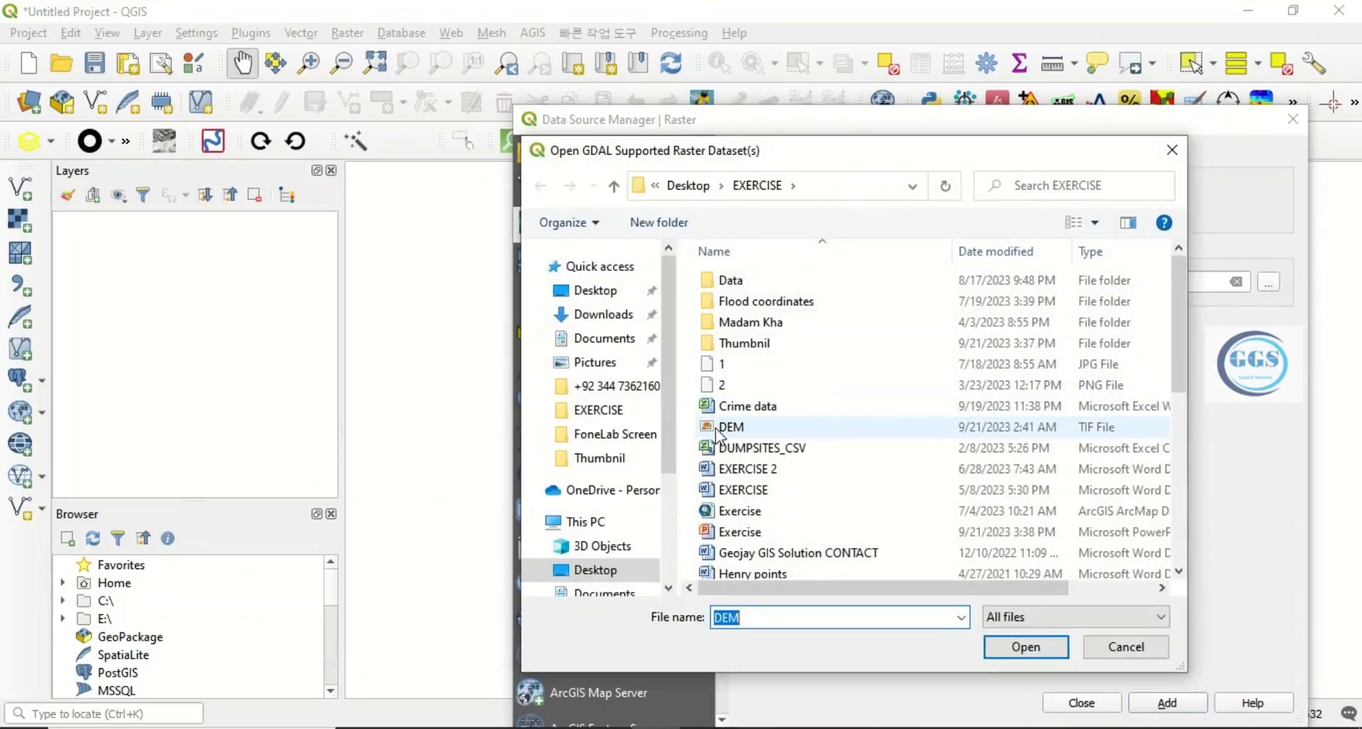
{"action": "mouse_move", "coordinate": [734, 430]}
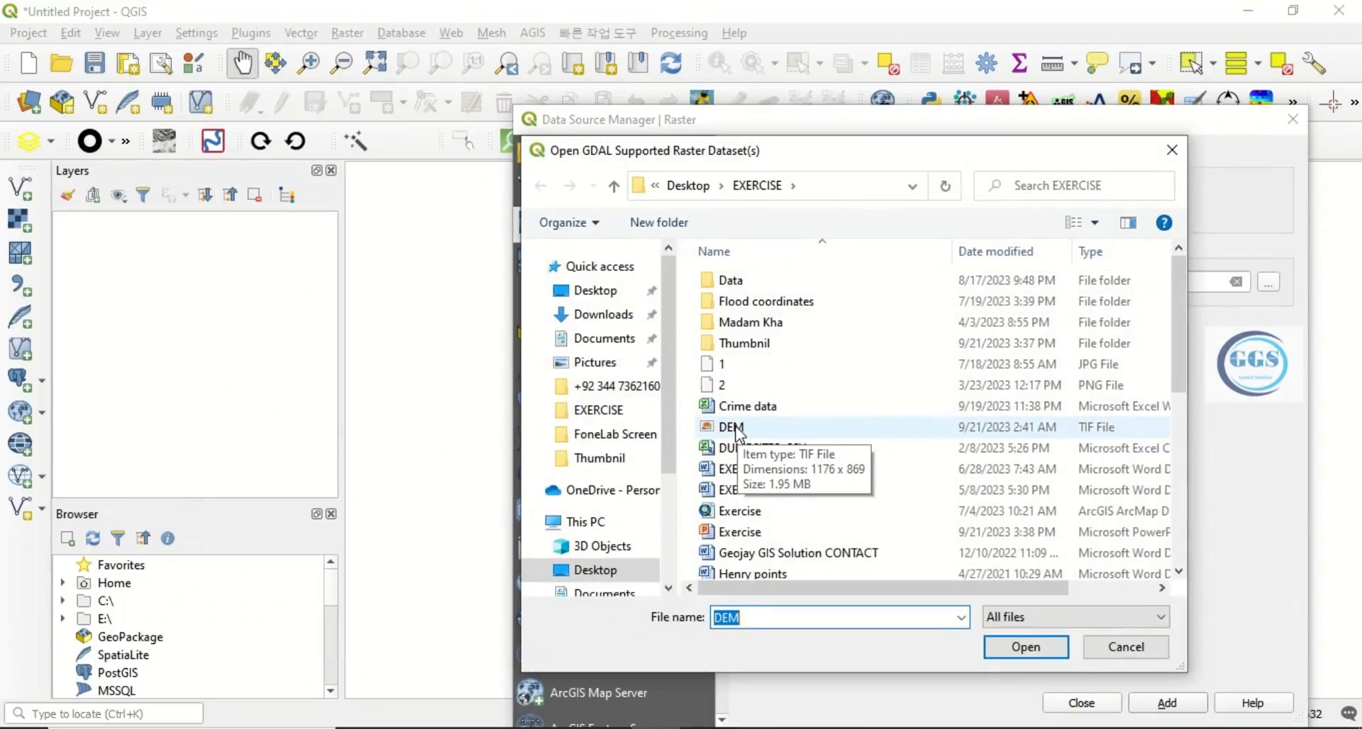
{"action": "left_click", "coordinate": [731, 425]}
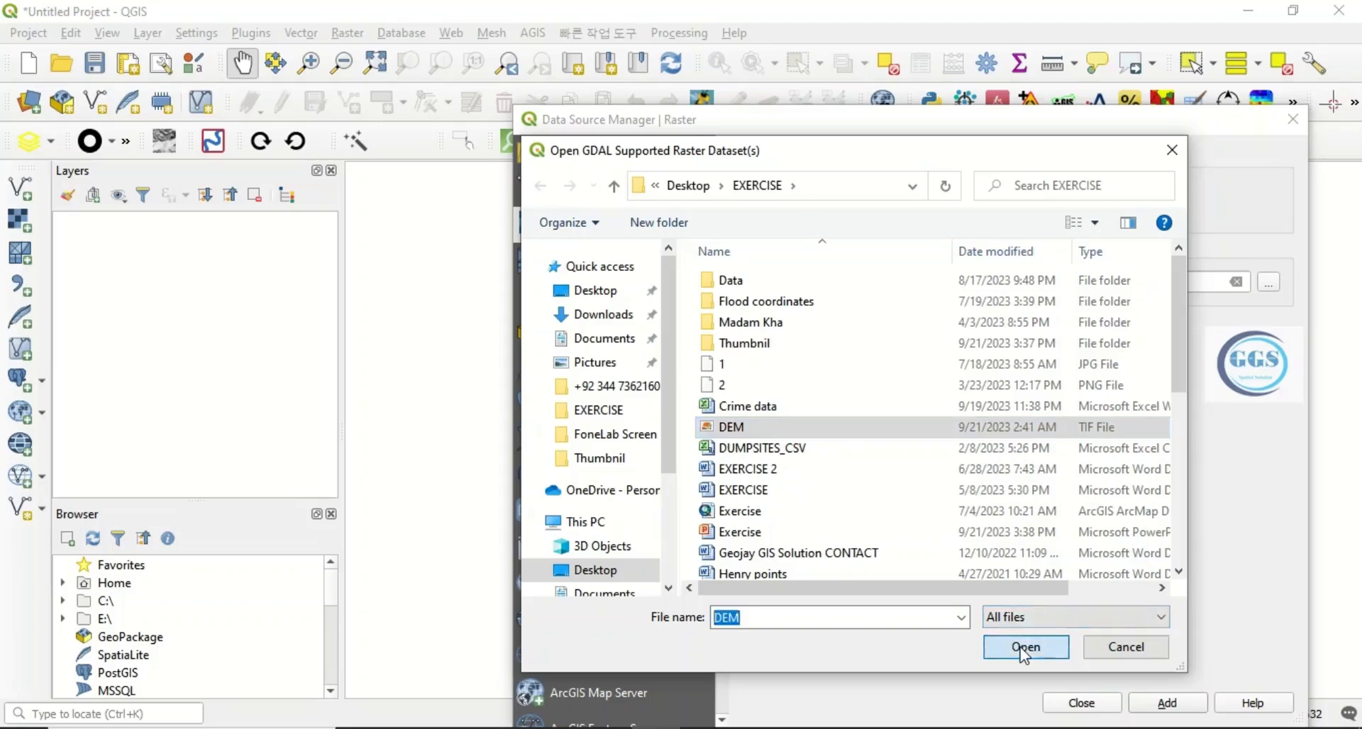
{"action": "left_click", "coordinate": [1024, 647]}
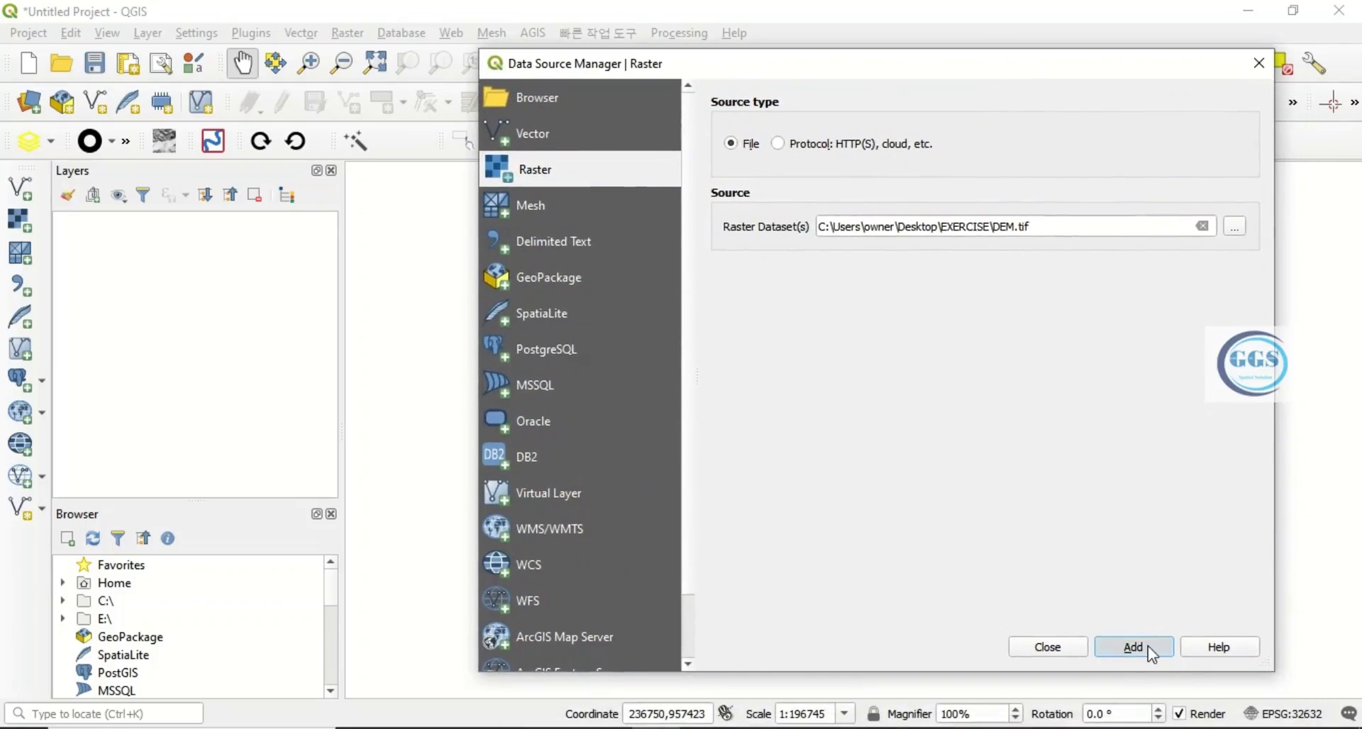
Add the DEM raster to the map so the grayscale terrain (53–379) fills the canvas
{"action": "left_click", "coordinate": [1133, 647]}
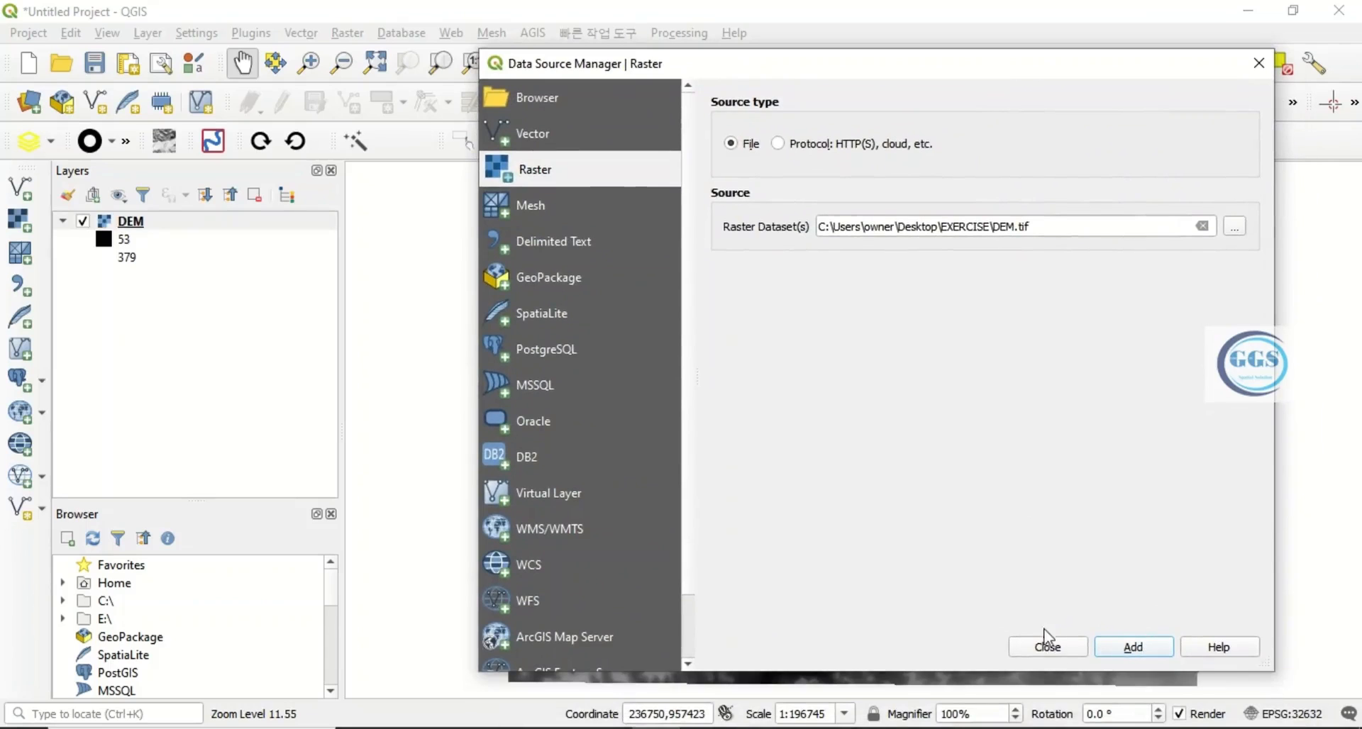
{"action": "left_click", "coordinate": [1048, 647]}
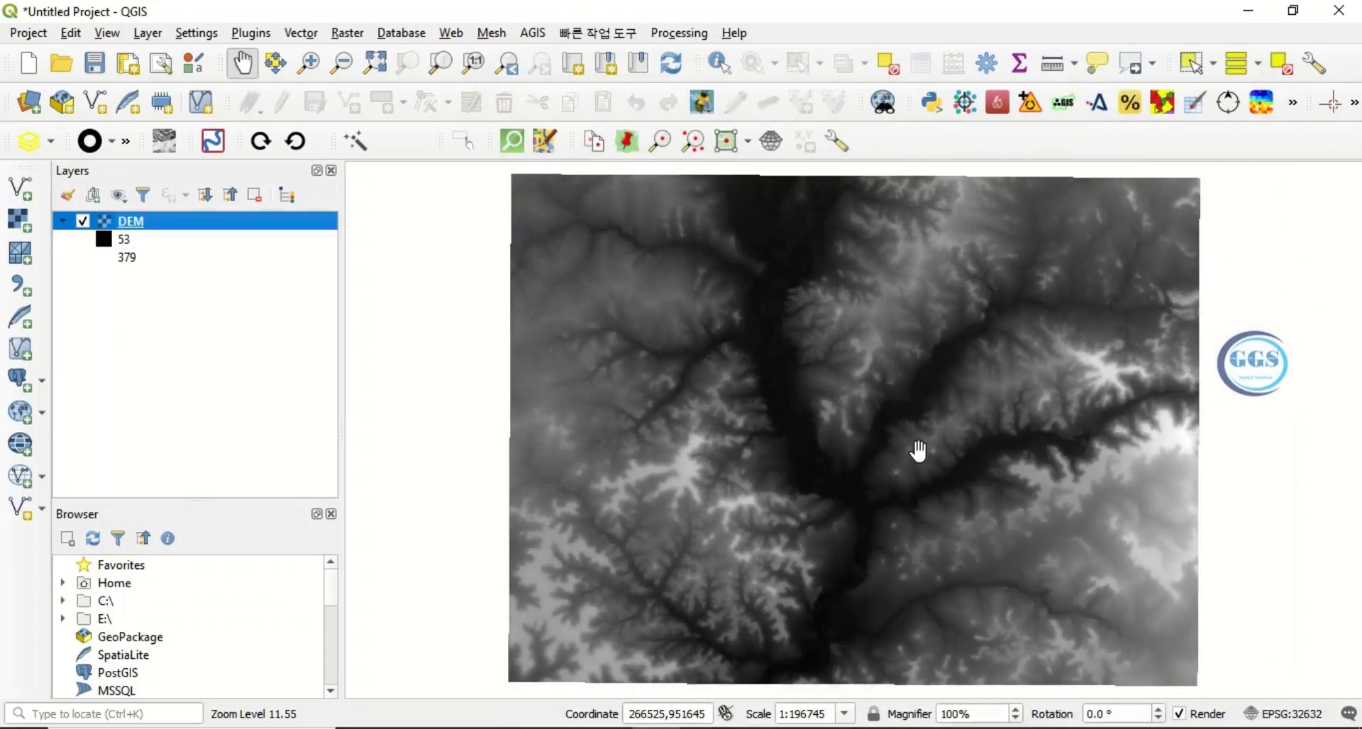
{"action": "left_click_drag", "start_coordinate": [920, 450], "coordinate": [833, 426]}
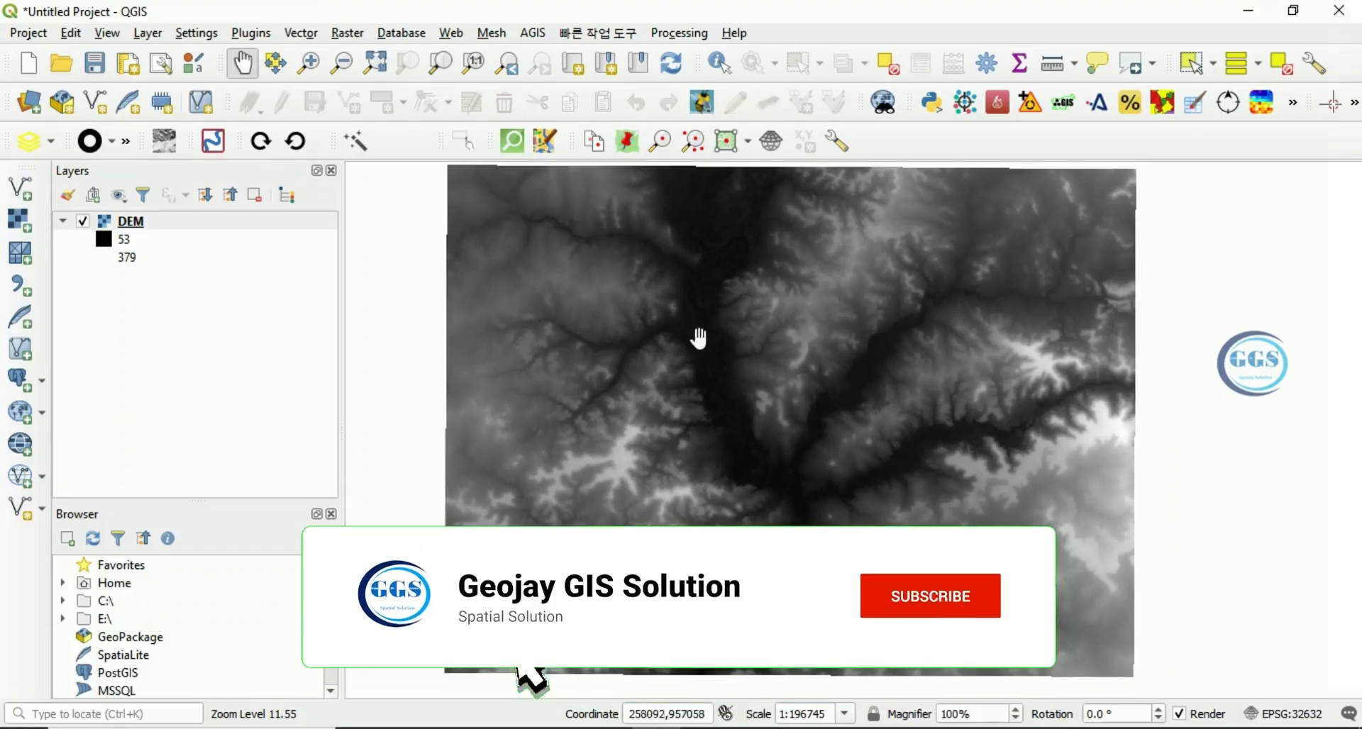
Show the DEM layer's Information: WGS 84 / UTM zone 32N in metres, 1176×869 cells
{"action": "left_click", "coordinate": [929, 596]}
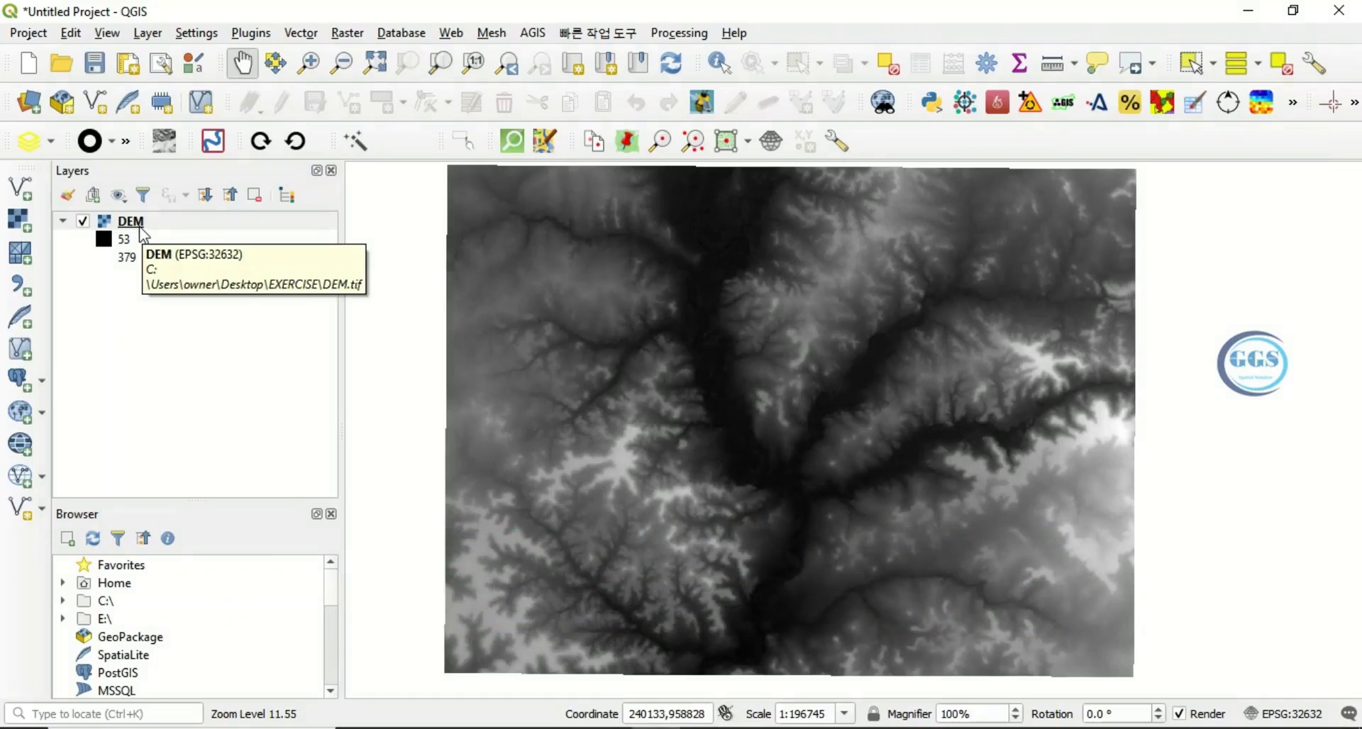
{"action": "right_click", "coordinate": [130, 220]}
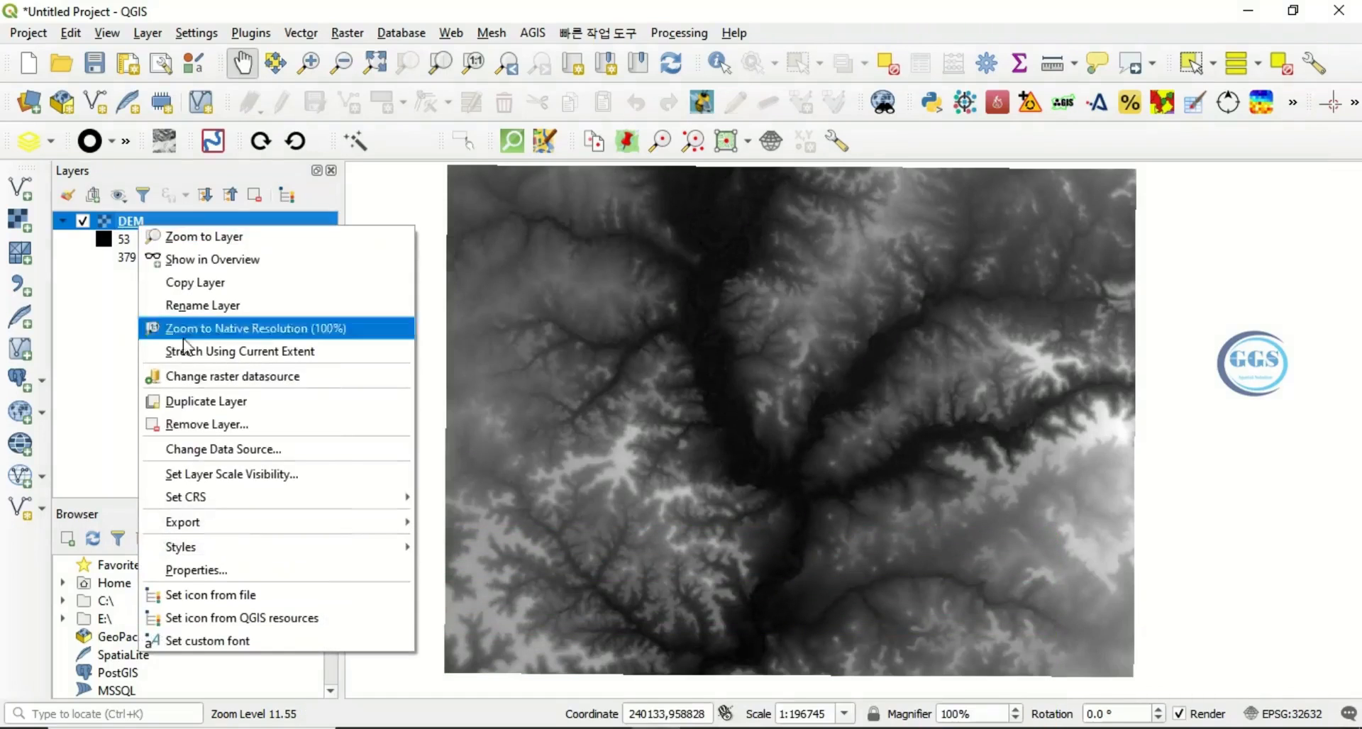
{"action": "left_click", "coordinate": [196, 569]}
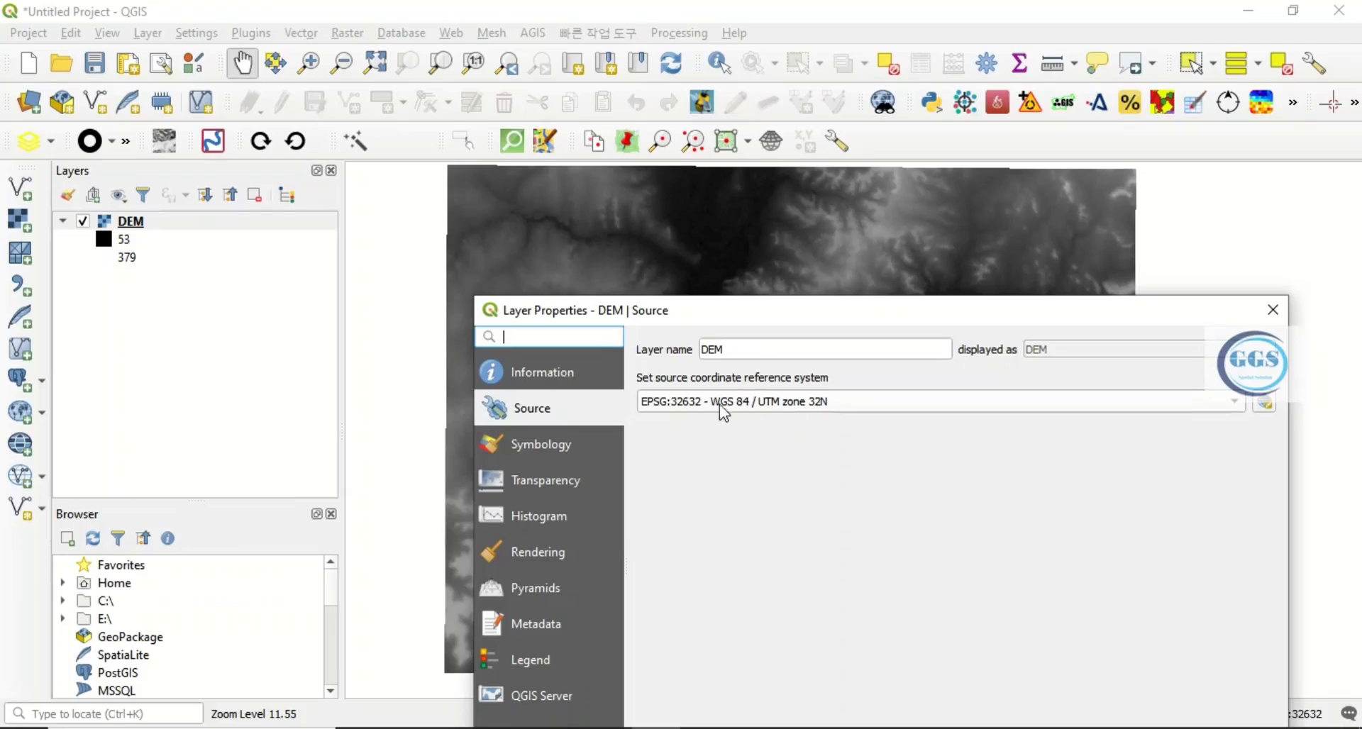
{"action": "mouse_move", "coordinate": [808, 413]}
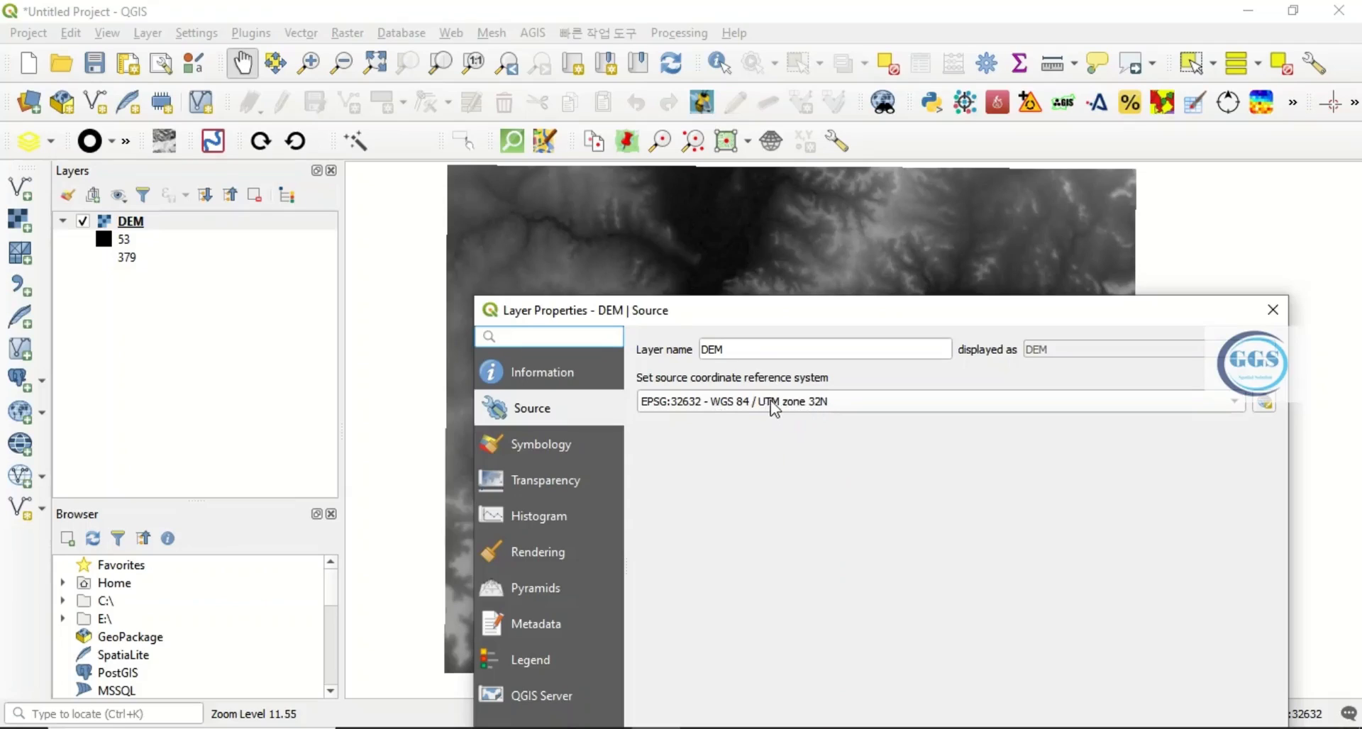
{"action": "mouse_move", "coordinate": [541, 386]}
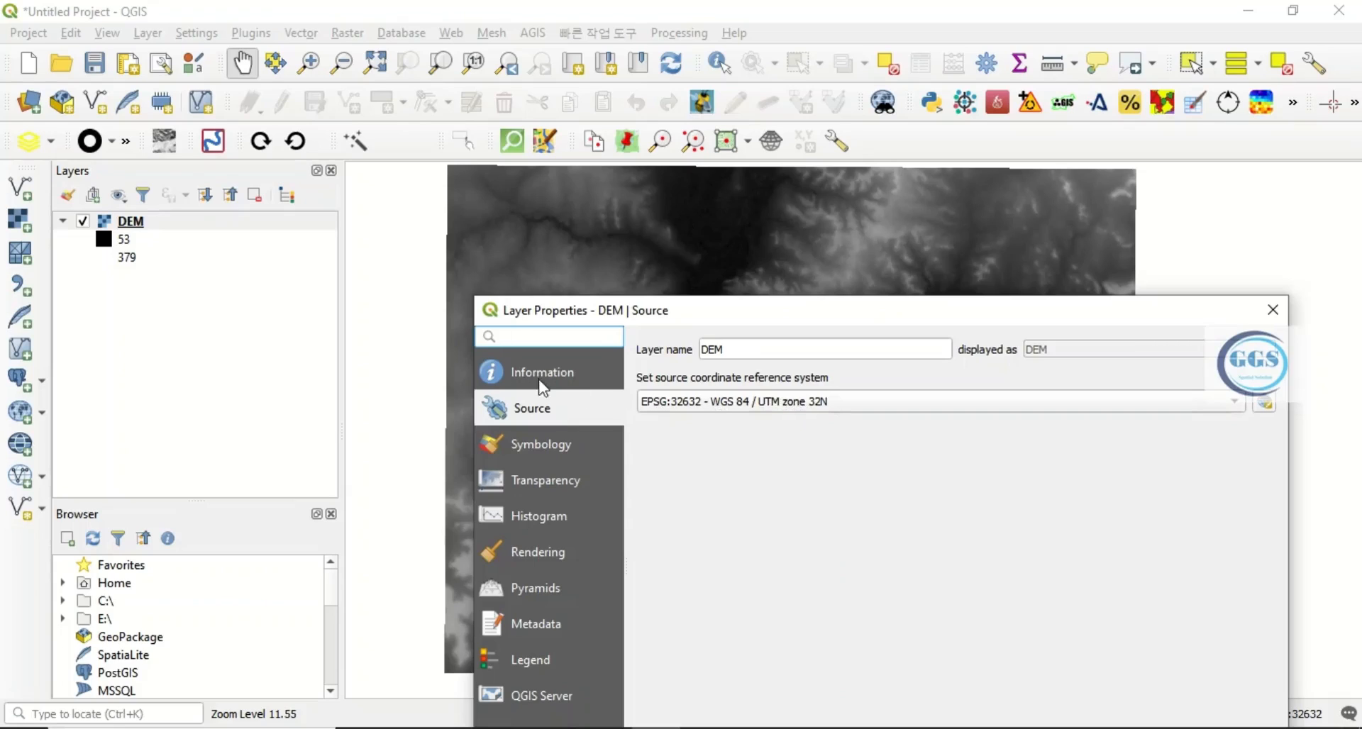
{"action": "mouse_move", "coordinate": [532, 380]}
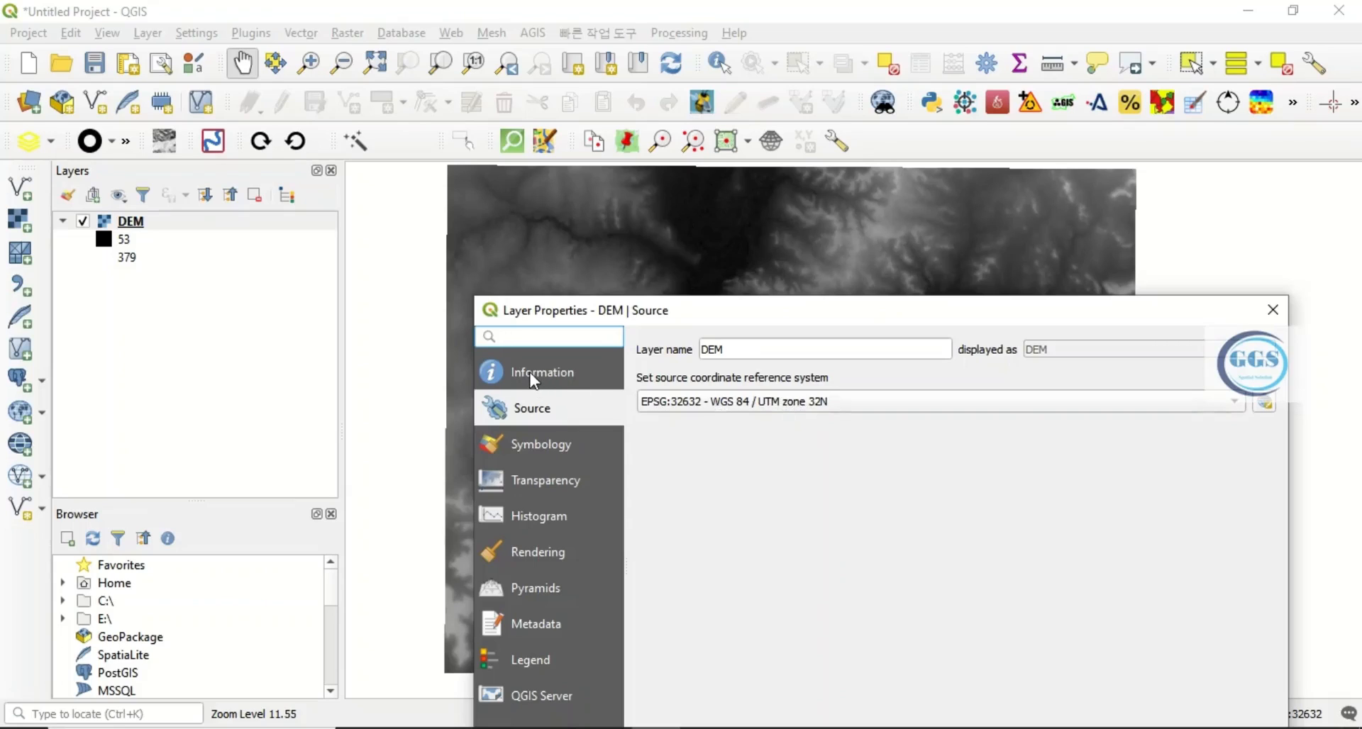
{"action": "left_click", "coordinate": [540, 372]}
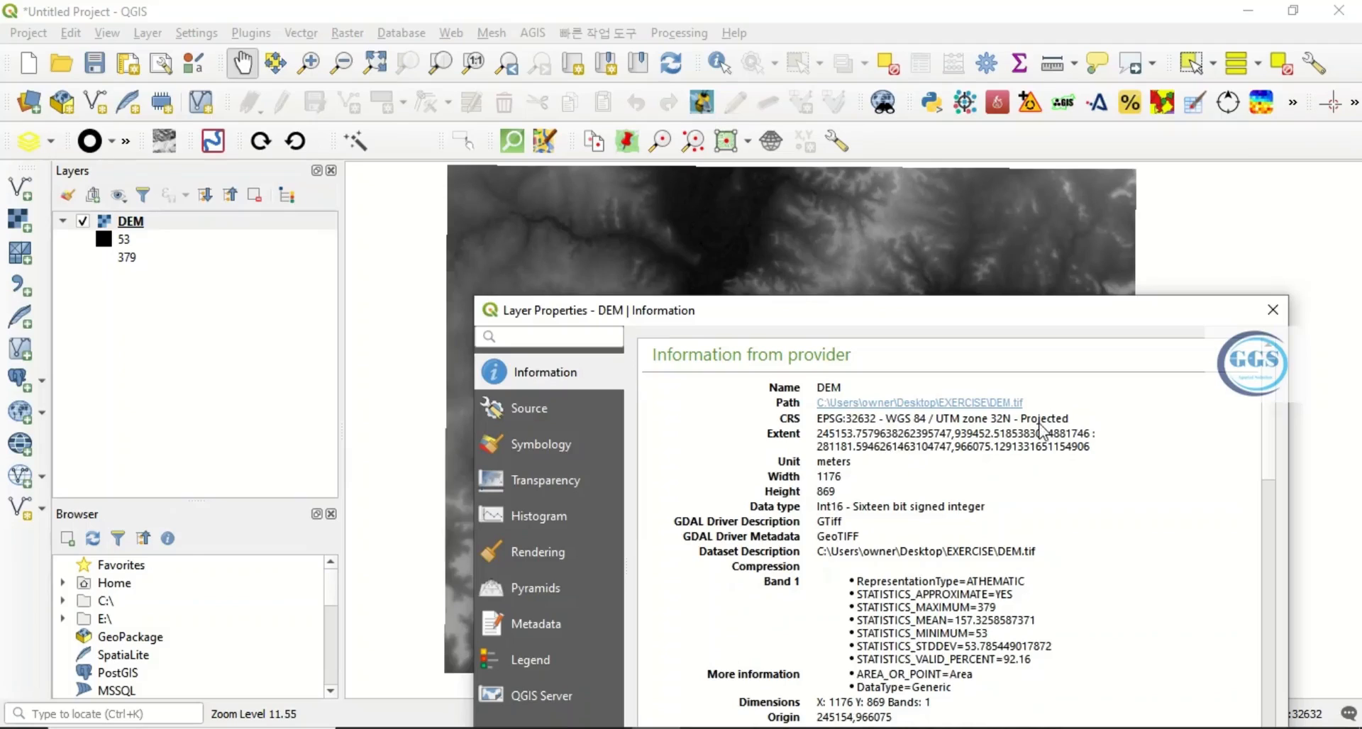
{"action": "mouse_move", "coordinate": [1043, 435]}
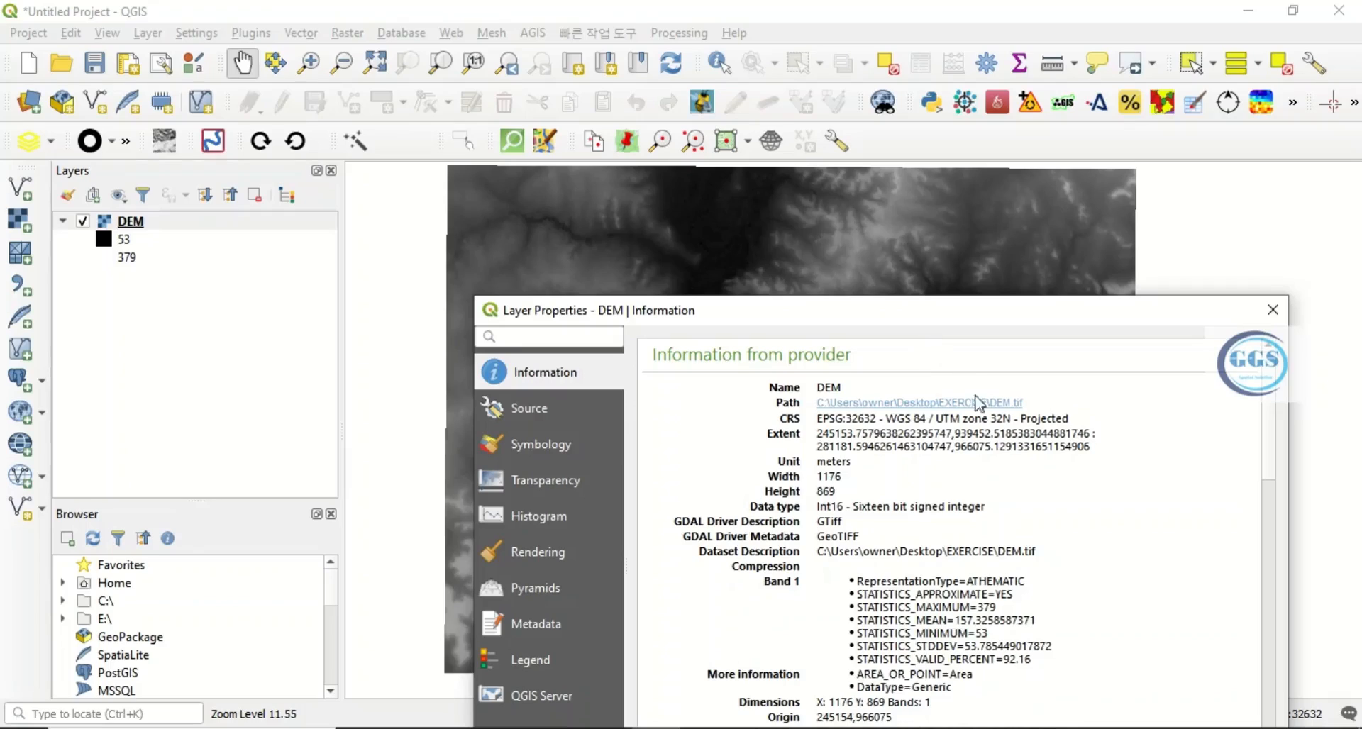
{"action": "mouse_move", "coordinate": [1009, 426]}
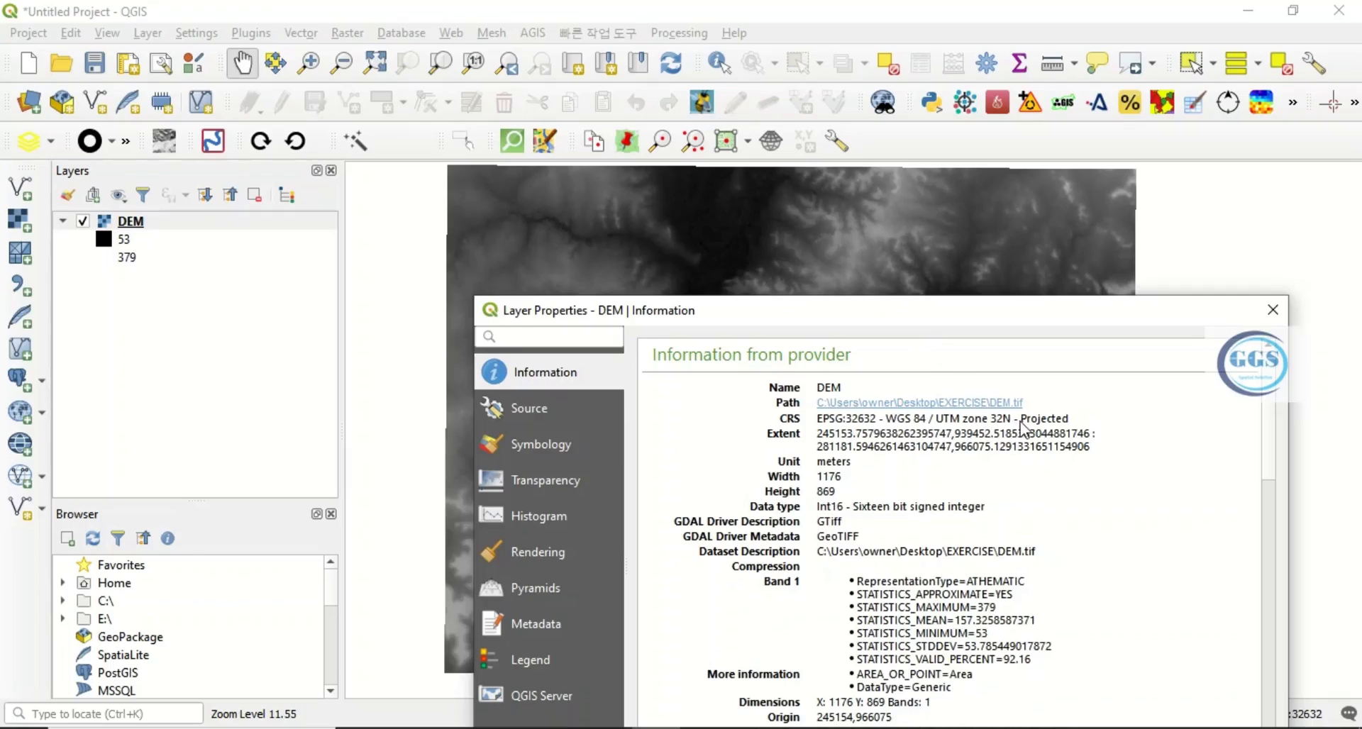
{"action": "mouse_move", "coordinate": [975, 336]}
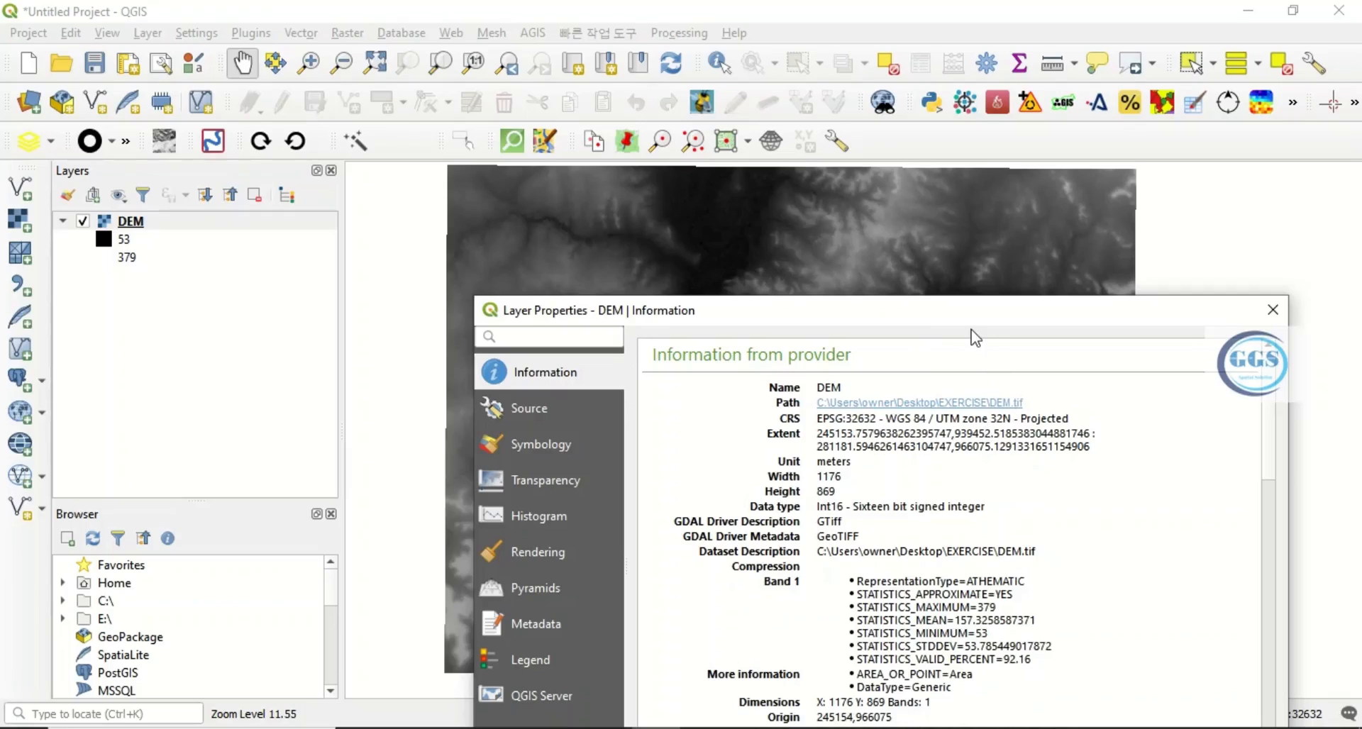
{"action": "mouse_move", "coordinate": [973, 332]}
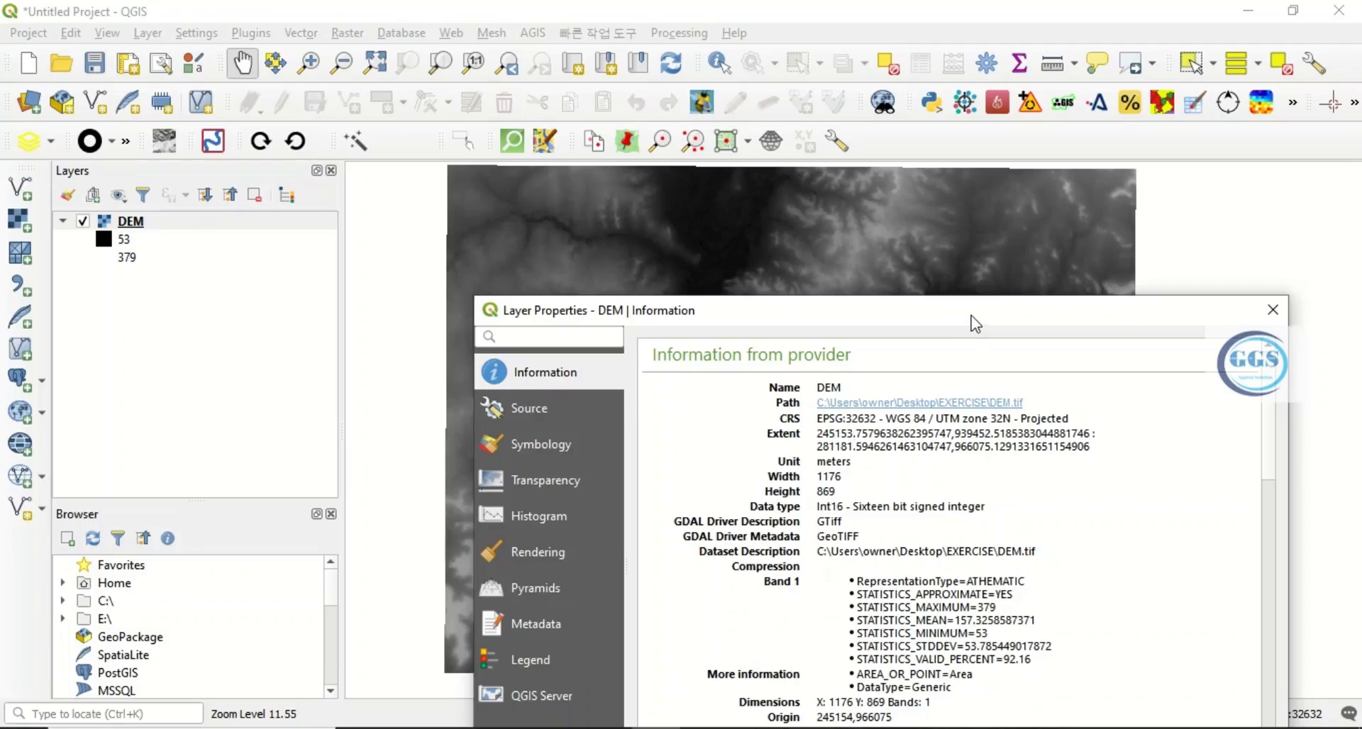
{"action": "mouse_move", "coordinate": [1058, 439]}
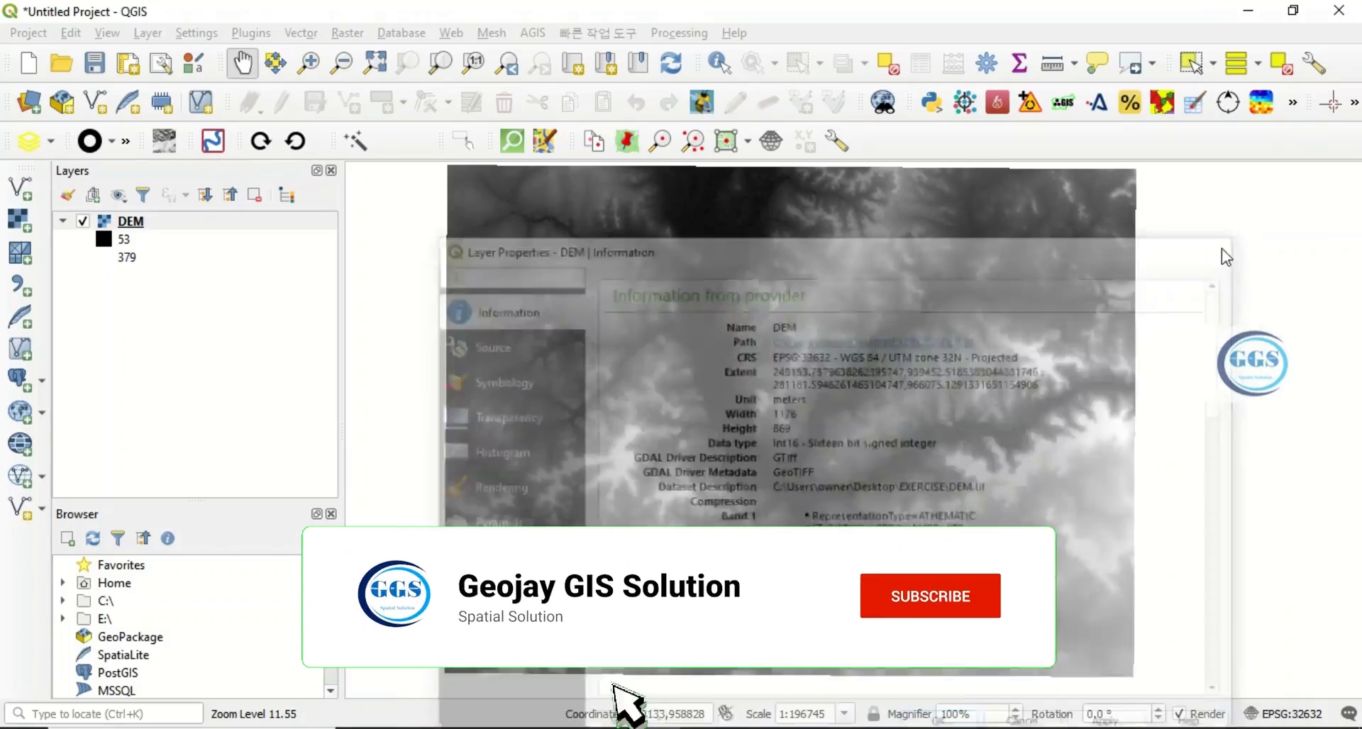
Close layer properties and bring up the Processing Toolbox catalogue
{"action": "left_click", "coordinate": [928, 596]}
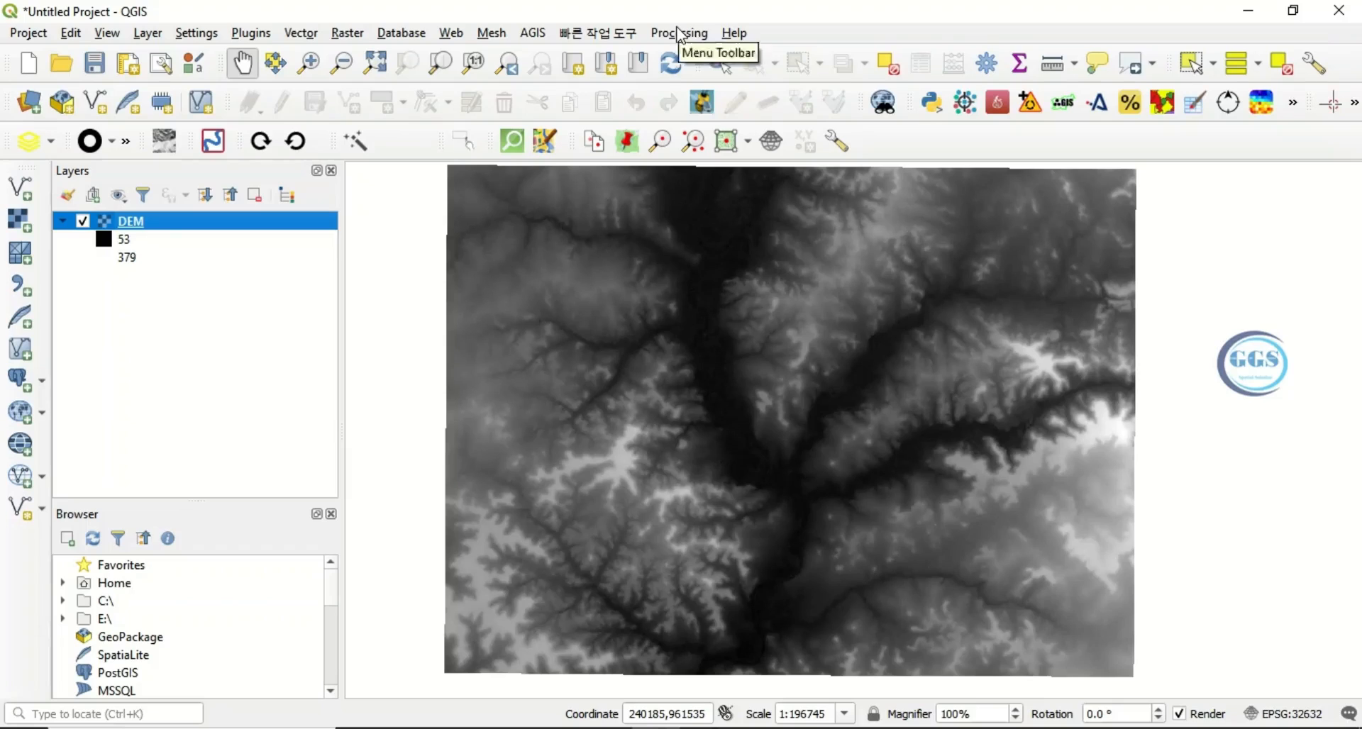
{"action": "left_click", "coordinate": [678, 33]}
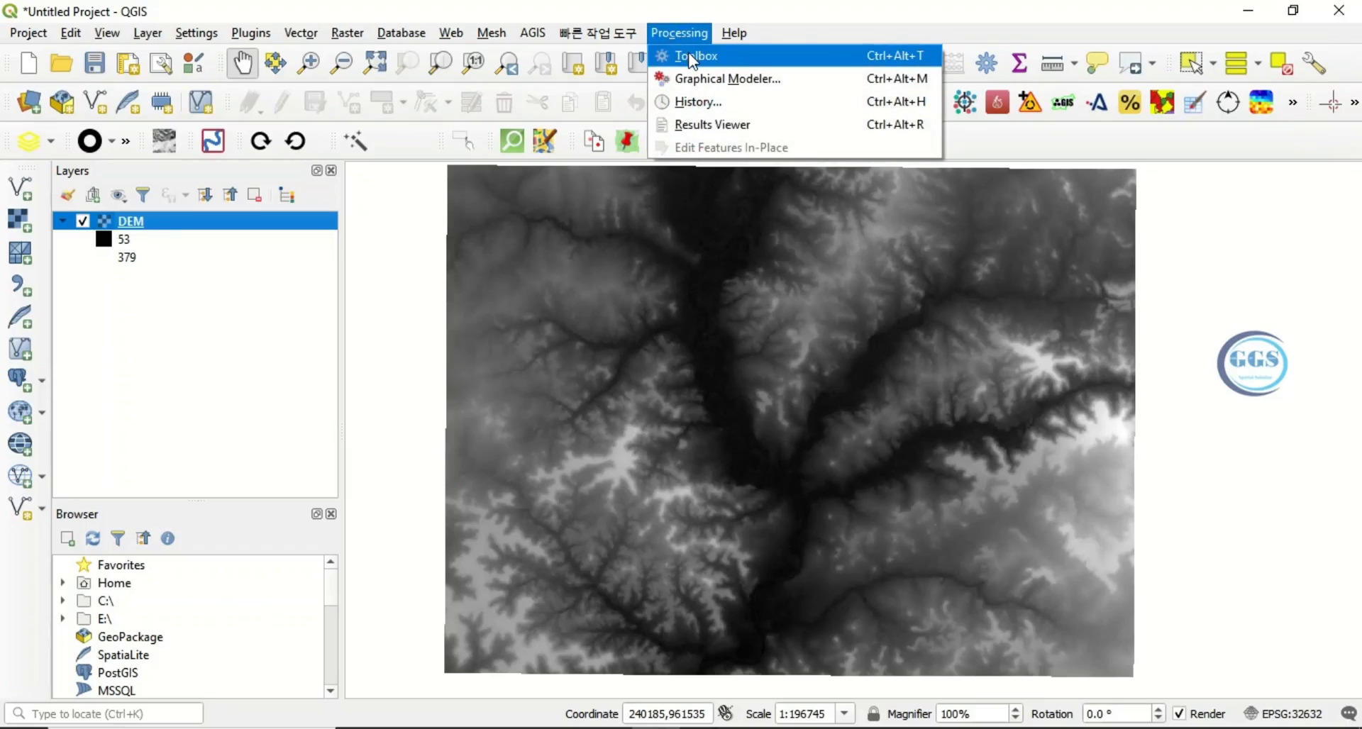
{"action": "left_click", "coordinate": [695, 55]}
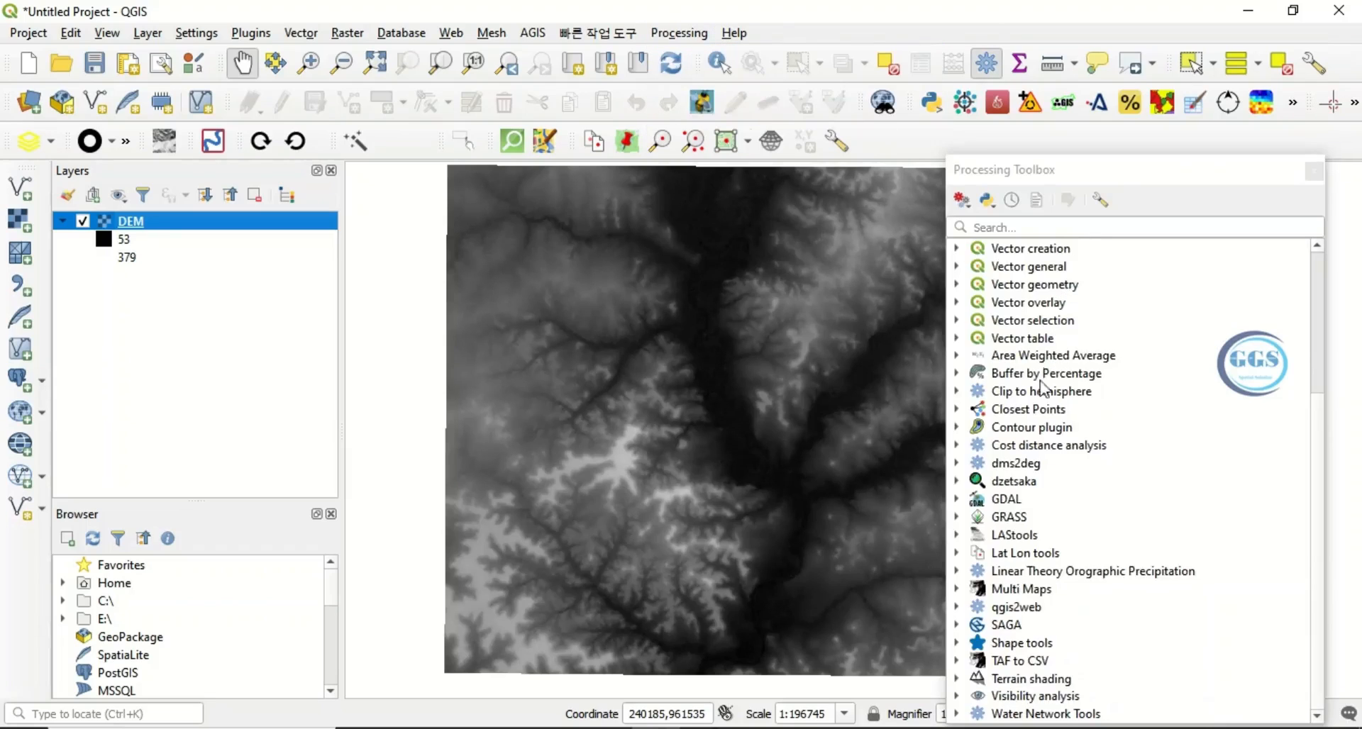
{"action": "mouse_move", "coordinate": [1041, 553]}
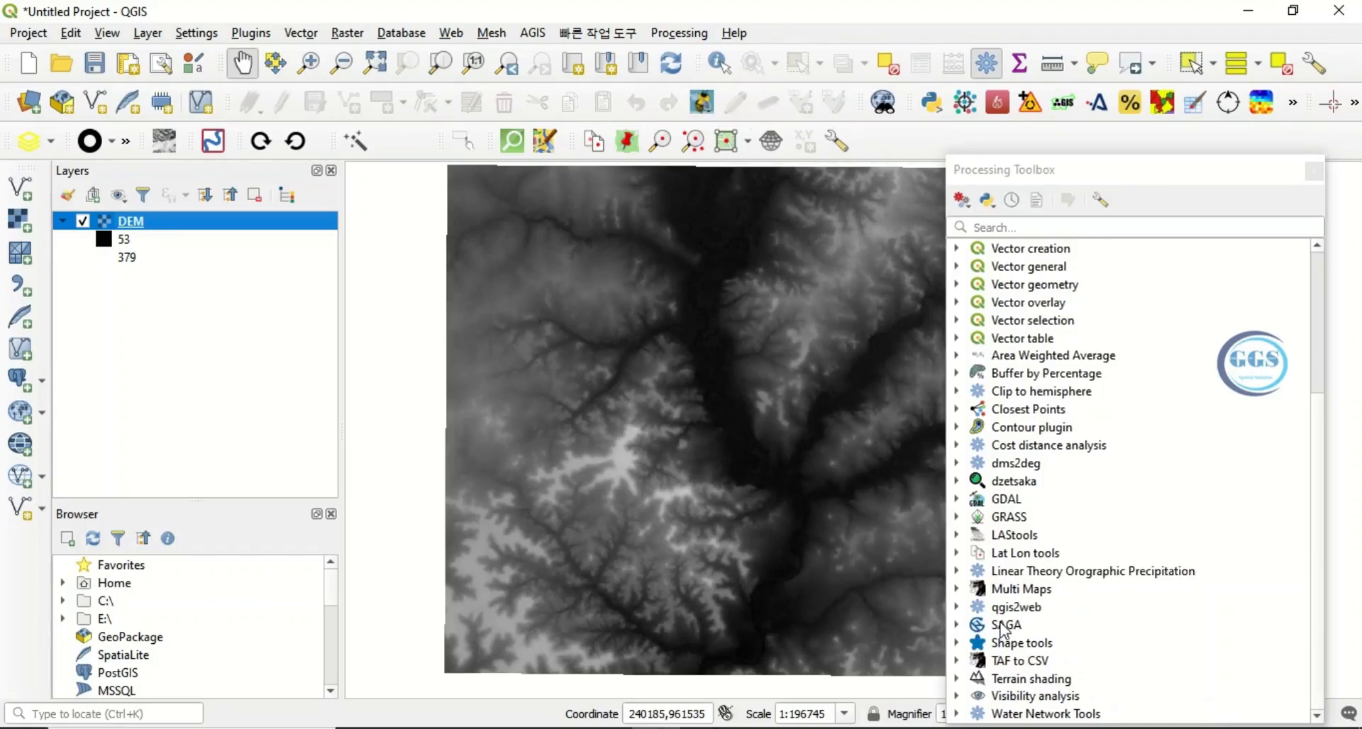
Start the SAGA Fill sinks (wang & liu) tool from Terrain Analysis - Hydrology with the DEM as input
{"action": "left_click", "coordinate": [957, 626]}
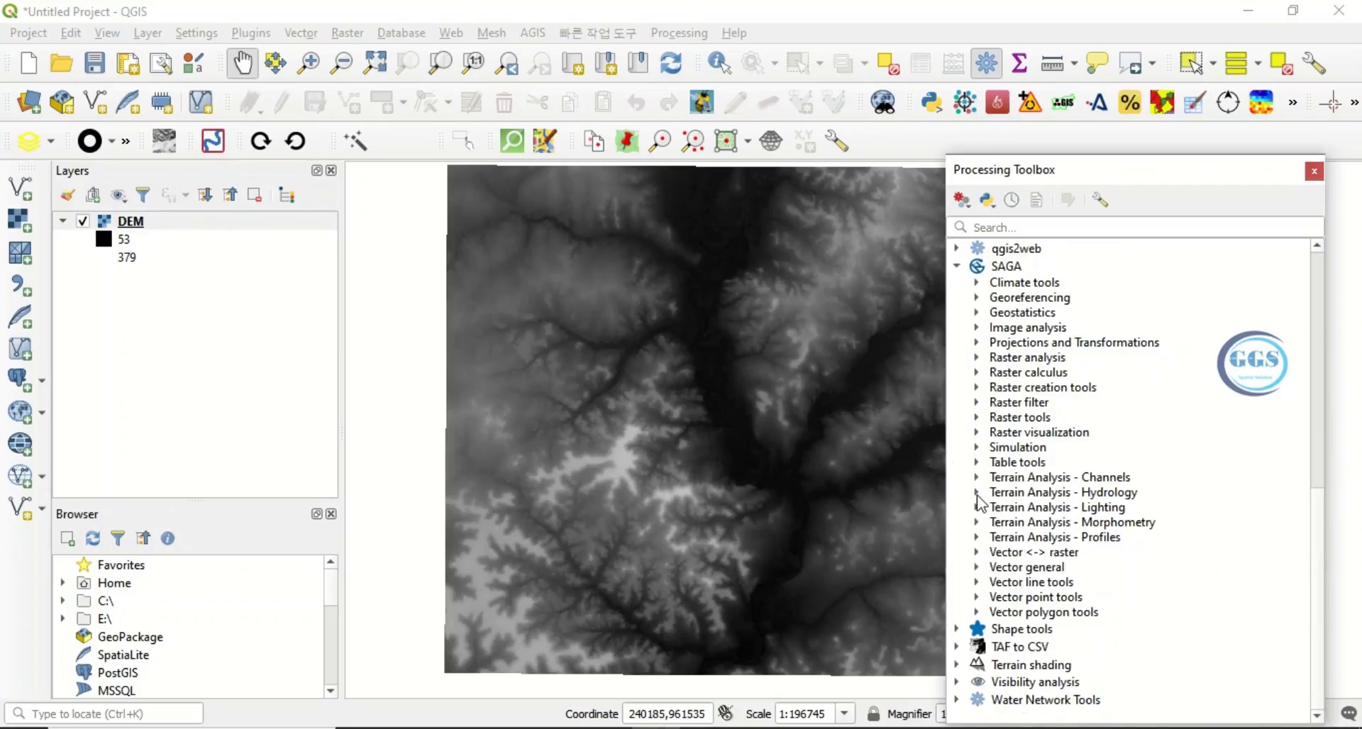
{"action": "left_click", "coordinate": [977, 493]}
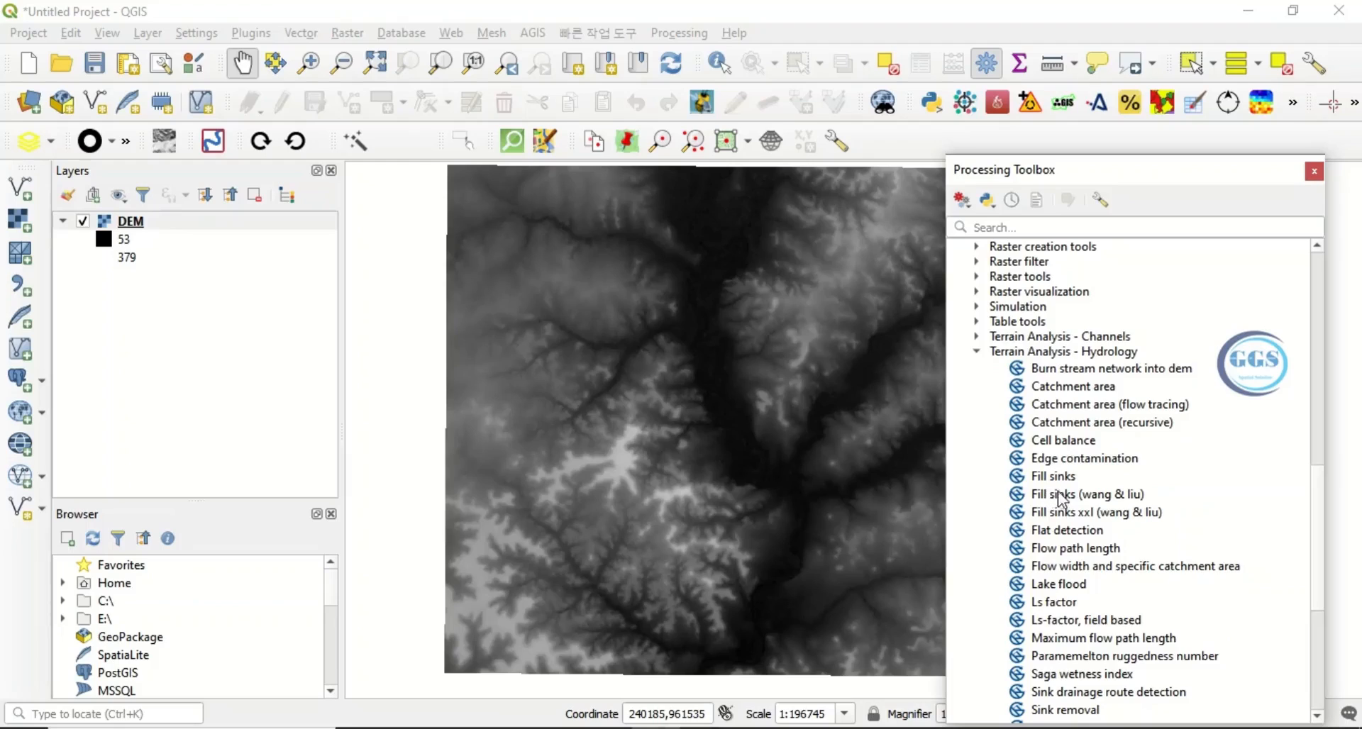
{"action": "mouse_move", "coordinate": [1087, 494]}
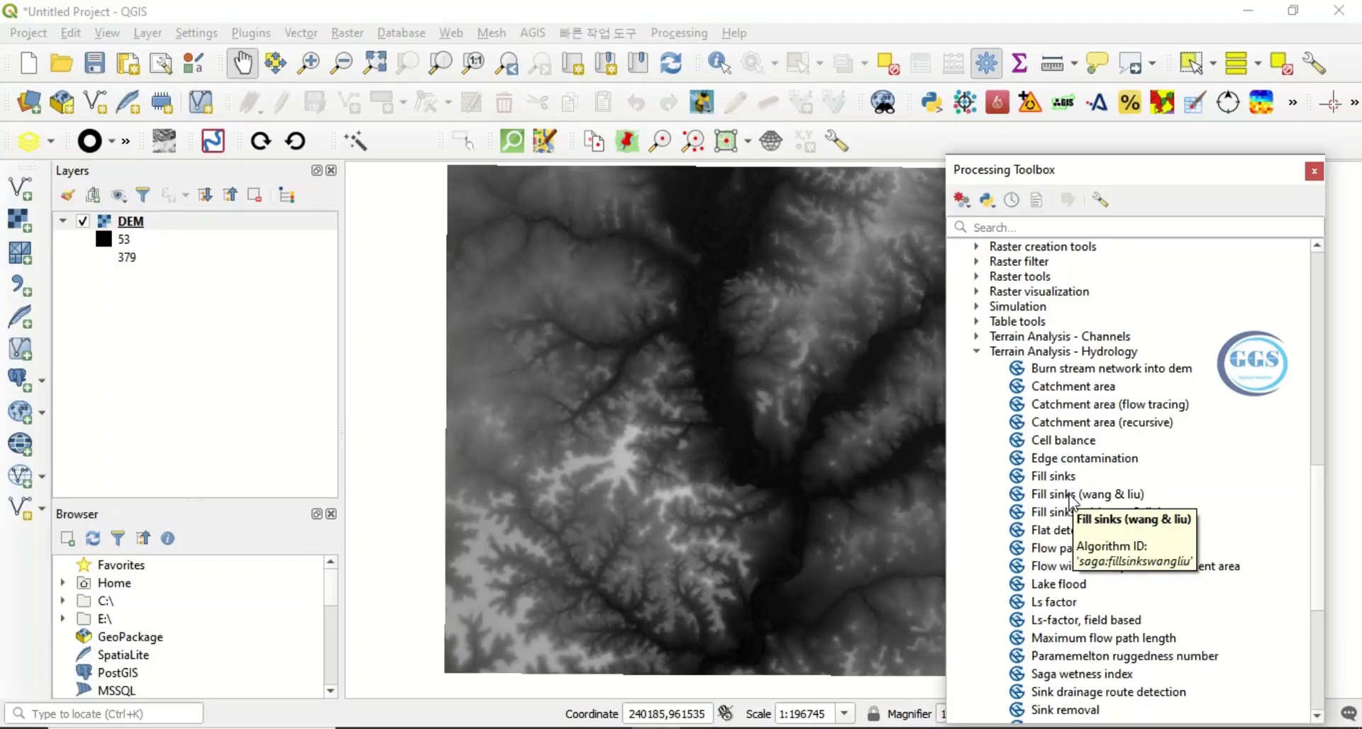
{"action": "mouse_move", "coordinate": [1052, 508]}
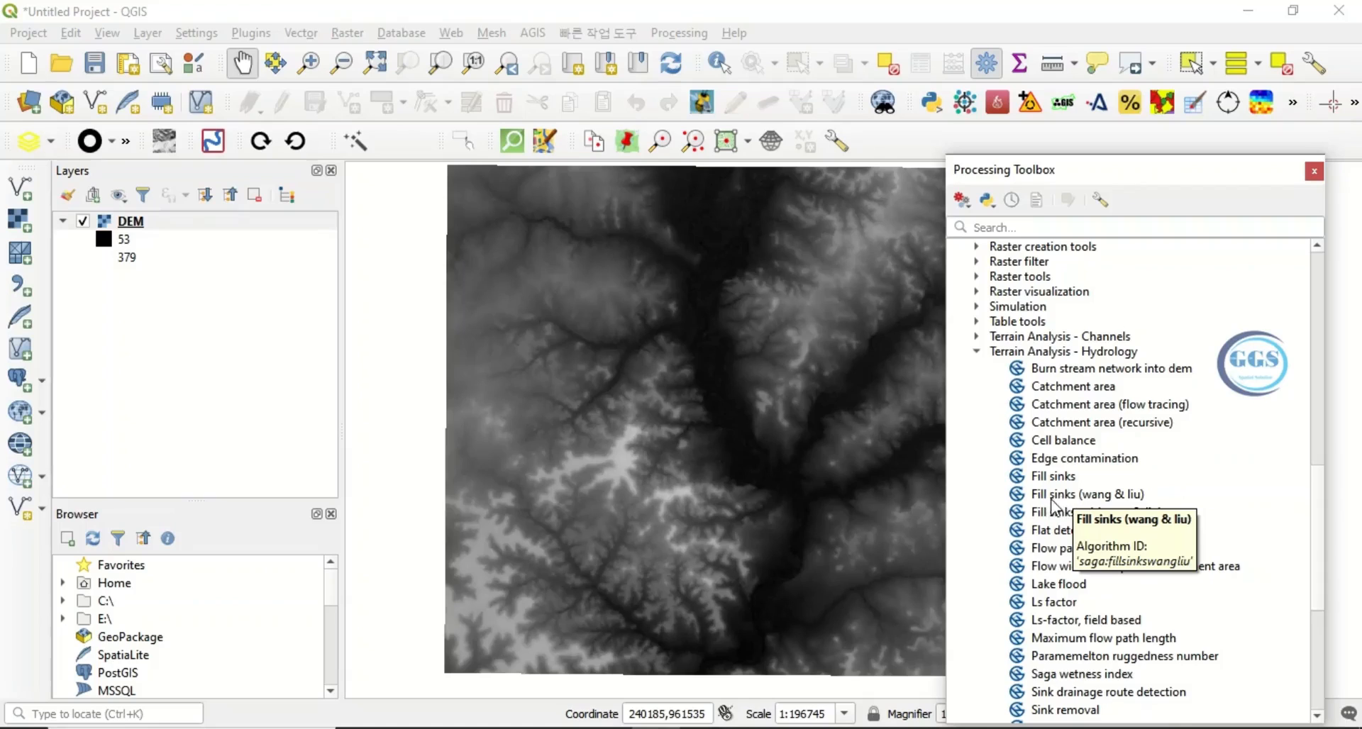
{"action": "mouse_move", "coordinate": [1108, 504]}
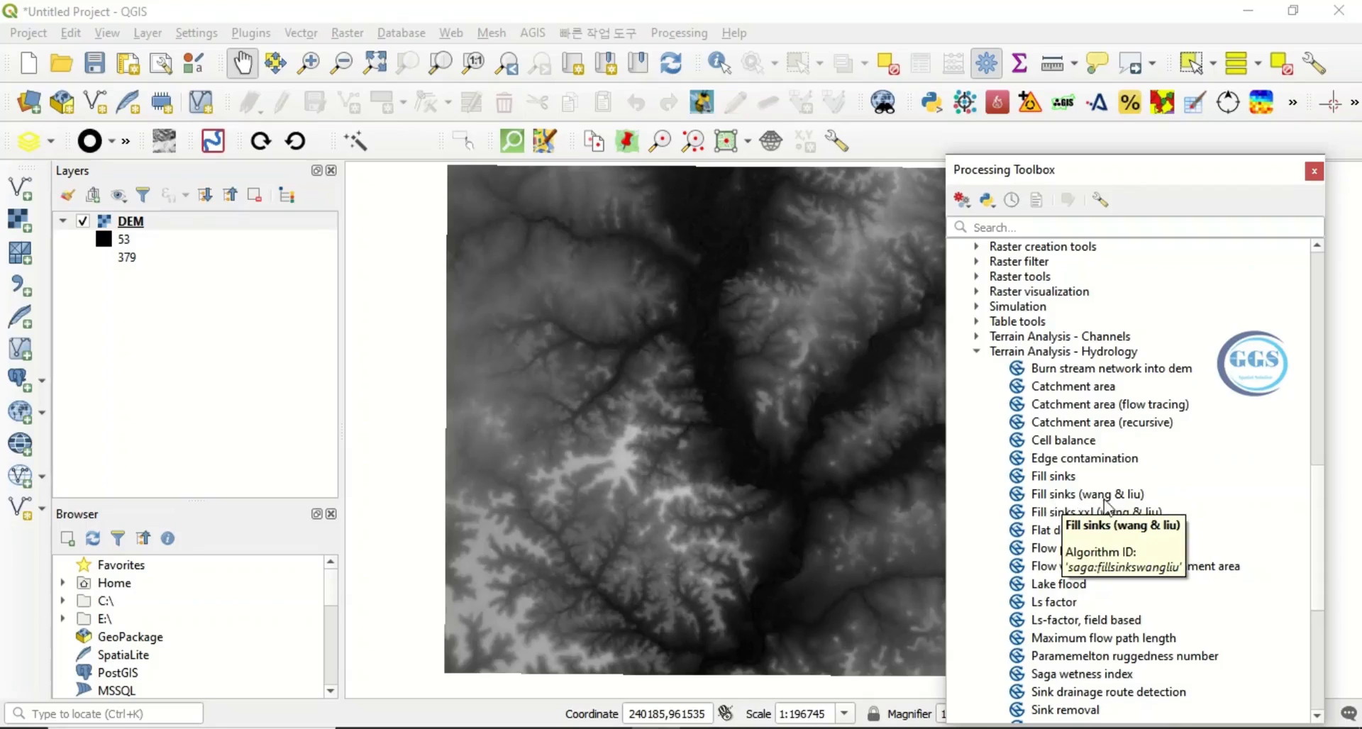
{"action": "double_click", "coordinate": [1086, 494]}
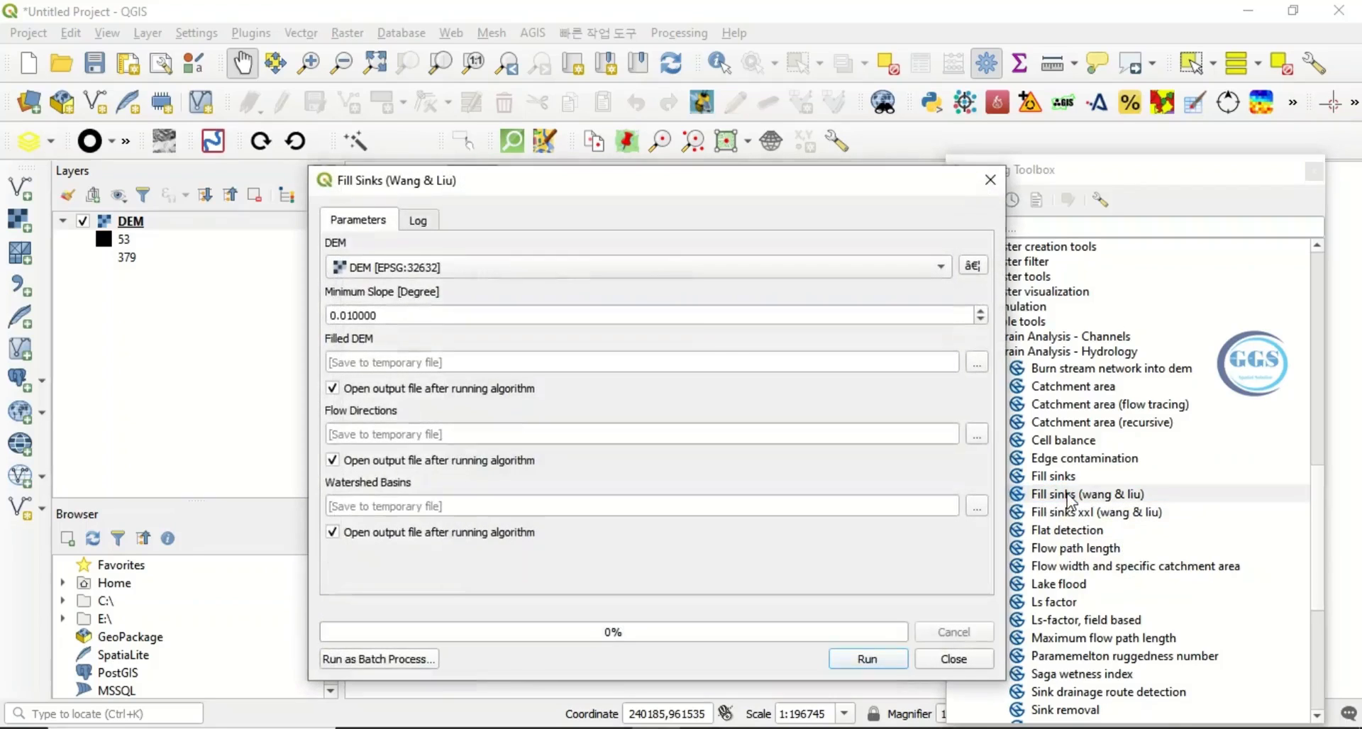
{"action": "mouse_move", "coordinate": [371, 230]}
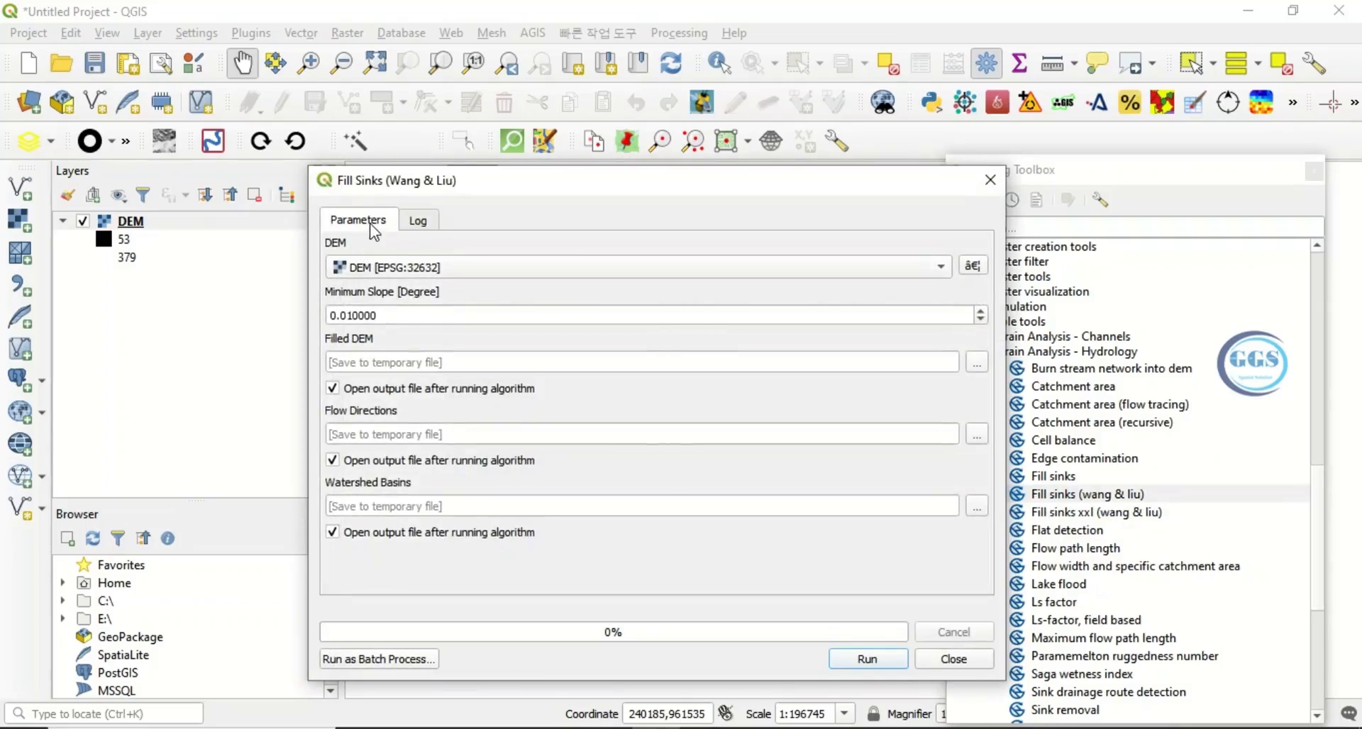
{"action": "mouse_move", "coordinate": [340, 258]}
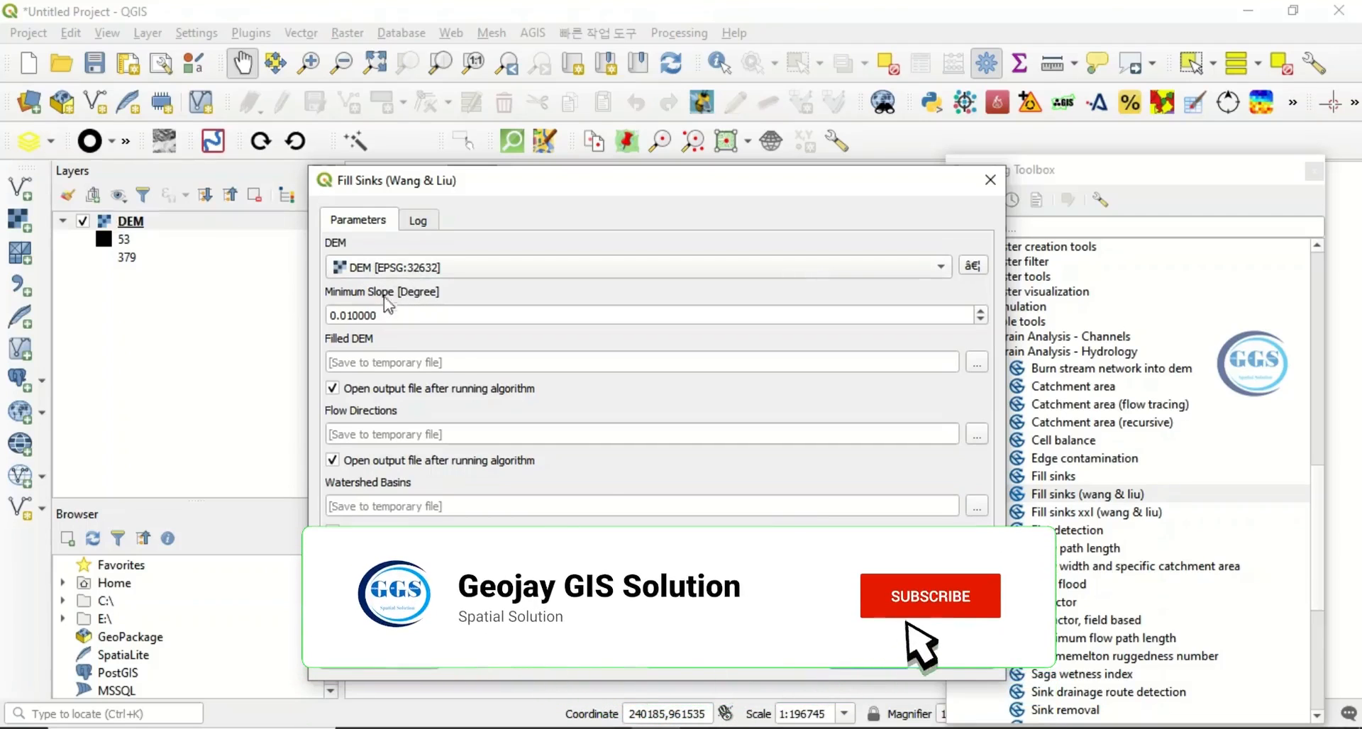
Save the Filled DEM output as FilledDEM.sdat in the EXERCISE folder
{"action": "left_click", "coordinate": [928, 596]}
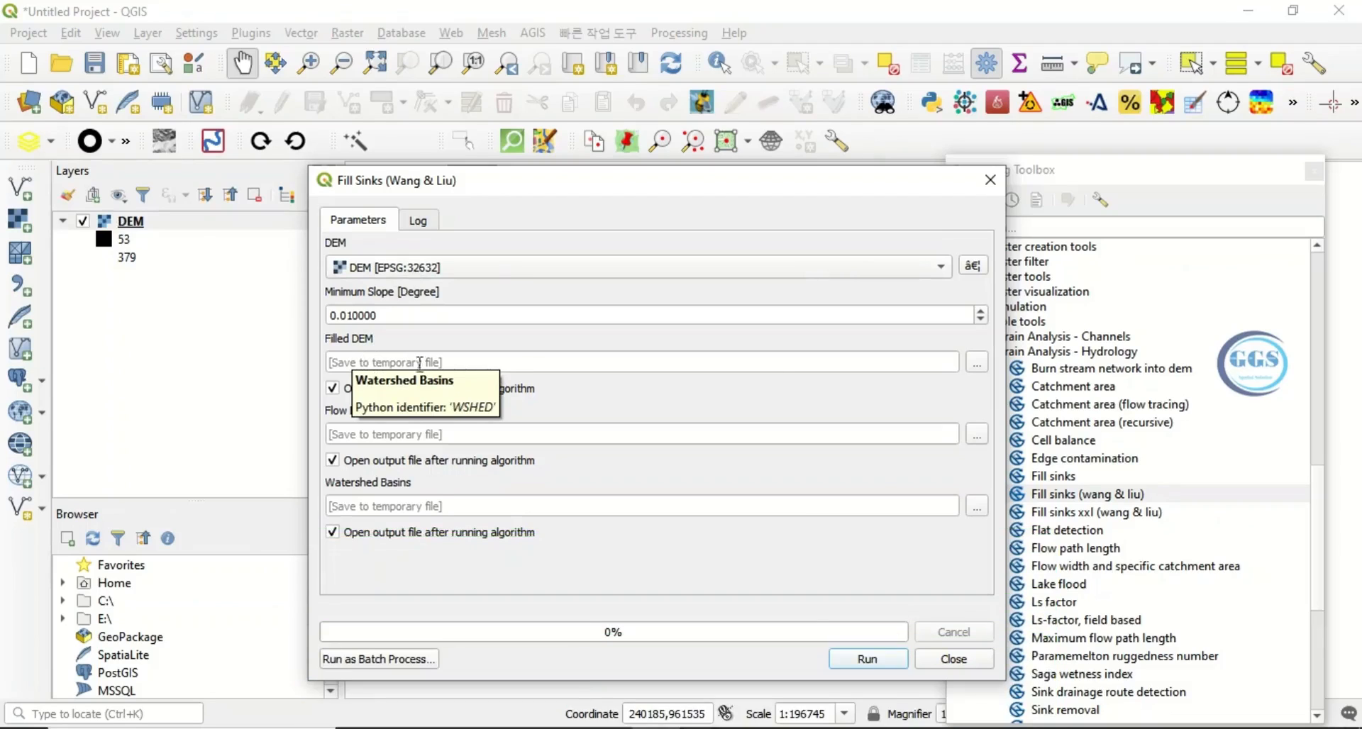
{"action": "left_click", "coordinate": [976, 361]}
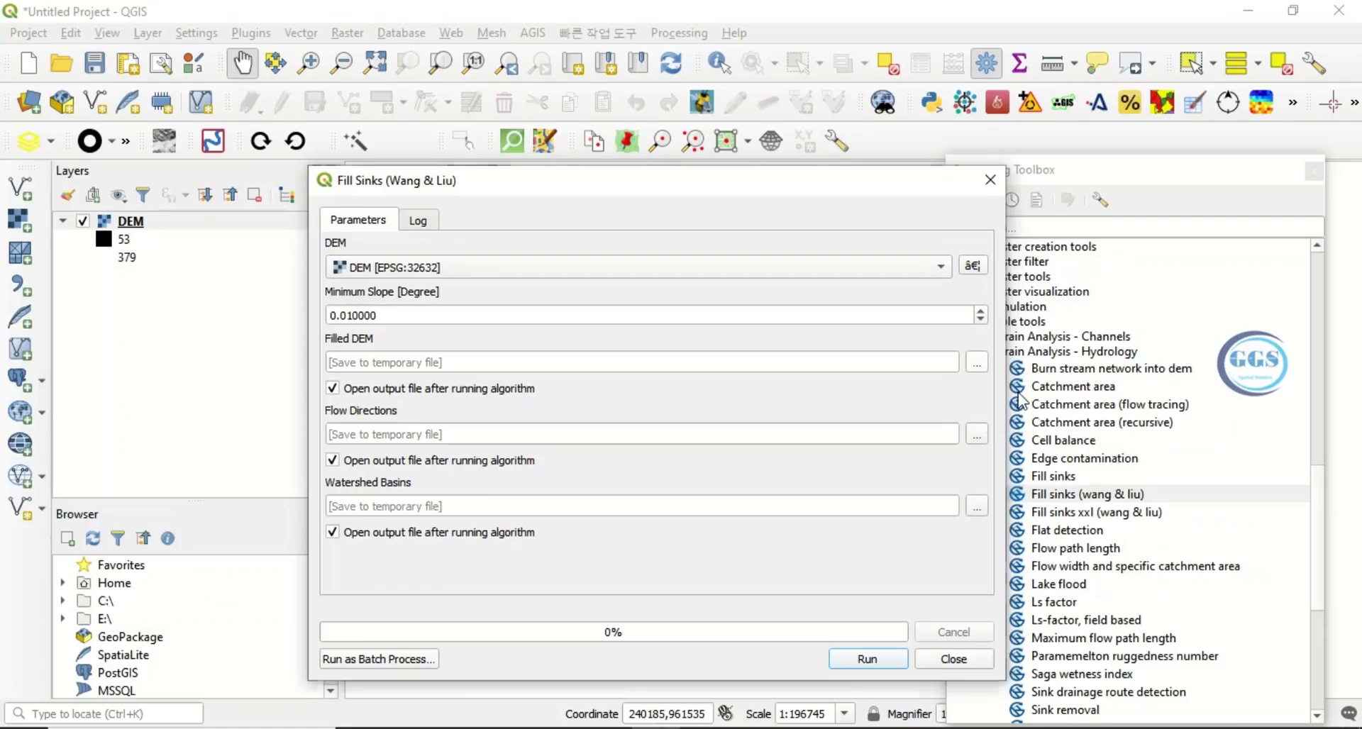
{"action": "left_click", "coordinate": [976, 362]}
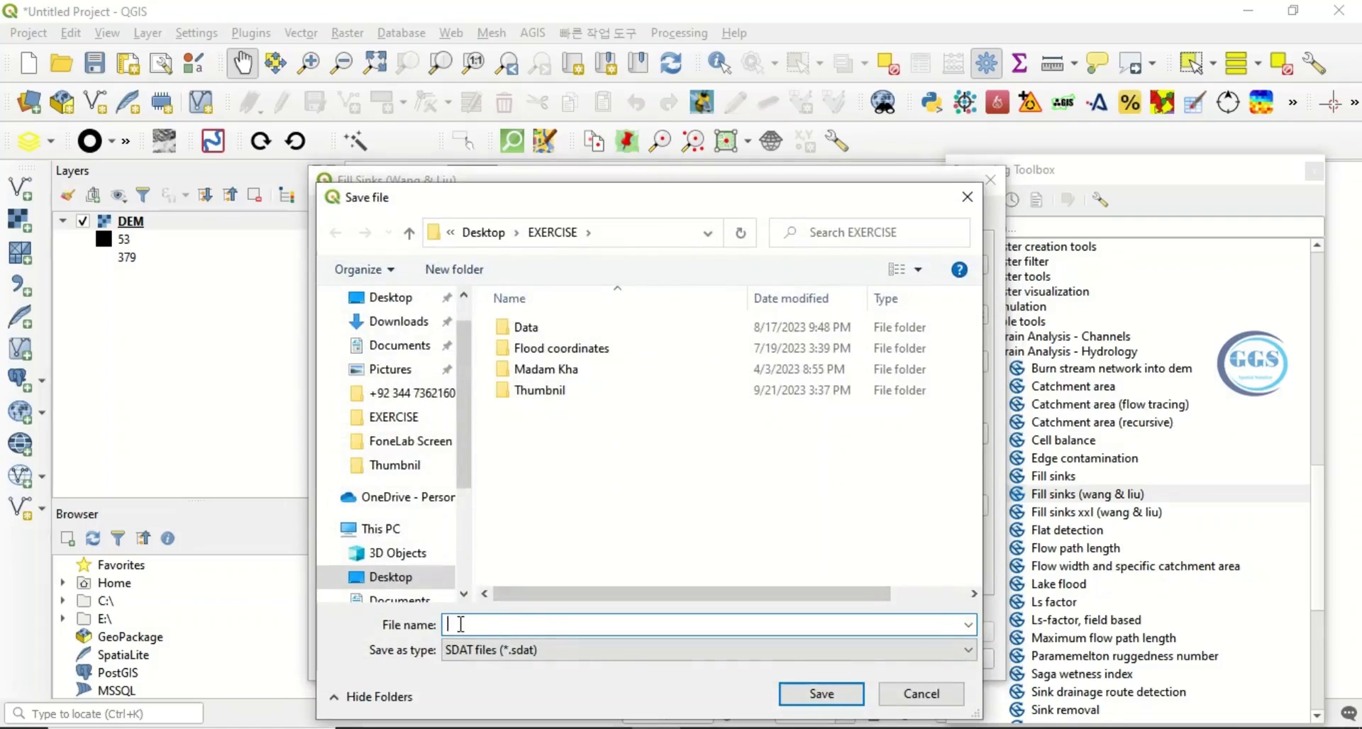
{"action": "type", "text": "Cha"}
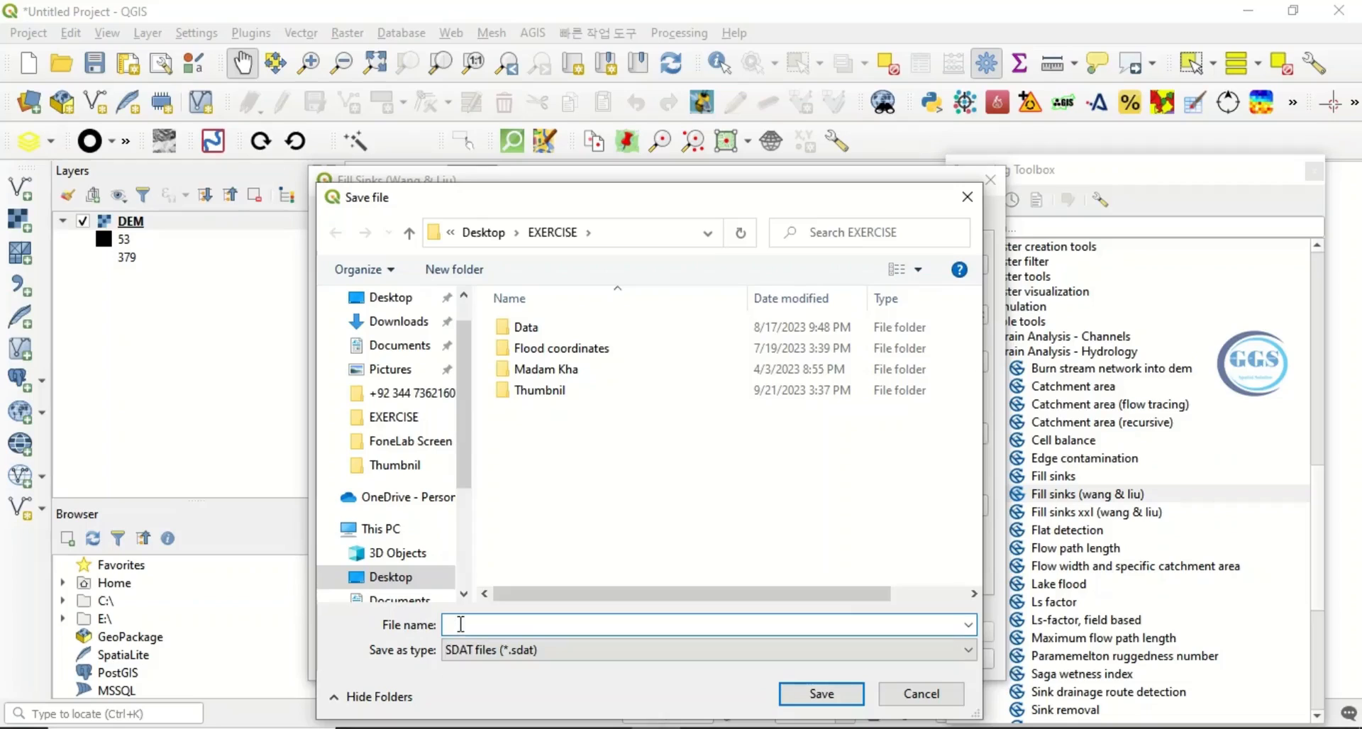
{"action": "type", "text": "FilledDEM"}
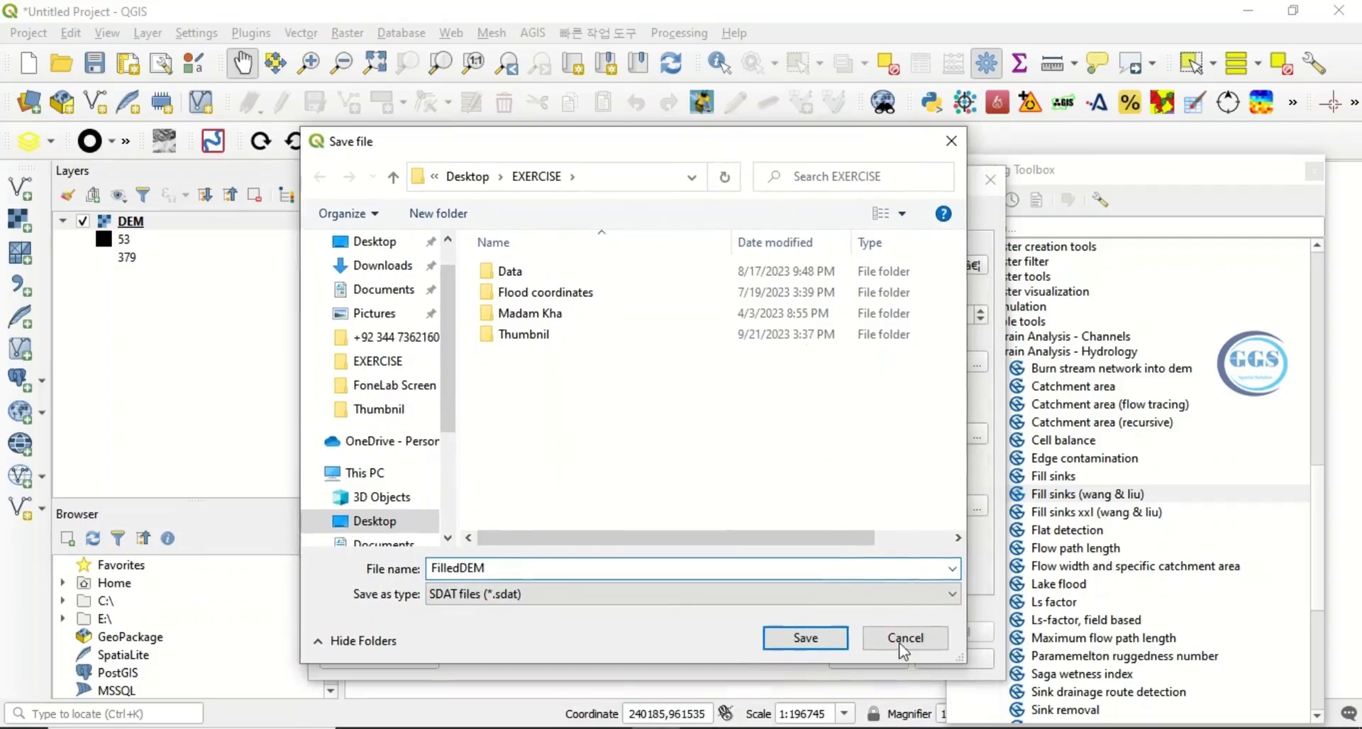
{"action": "left_click", "coordinate": [803, 639]}
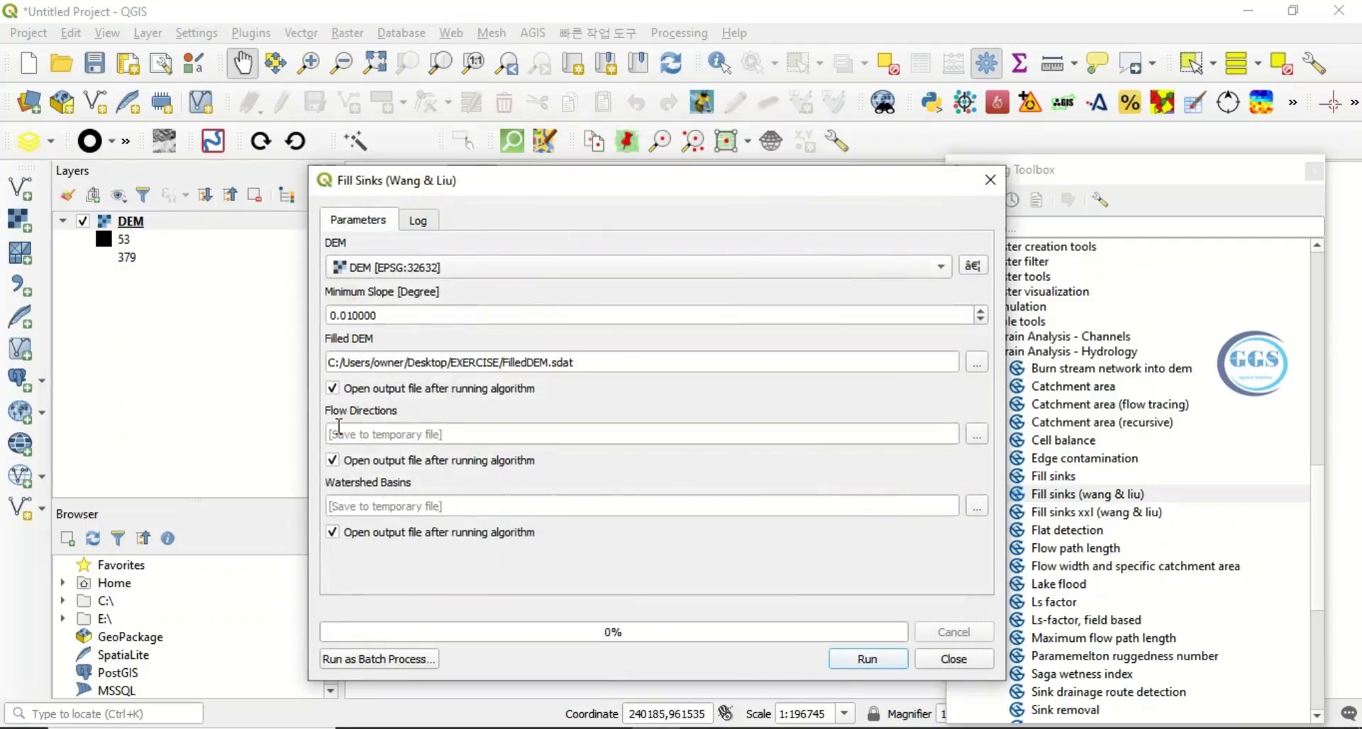
Skip loading the Flow Directions and Watershed Basins outputs and run the sink filling
{"action": "left_click", "coordinate": [332, 460]}
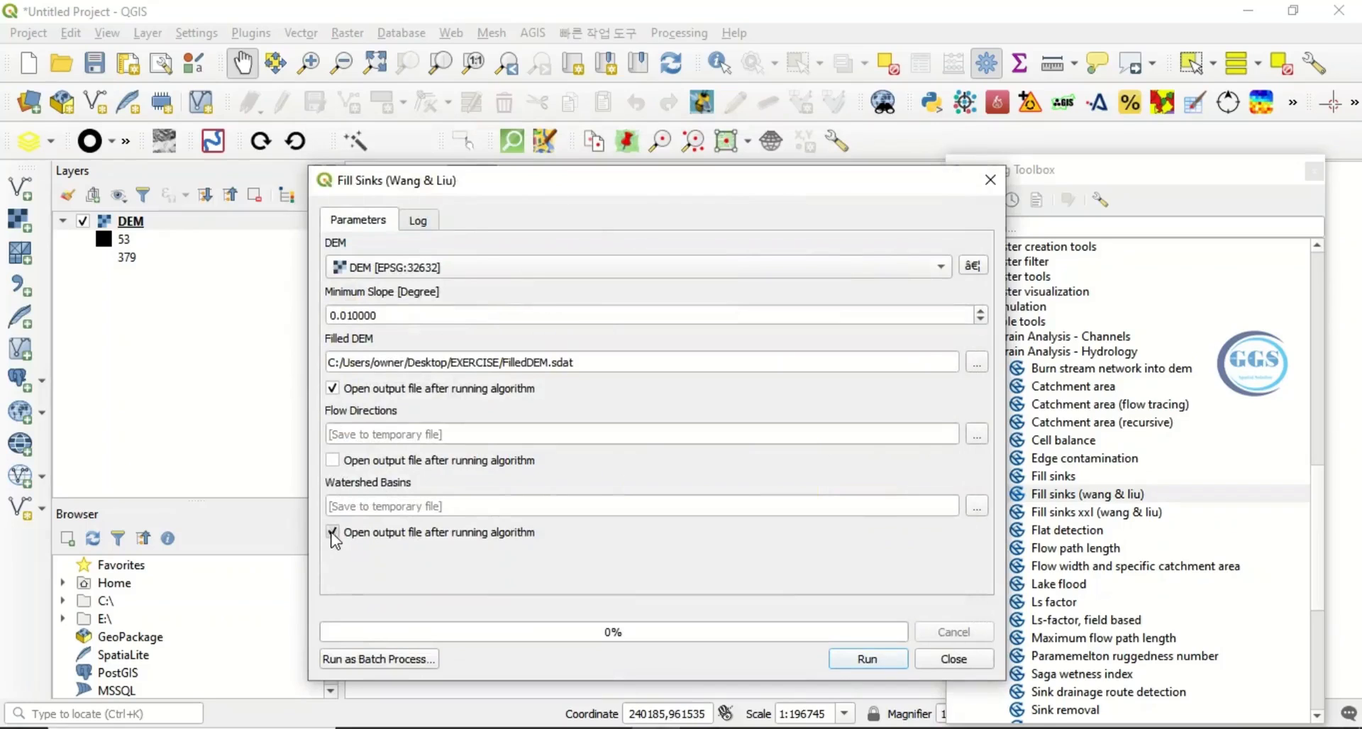
{"action": "left_click", "coordinate": [332, 533]}
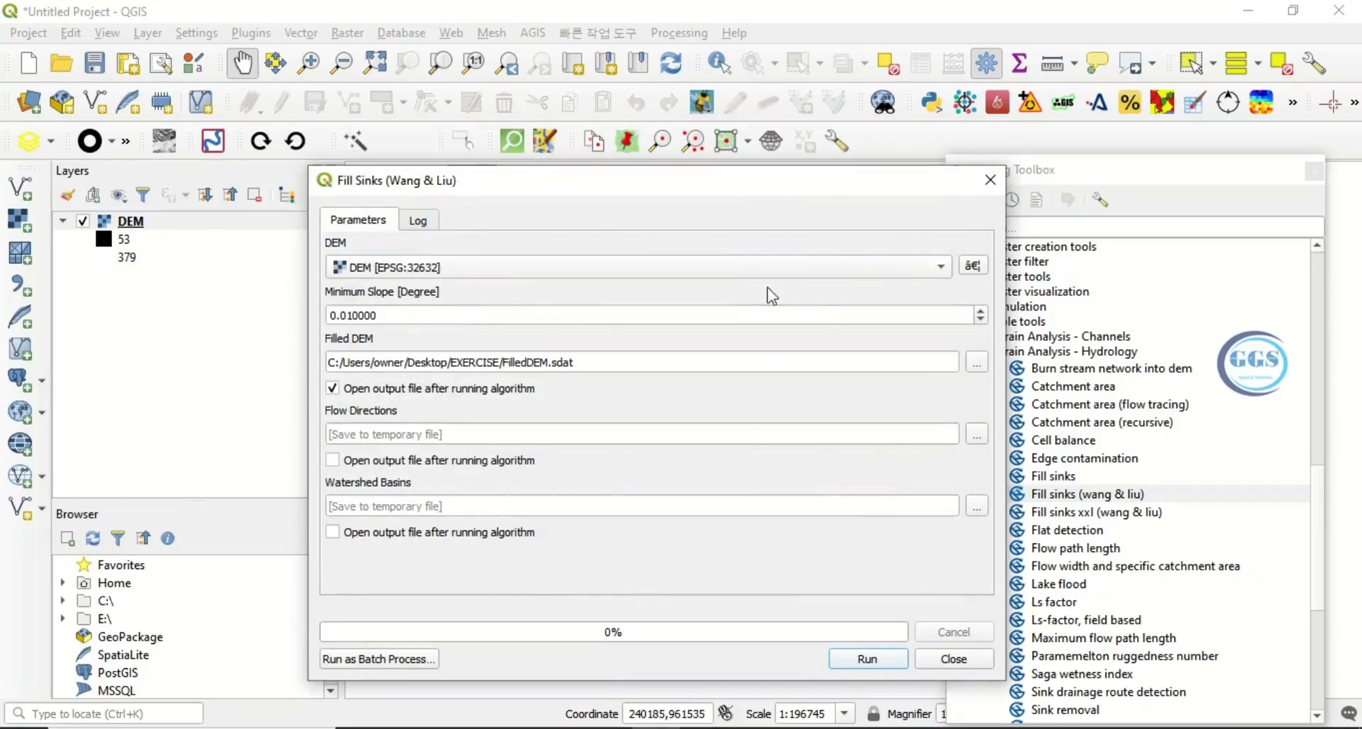
{"action": "left_click", "coordinate": [866, 659]}
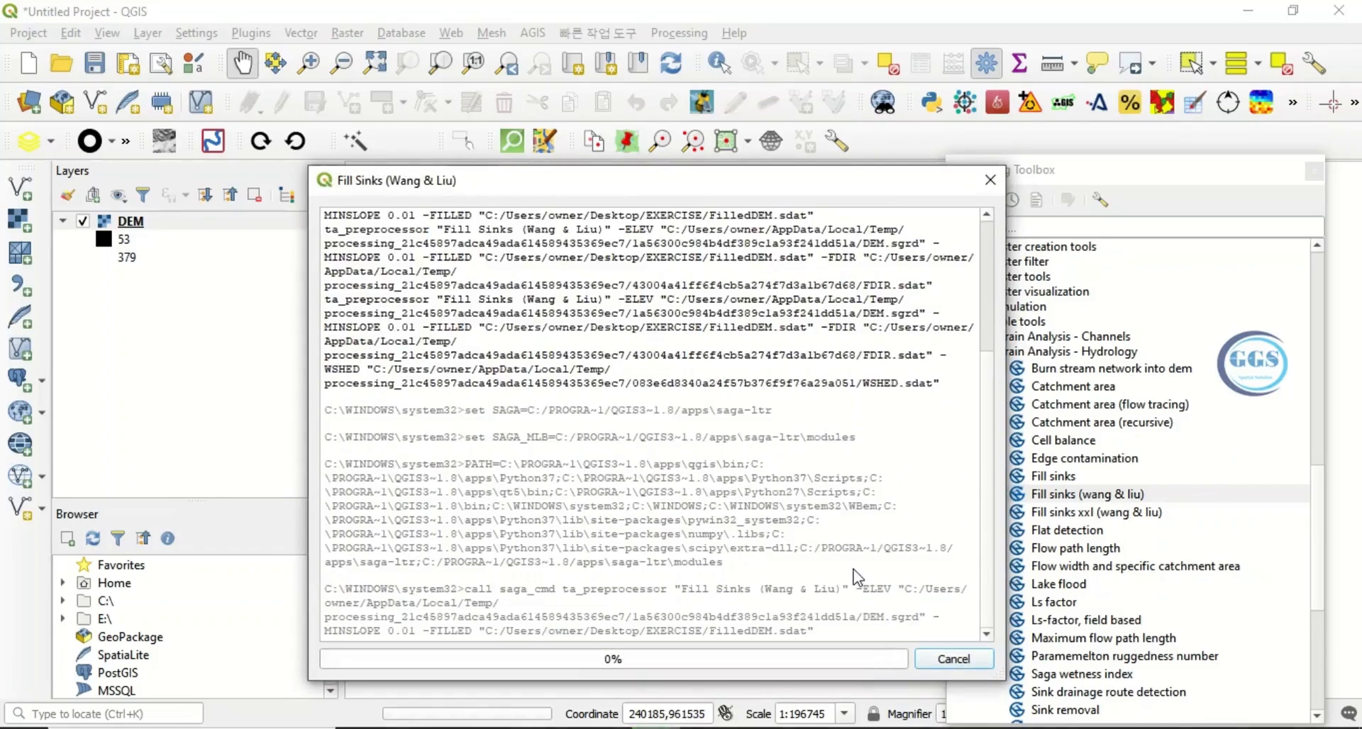
{"action": "mouse_move", "coordinate": [868, 576]}
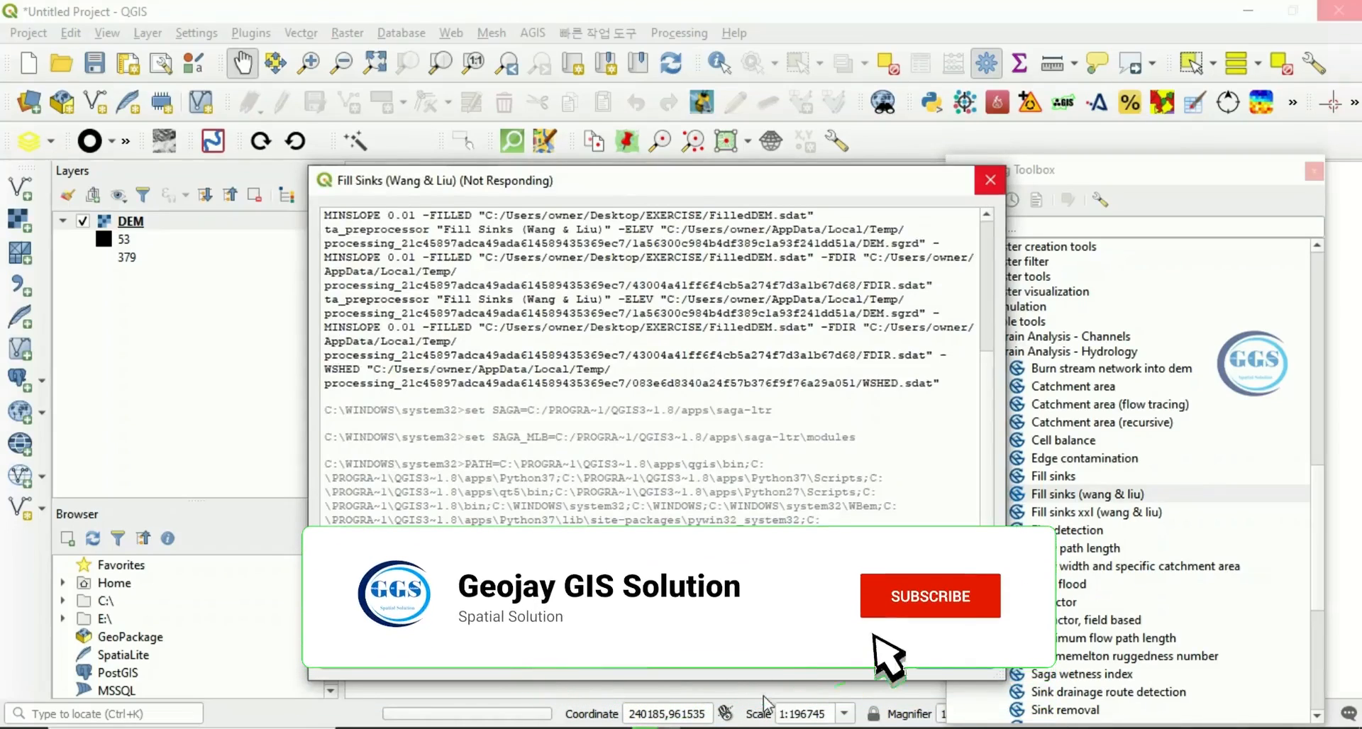
Let Fill Sinks finish, adding the Filled DEM (63.057–376) above the DEM, and close the tool
{"action": "left_click", "coordinate": [928, 596]}
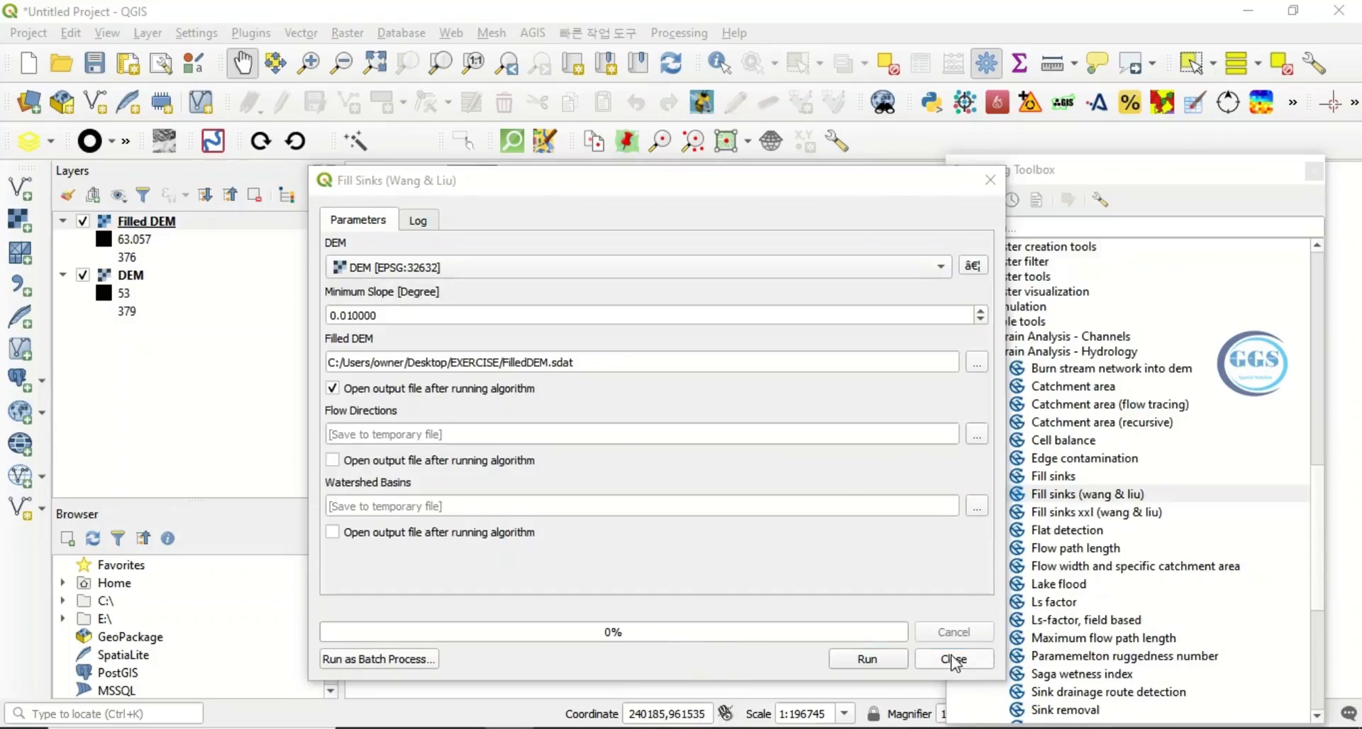
{"action": "left_click", "coordinate": [954, 658]}
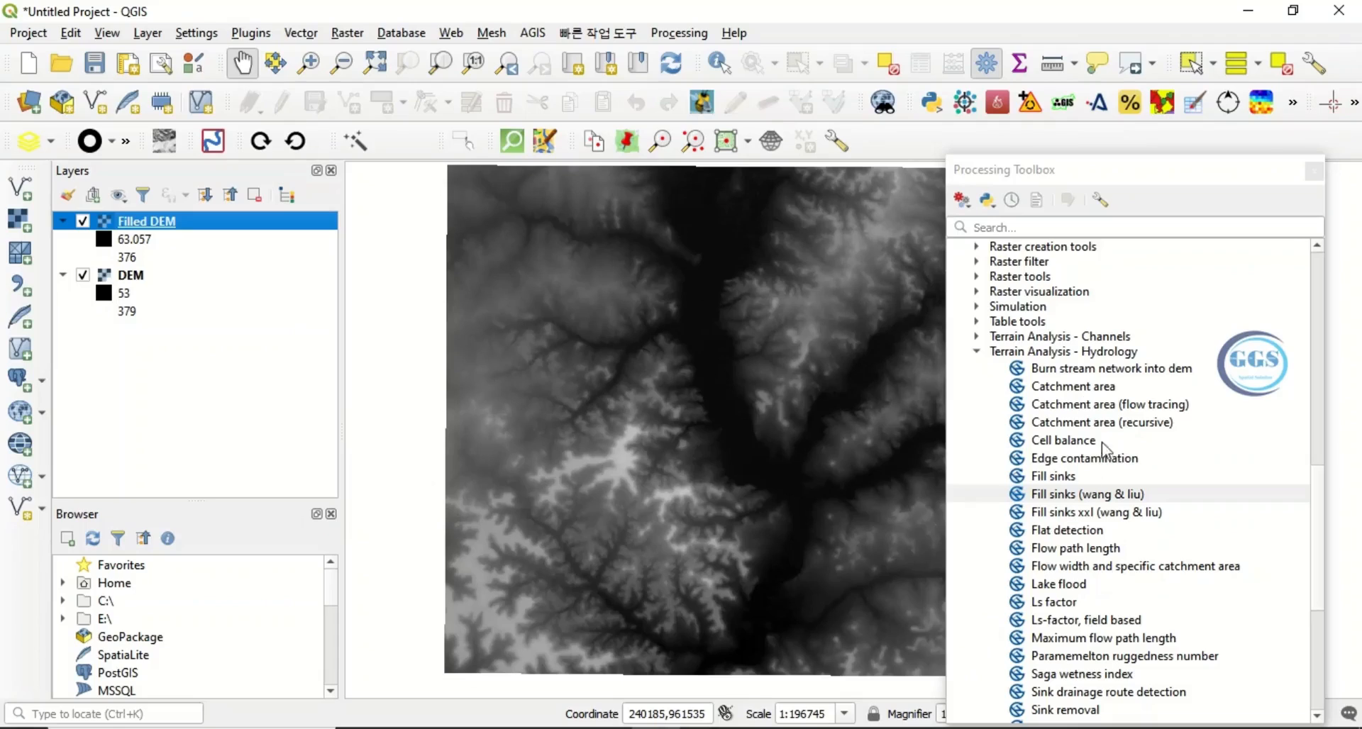
{"action": "mouse_move", "coordinate": [1056, 348]}
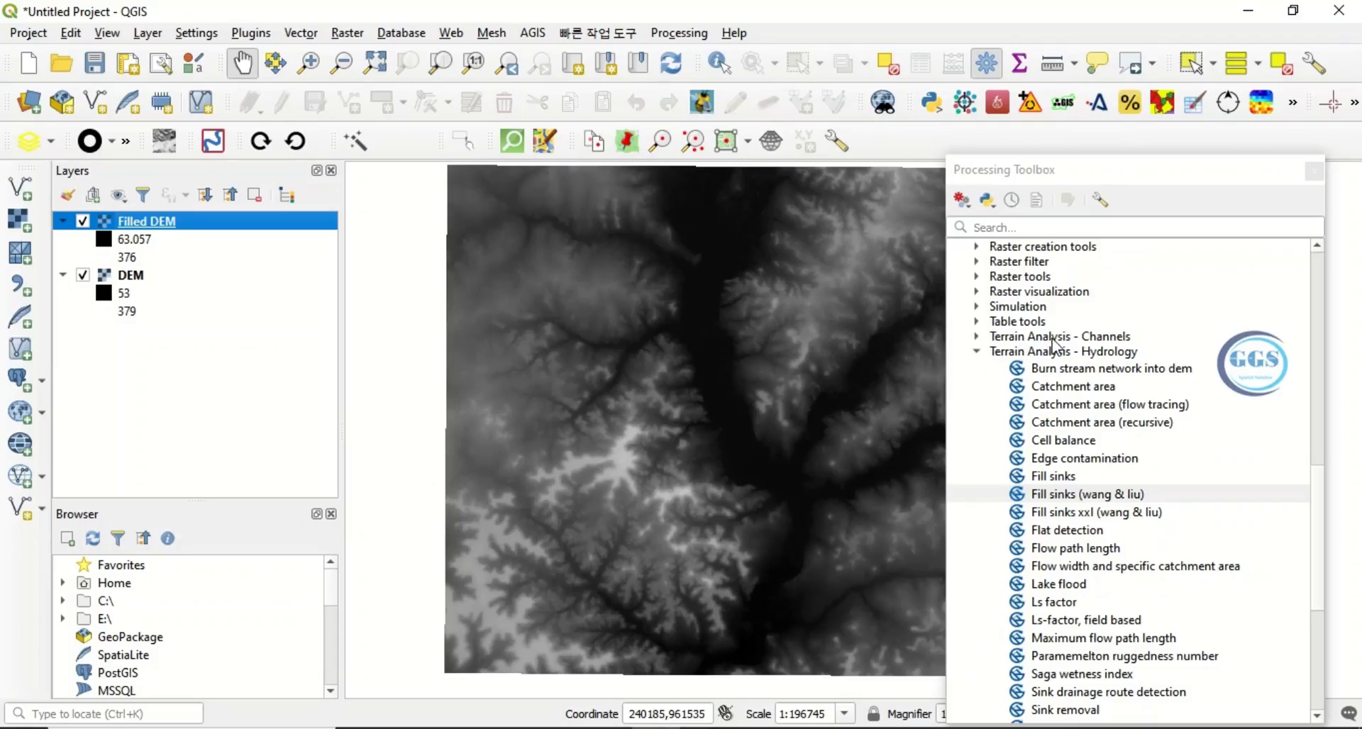
{"action": "mouse_move", "coordinate": [974, 343]}
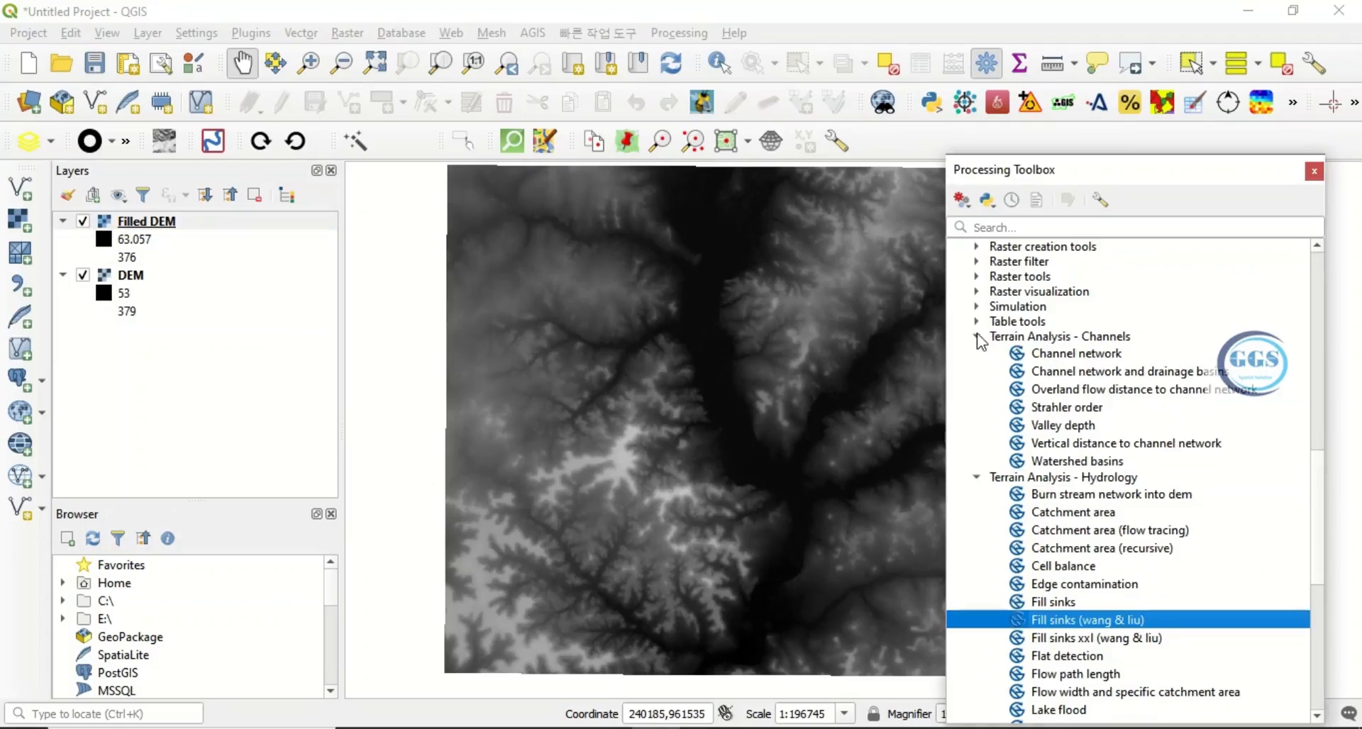
{"action": "mouse_move", "coordinate": [1109, 379]}
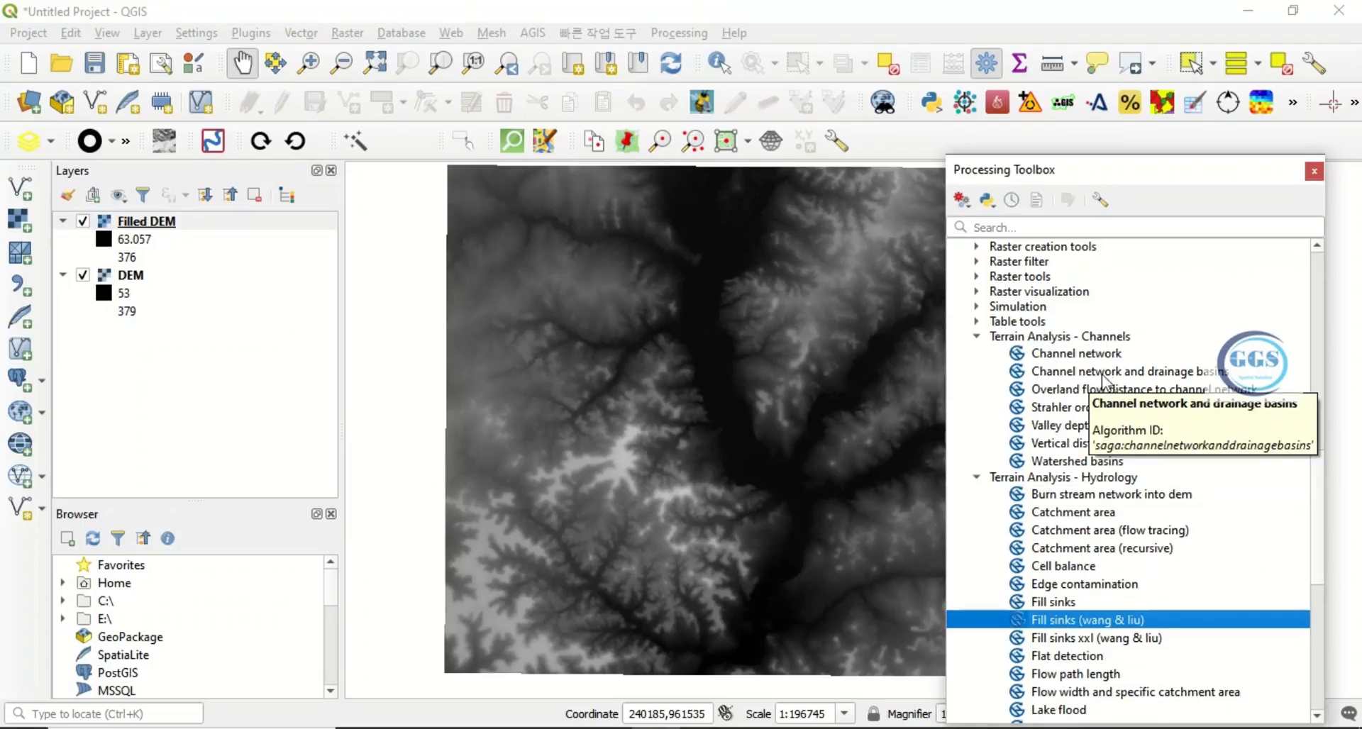
{"action": "mouse_move", "coordinate": [1146, 377]}
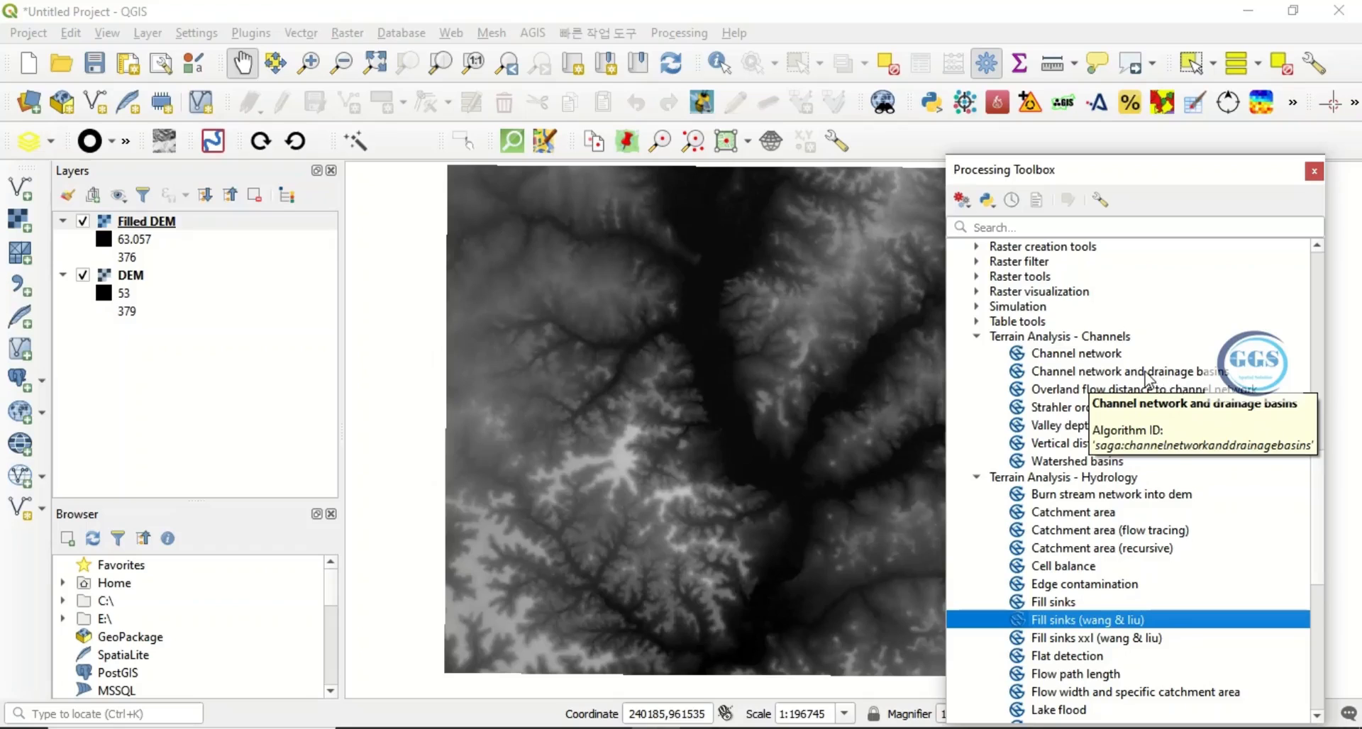
Launch Channel network and drainage basins from Terrain Analysis - Channels with Filled DEM as elevation
{"action": "double_click", "coordinate": [1131, 371]}
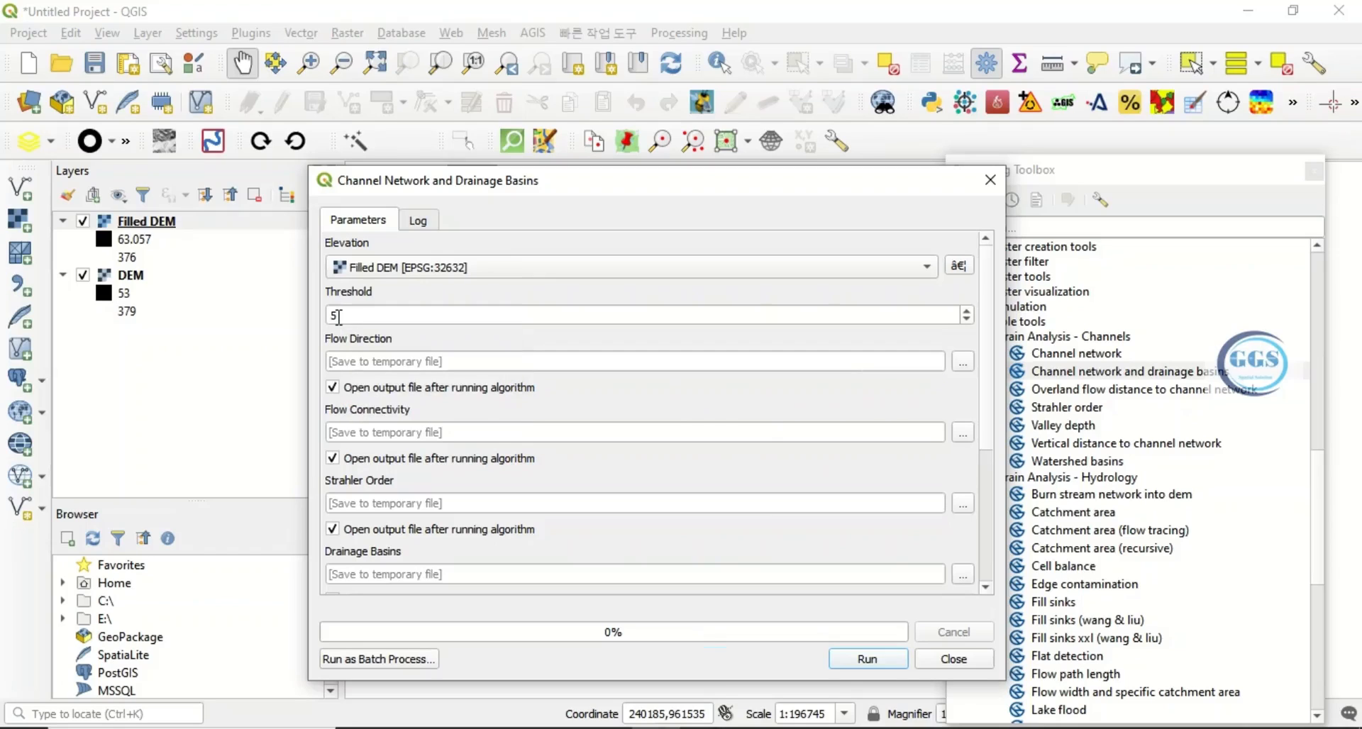
{"action": "mouse_move", "coordinate": [338, 315]}
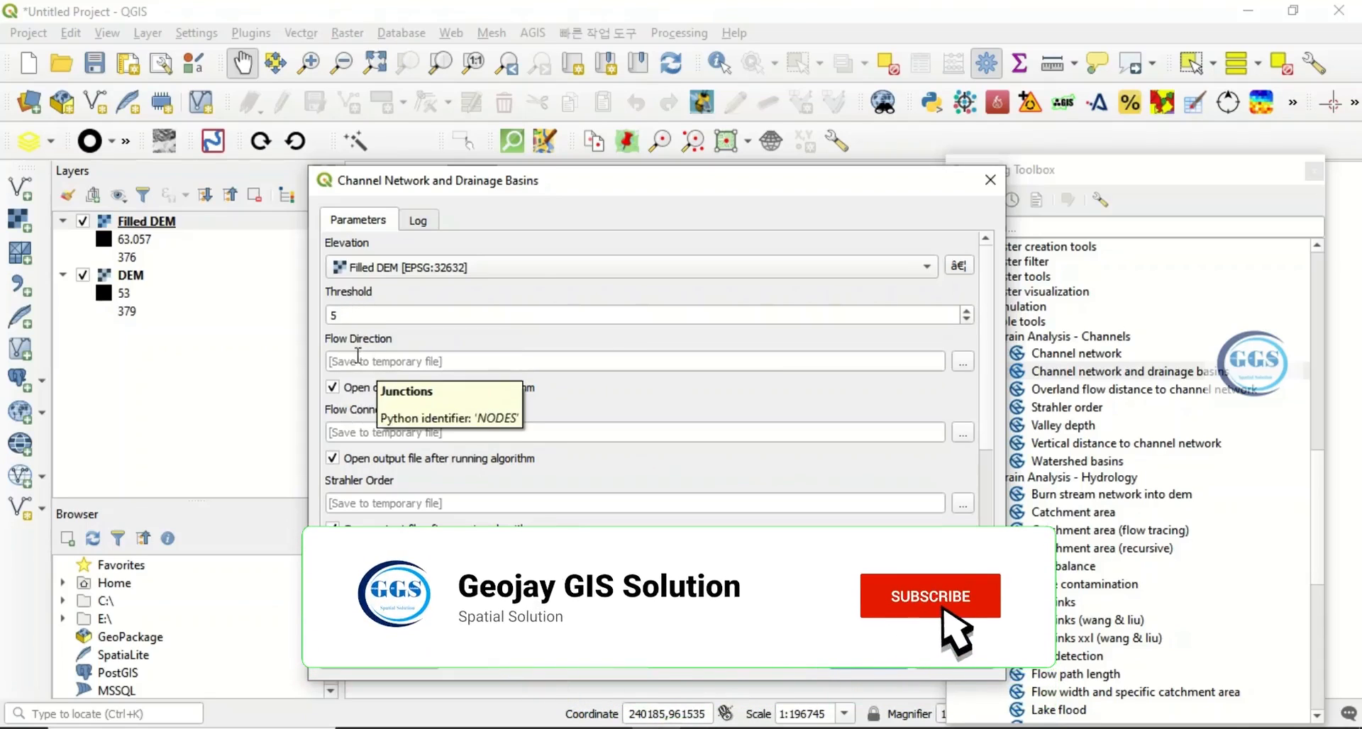
With threshold 5, stop the flow direction and flow connectivity outputs loading afterwards
{"action": "left_click", "coordinate": [929, 596]}
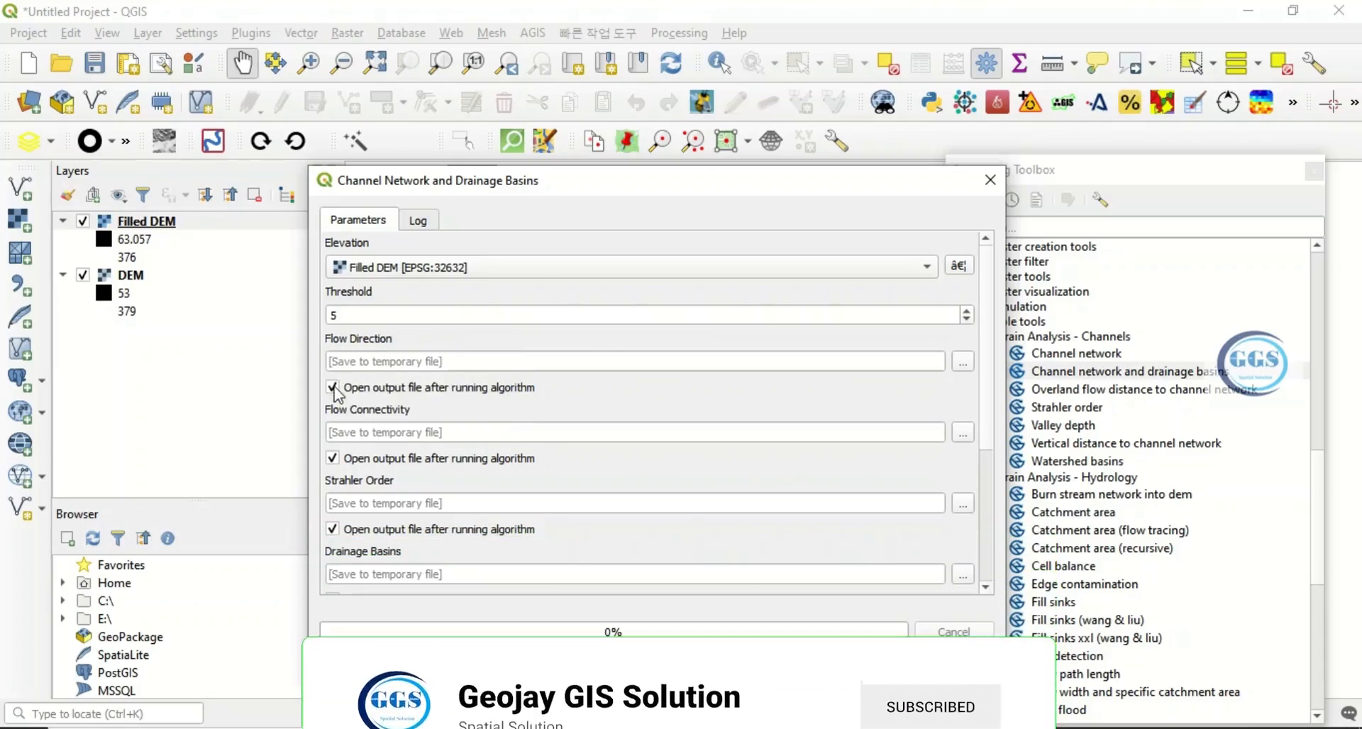
{"action": "left_click", "coordinate": [332, 387]}
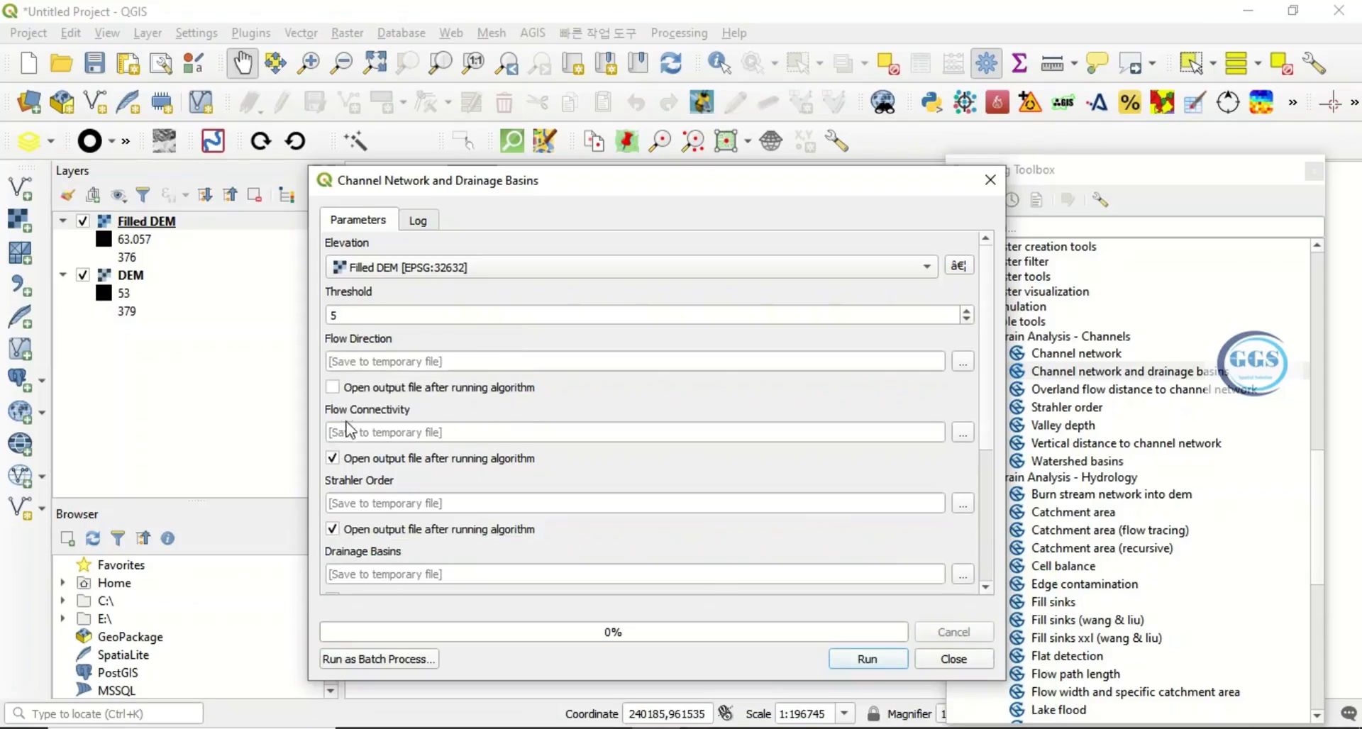
{"action": "left_click", "coordinate": [332, 459]}
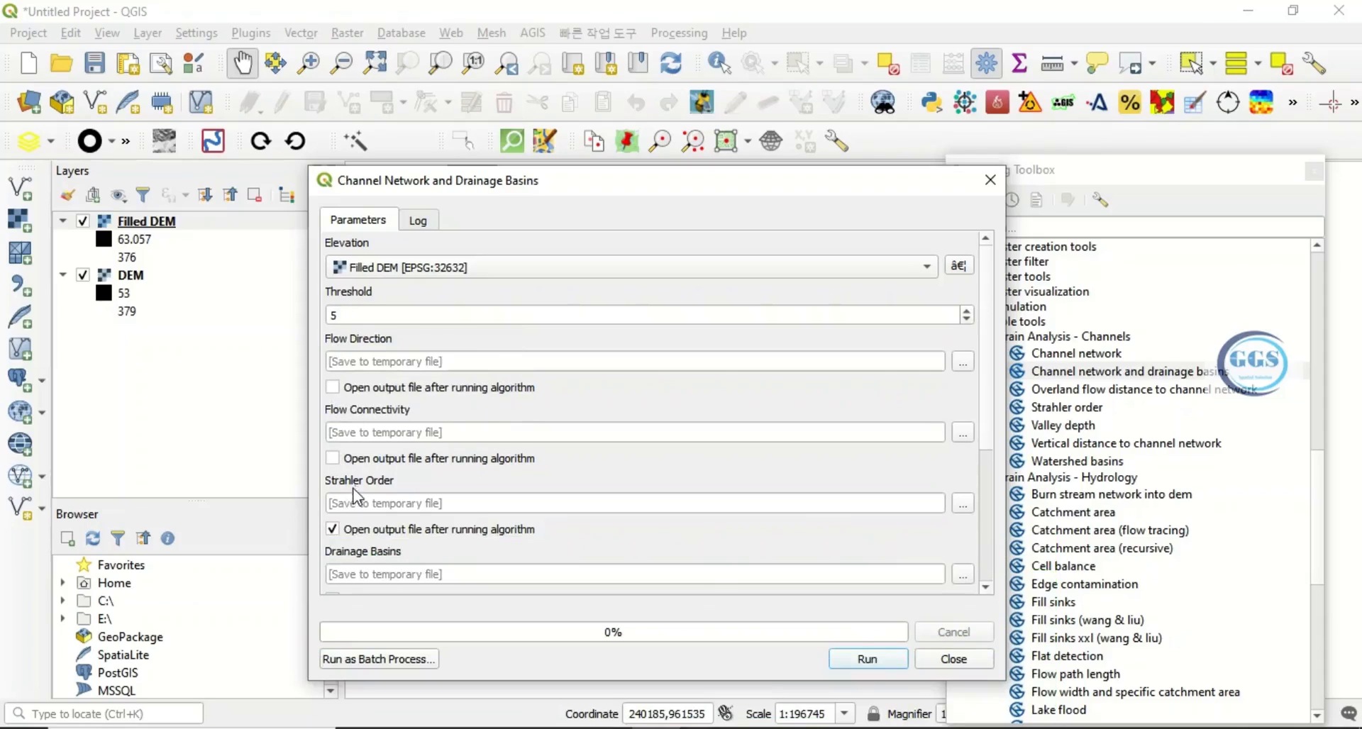
{"action": "scroll", "scroll_direction": "down", "scroll_amount": 3}
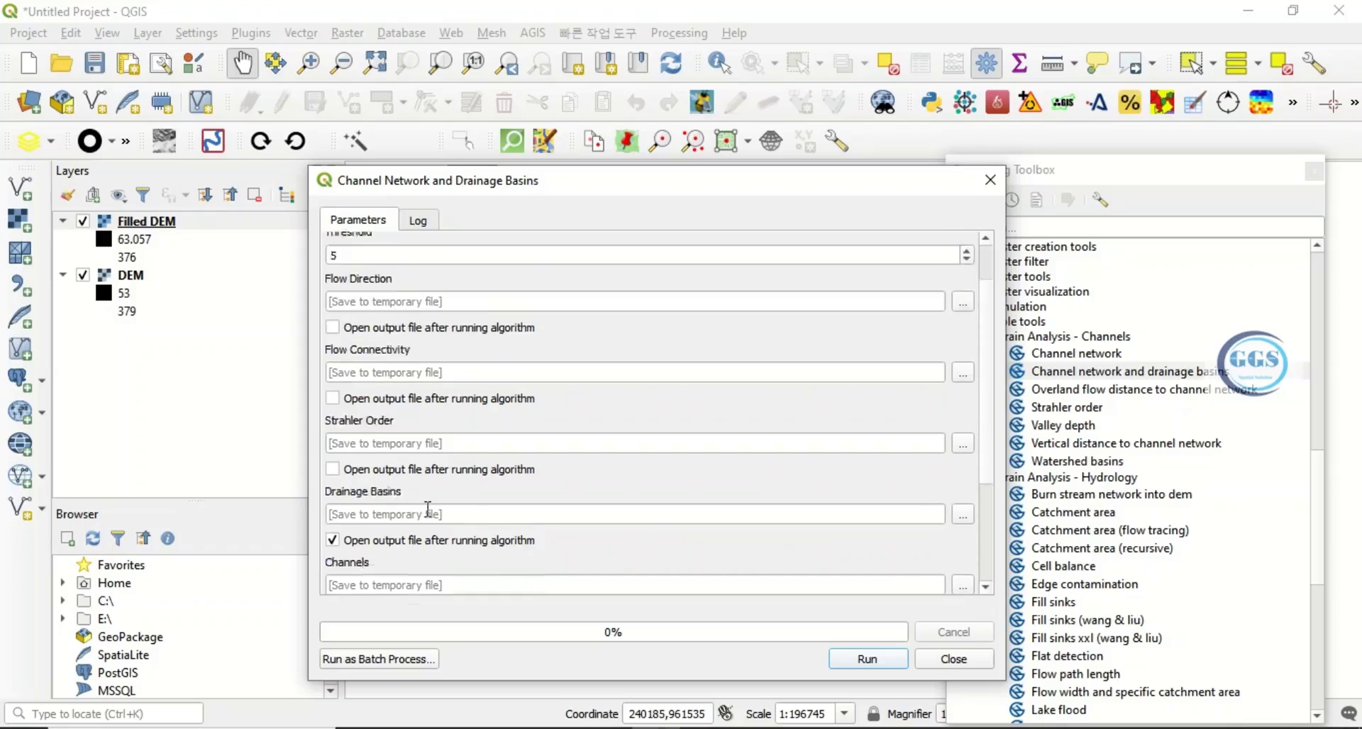
{"action": "scroll", "scroll_direction": "down", "scroll_amount": 3}
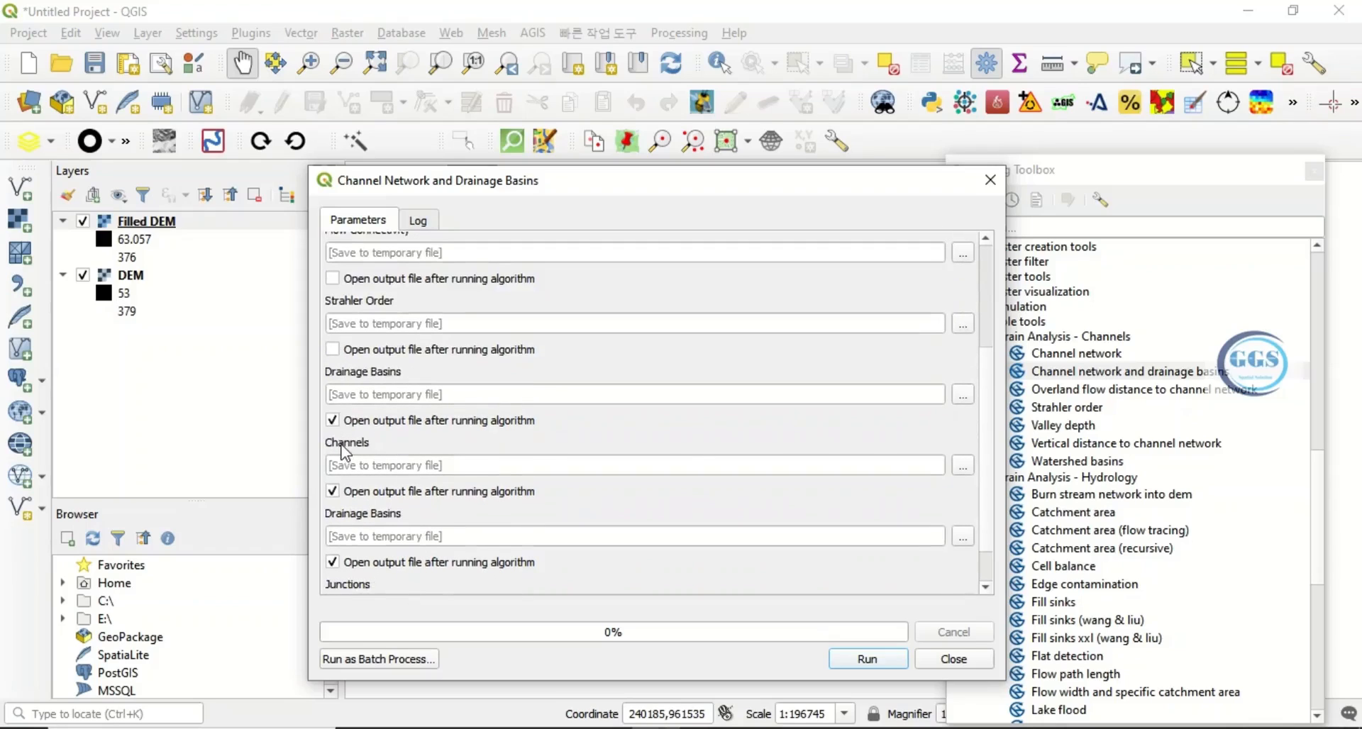
{"action": "mouse_move", "coordinate": [587, 475]}
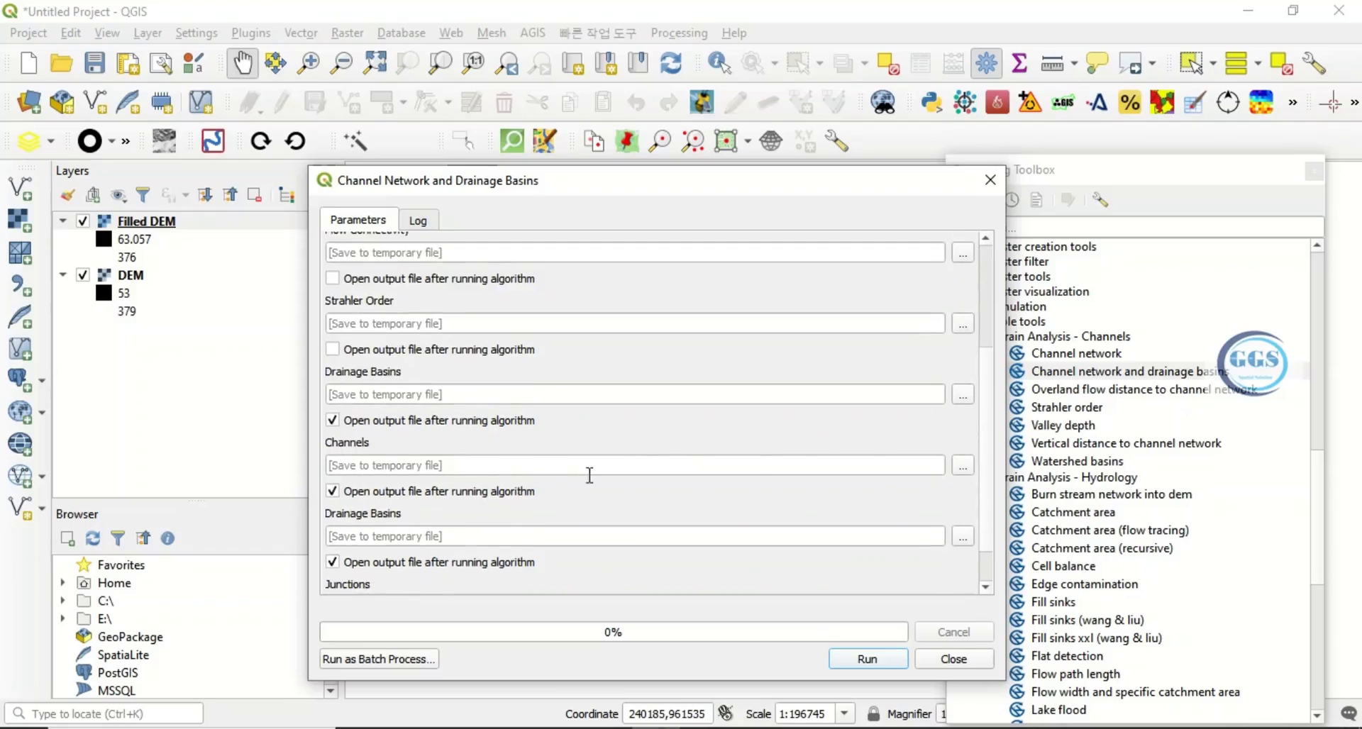
Save the Channels output as Channels.shp in the EXERCISE folder
{"action": "left_click", "coordinate": [962, 464]}
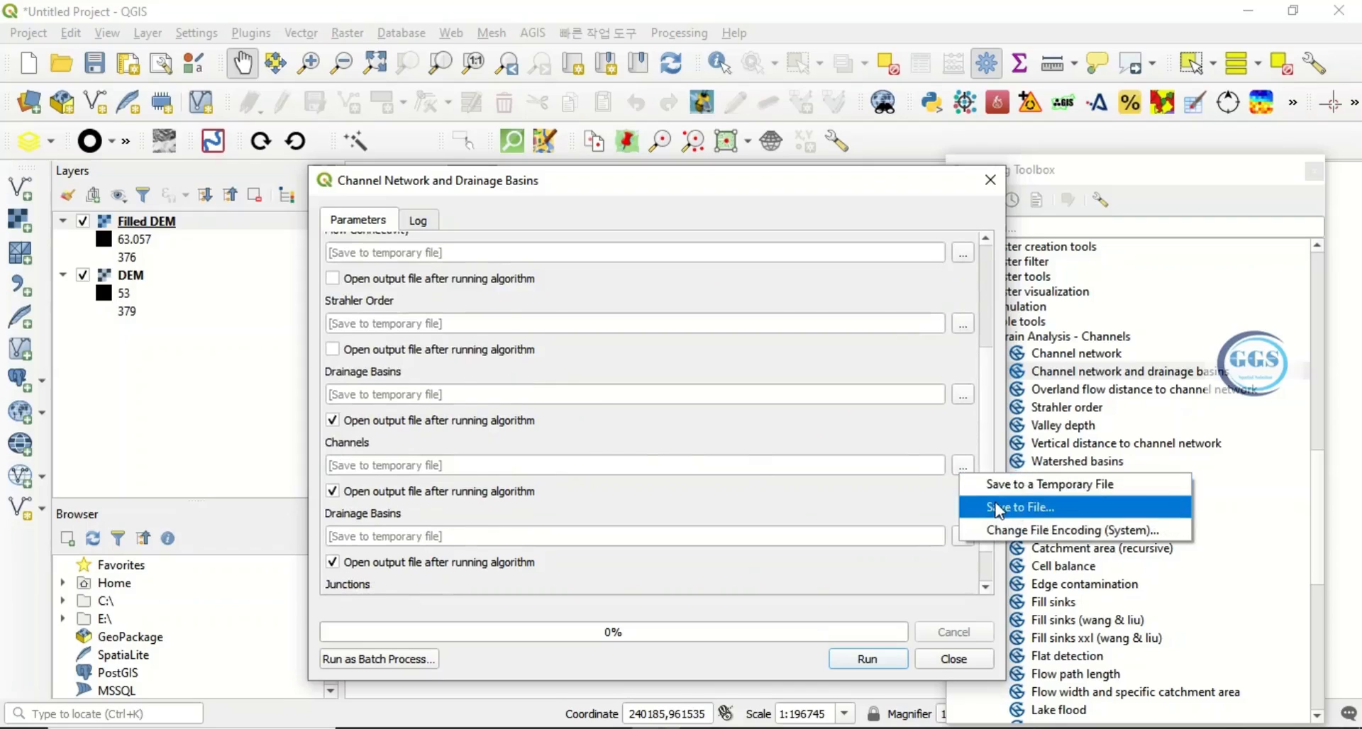
{"action": "left_click", "coordinate": [1019, 507]}
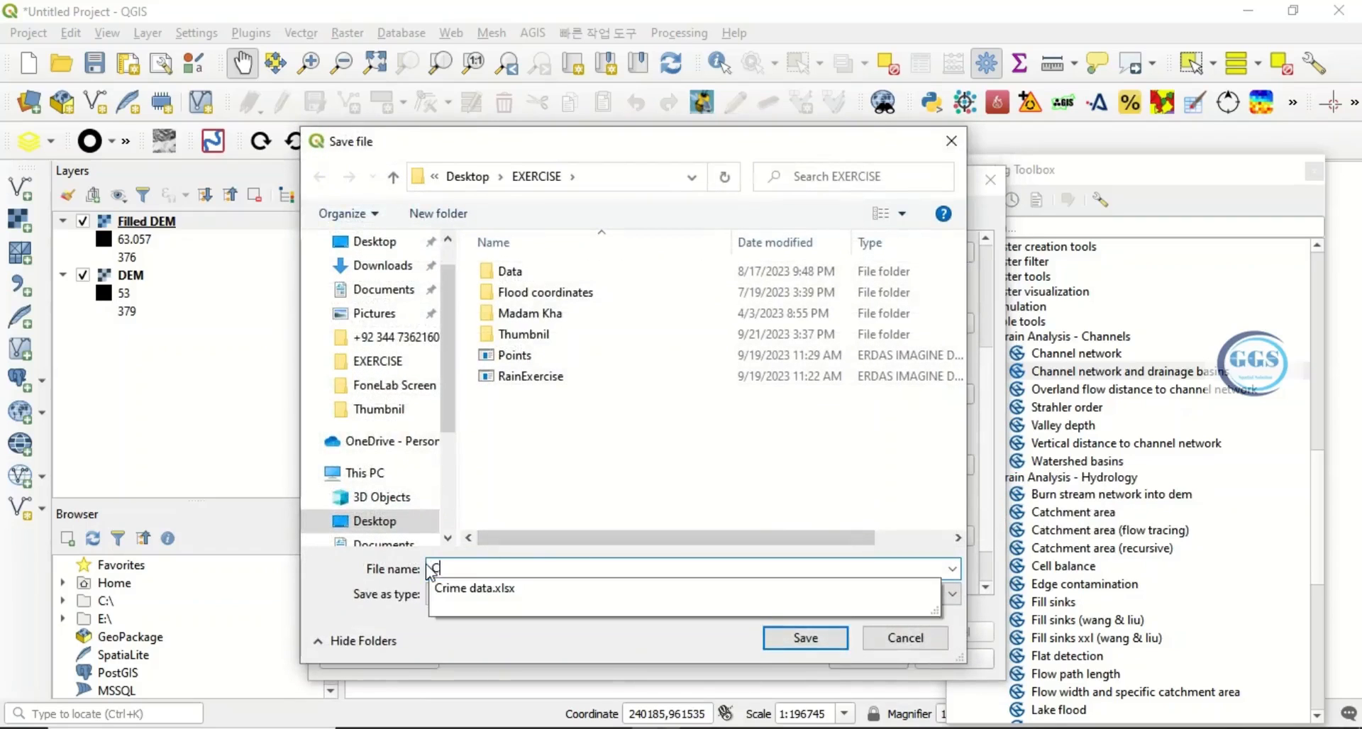
{"action": "type", "text": "hannels"}
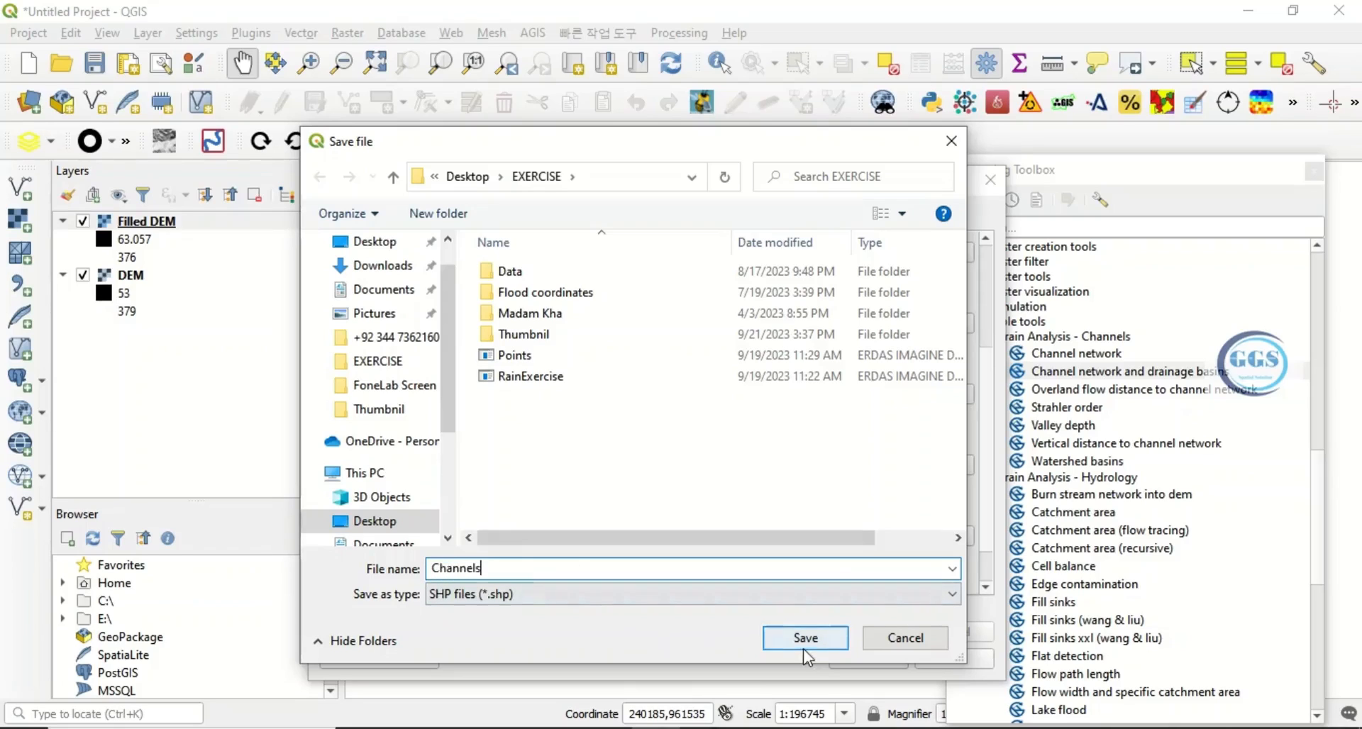
{"action": "left_click", "coordinate": [804, 639]}
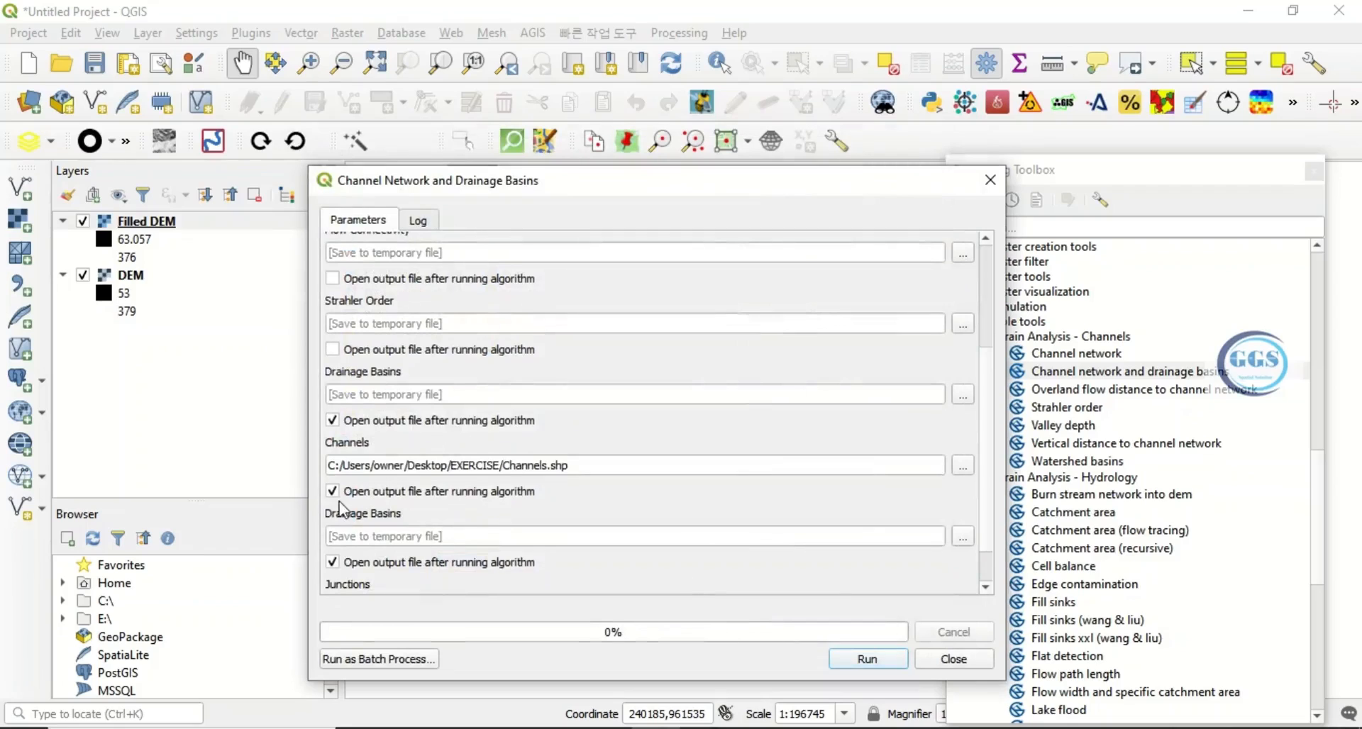
{"action": "mouse_move", "coordinate": [340, 517]}
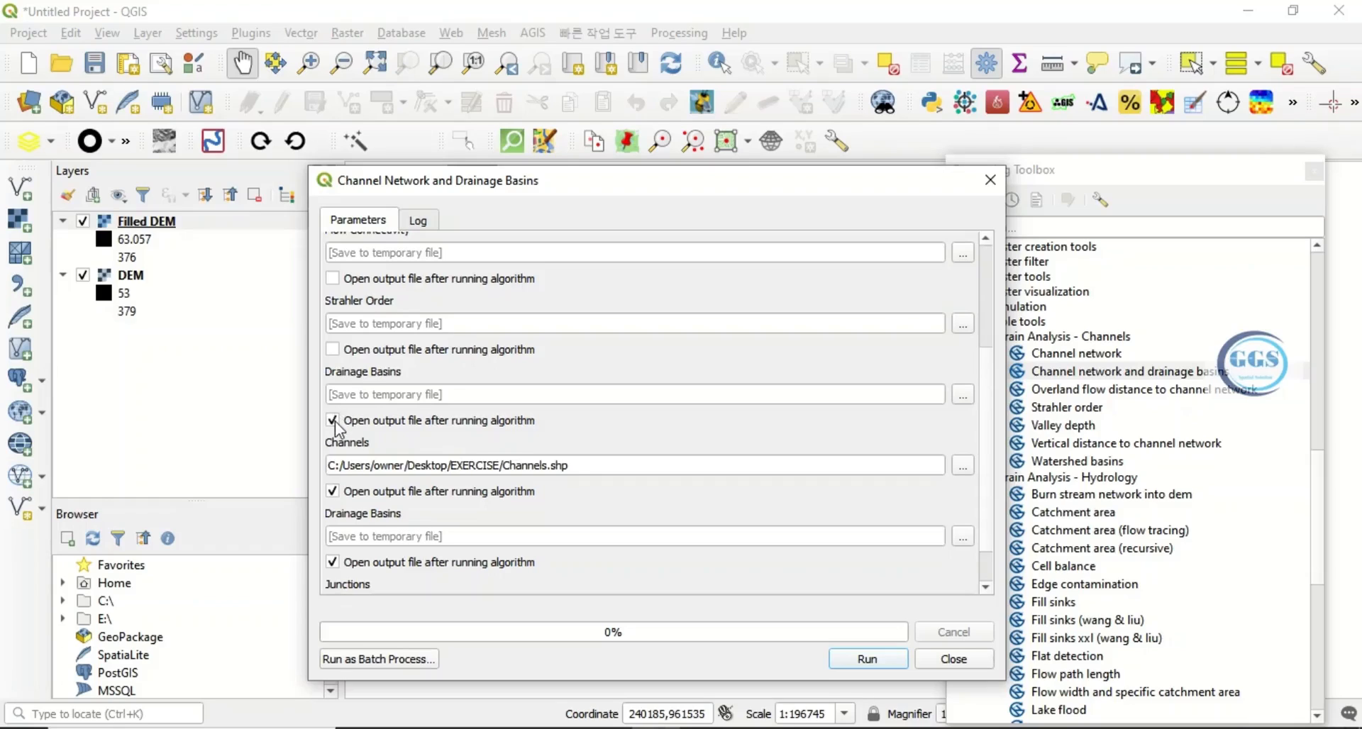
Skip loading the drainage basins and junctions outputs and run the channel extraction
{"action": "scroll", "scroll_direction": "down", "scroll_amount": 3}
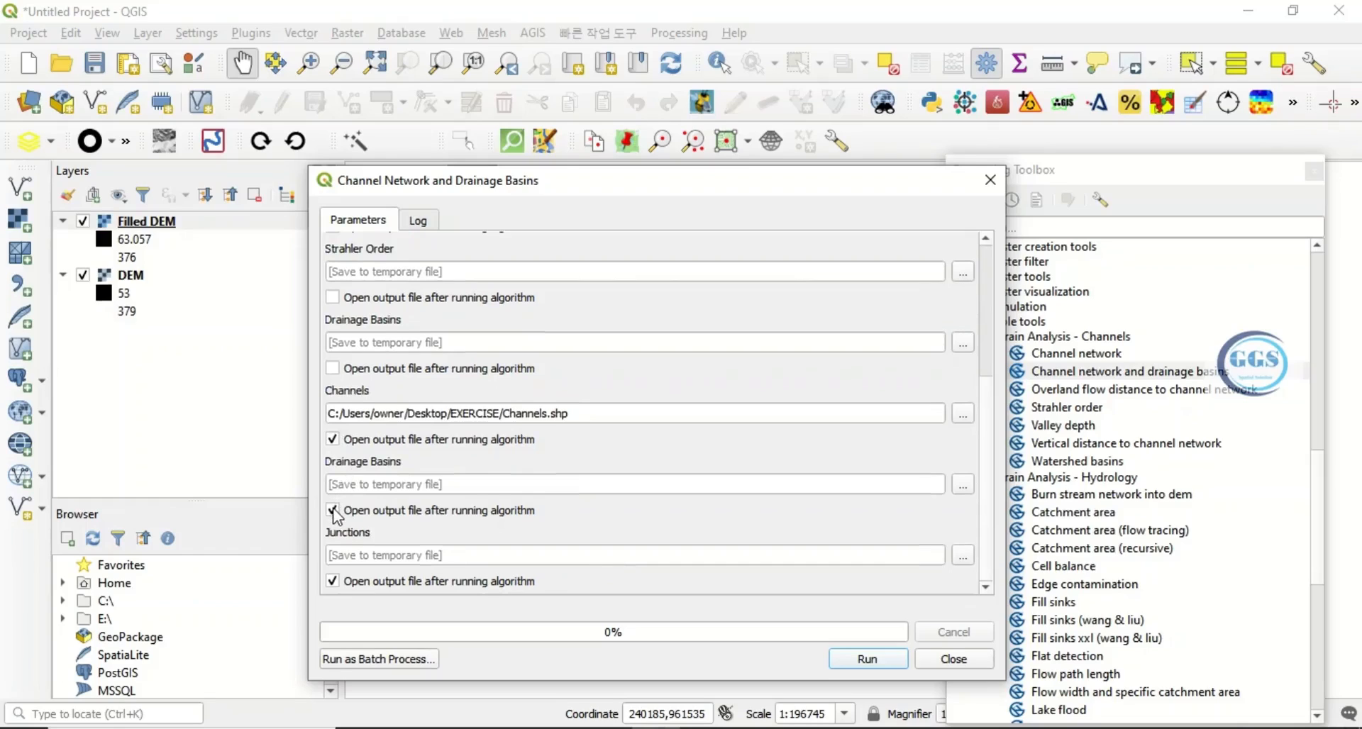
{"action": "left_click", "coordinate": [332, 511]}
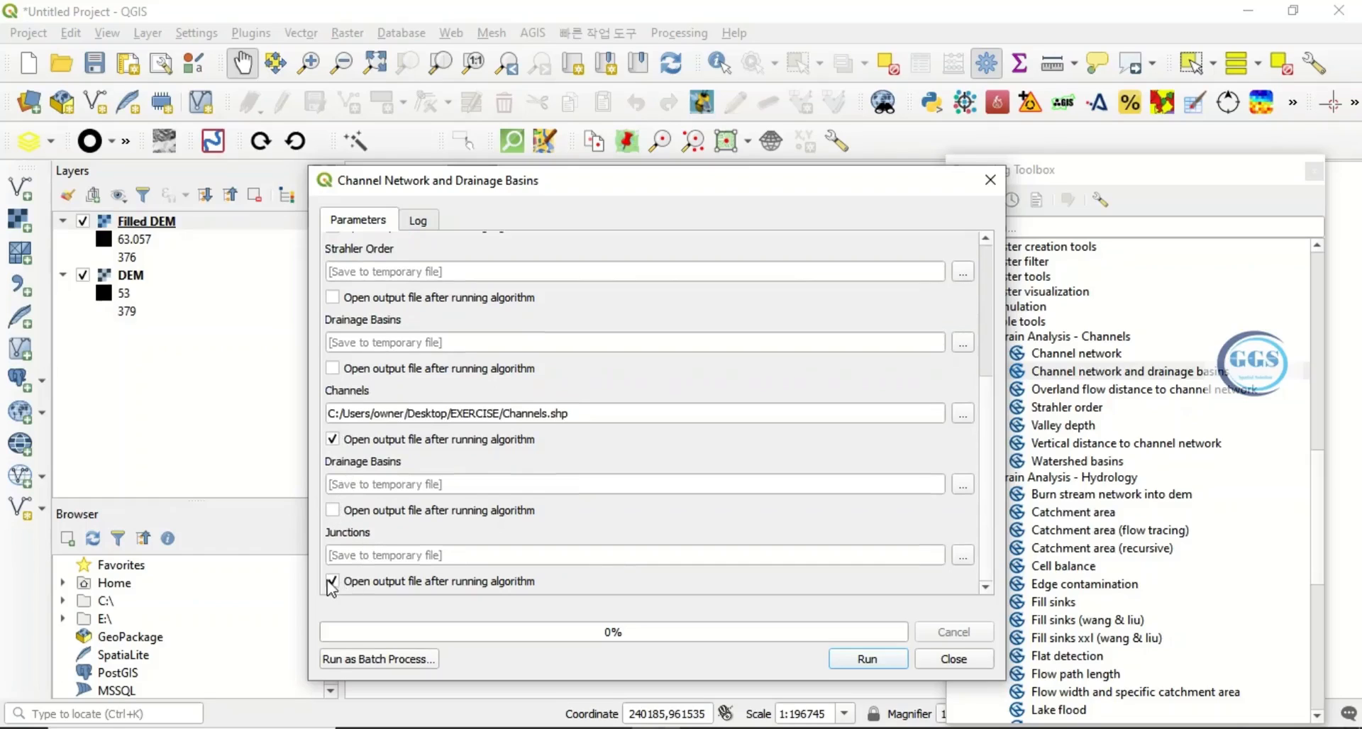
{"action": "left_click", "coordinate": [332, 582]}
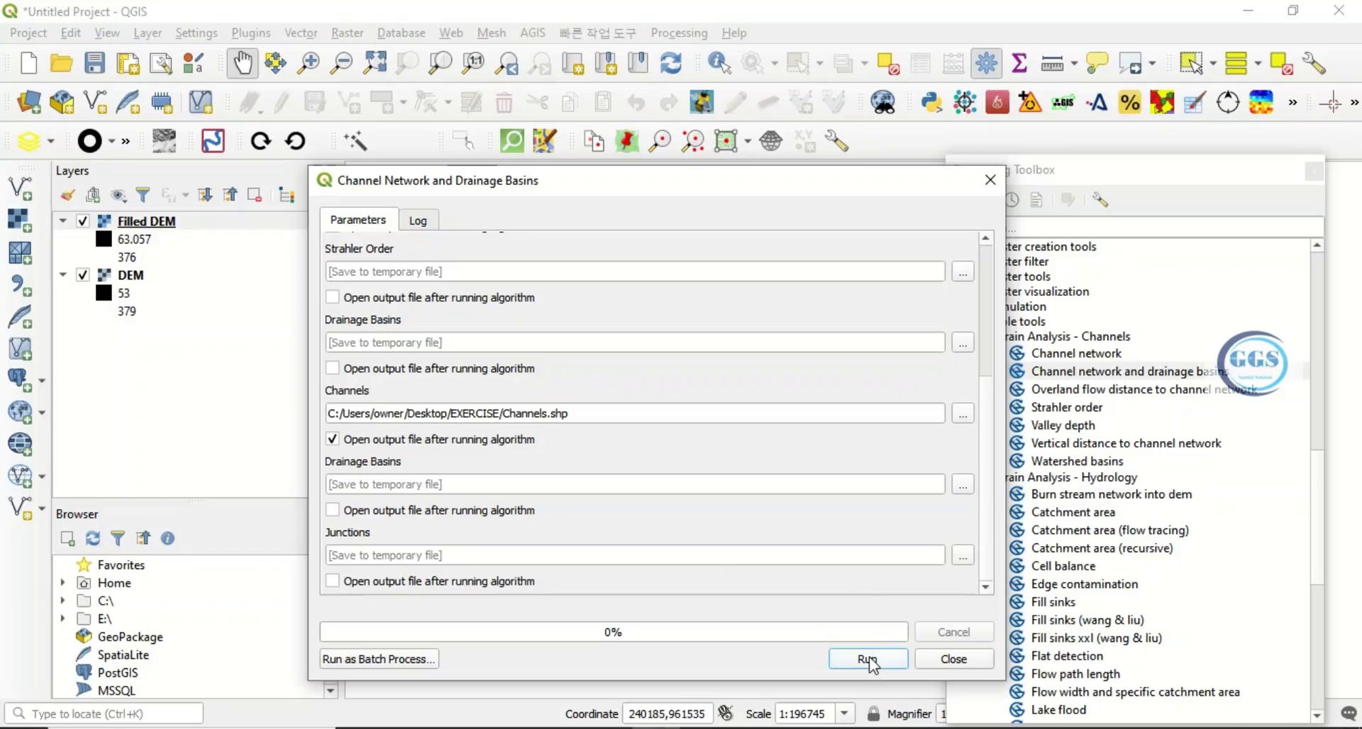
{"action": "left_click", "coordinate": [867, 658]}
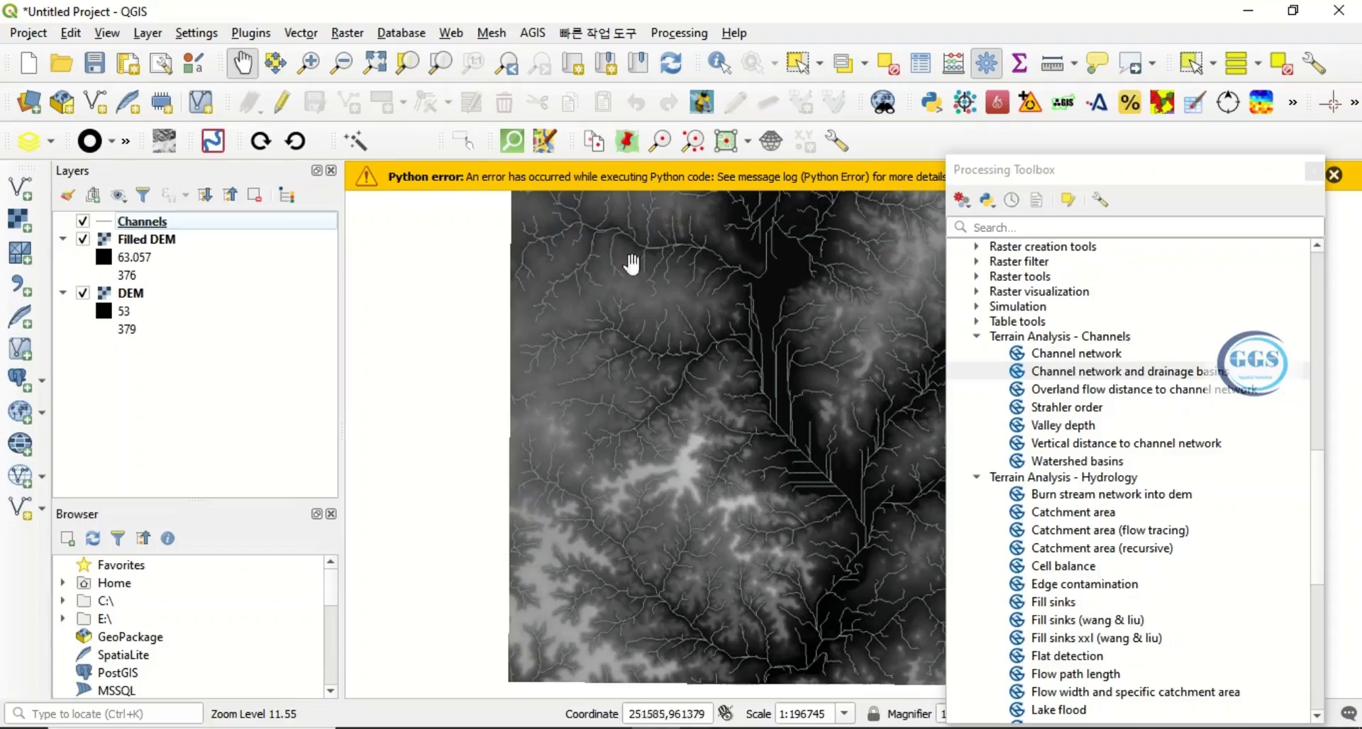
{"action": "mouse_move", "coordinate": [161, 252]}
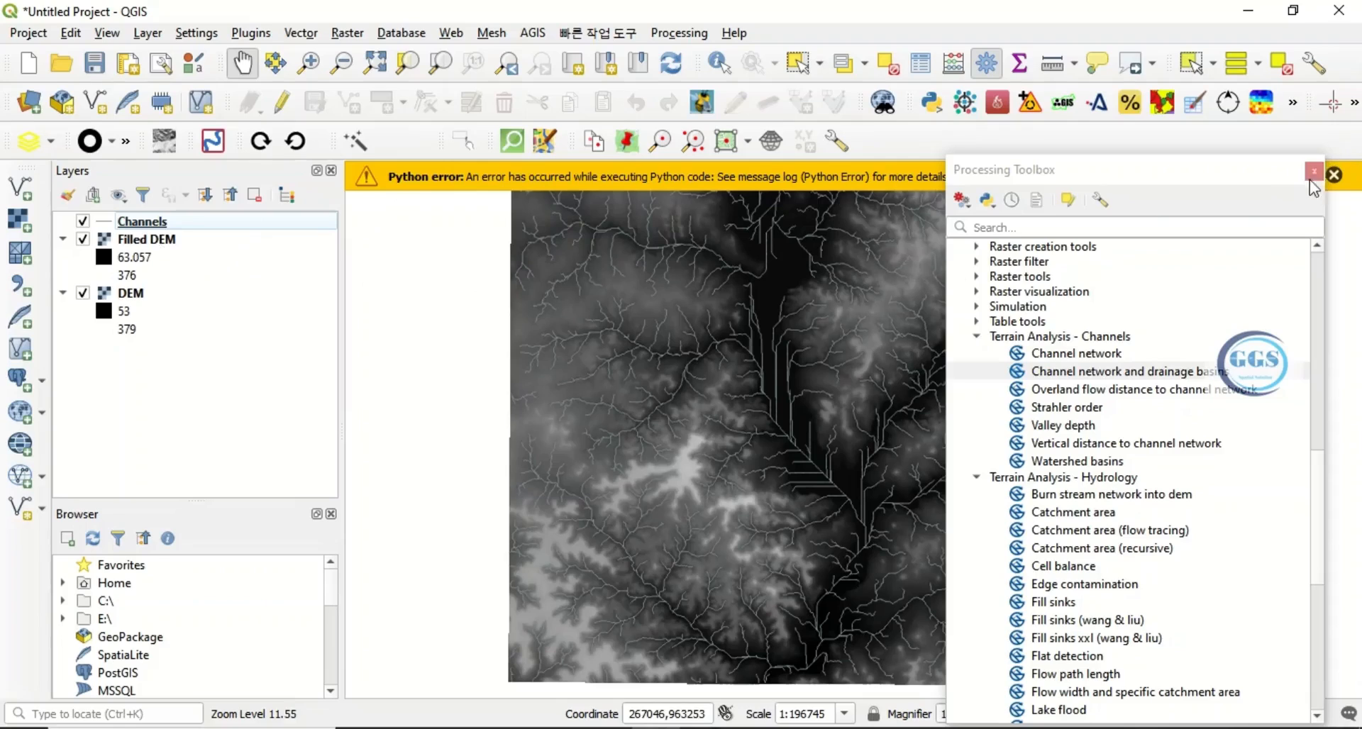
Close the Processing Toolbox and hide the Filled DEM and DEM layers, leaving only Channels visible
{"action": "left_click", "coordinate": [1314, 172]}
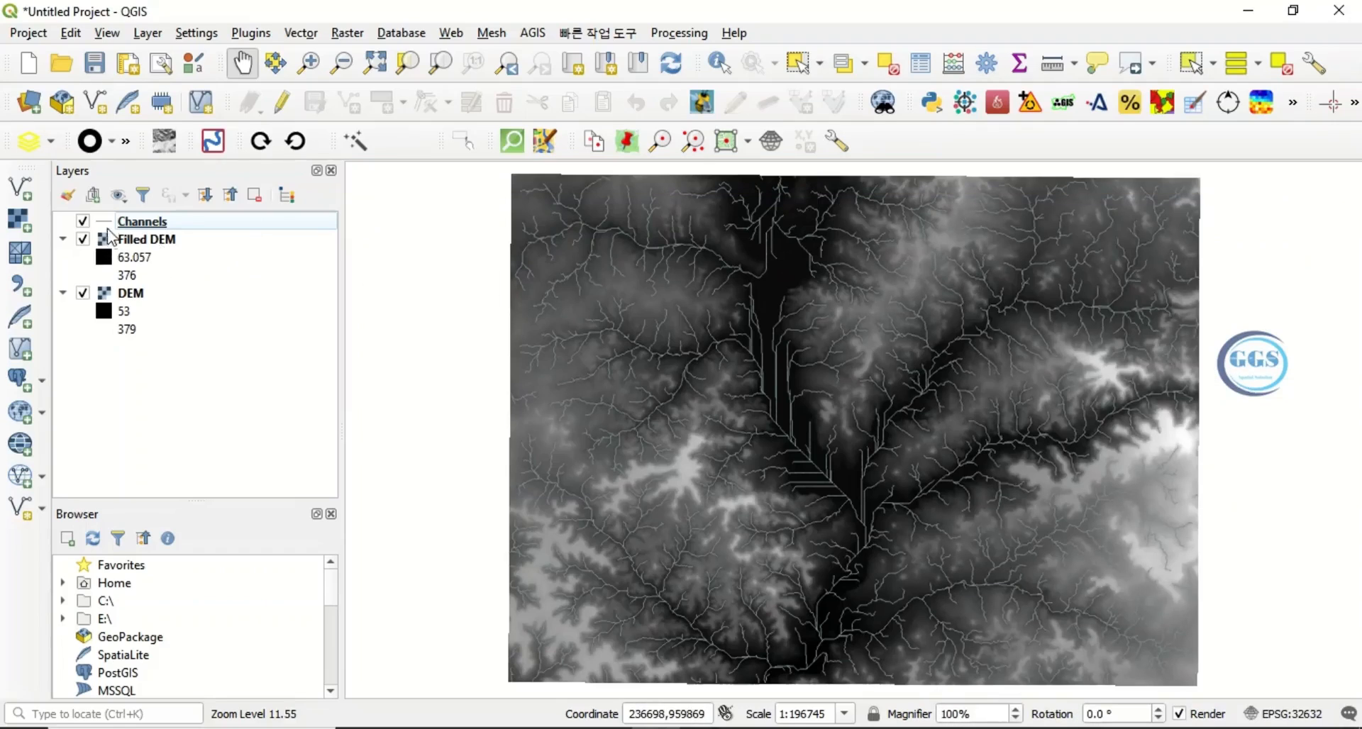
{"action": "left_click", "coordinate": [141, 221]}
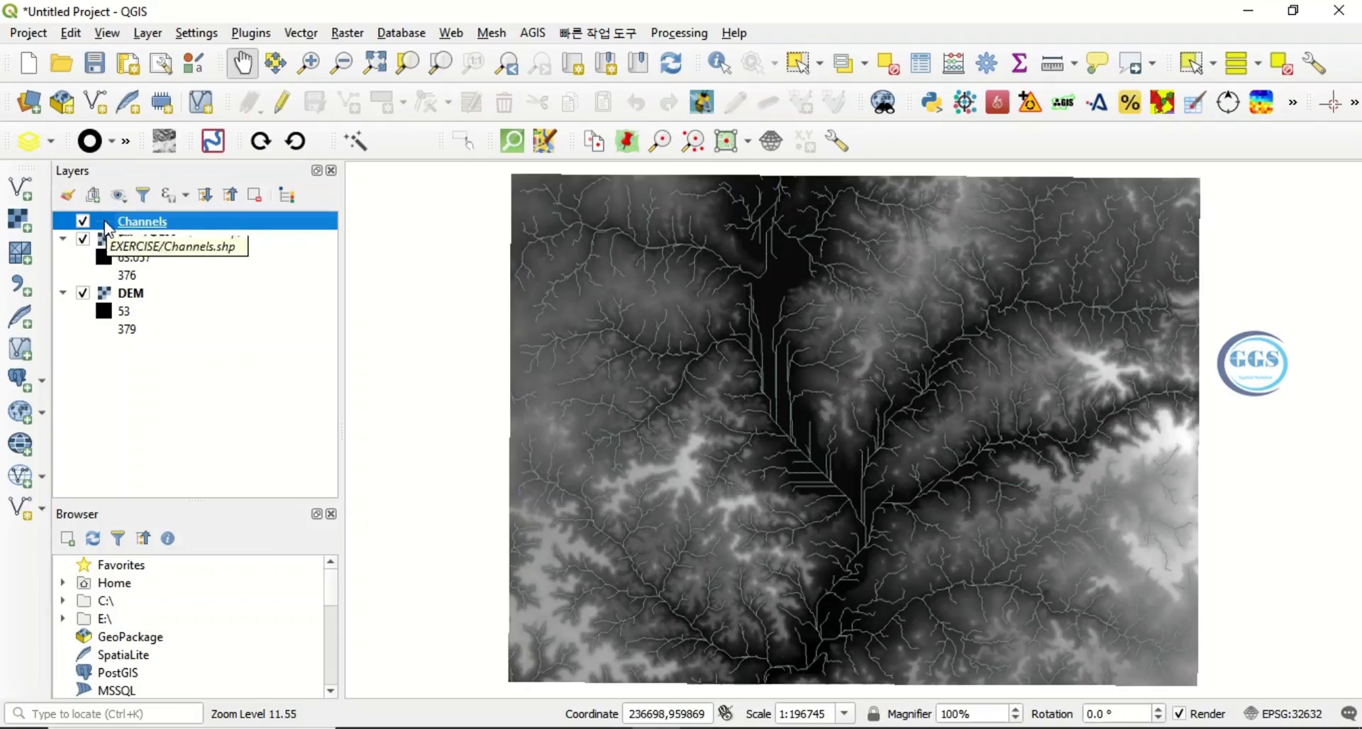
{"action": "left_click", "coordinate": [84, 238]}
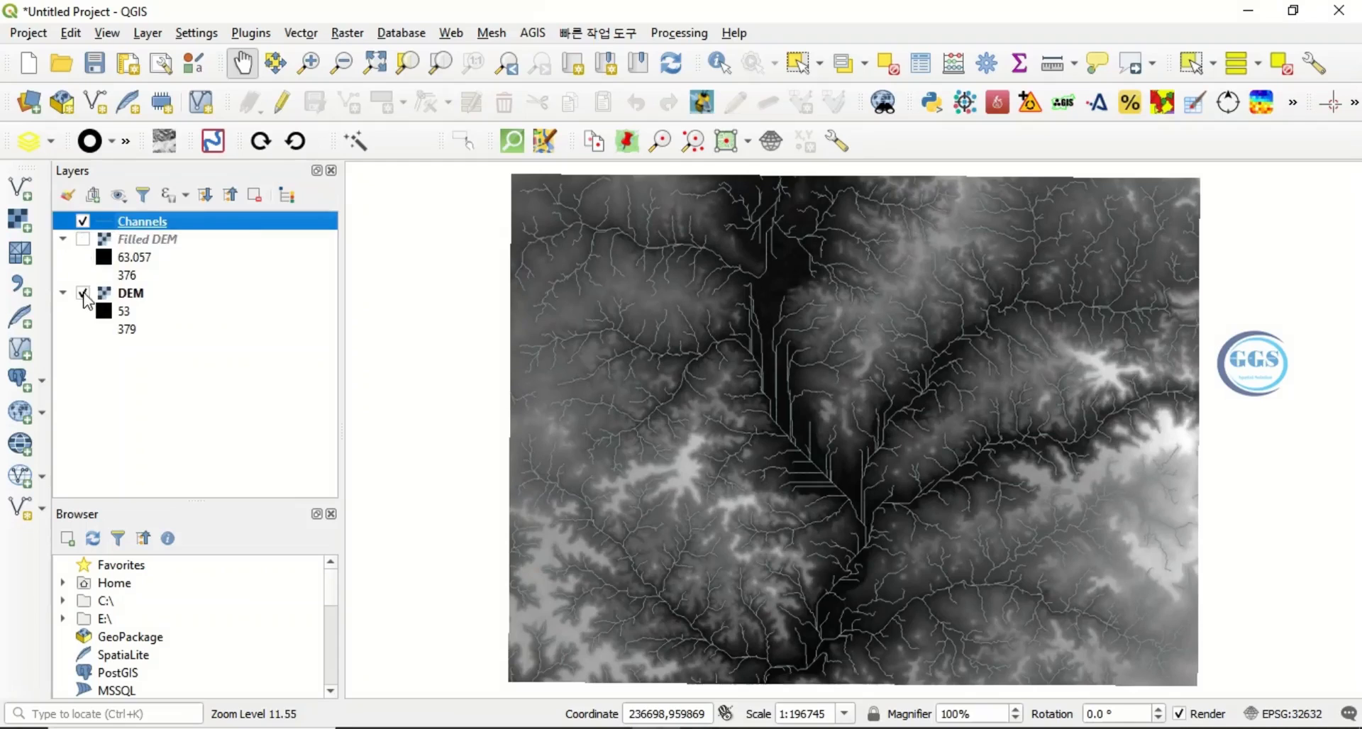
{"action": "left_click", "coordinate": [82, 293]}
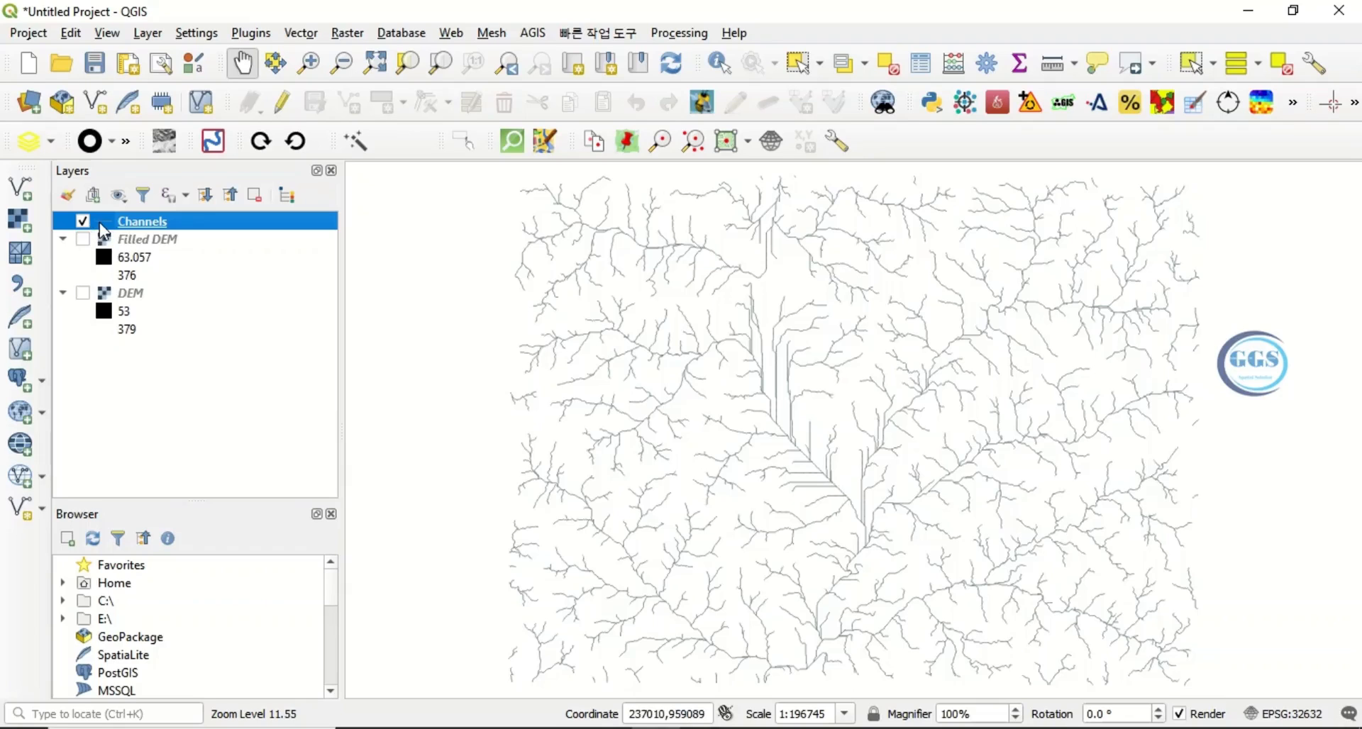
Give the Channels simple line a blue colour and a 0.66 stroke width
{"action": "double_click", "coordinate": [142, 222]}
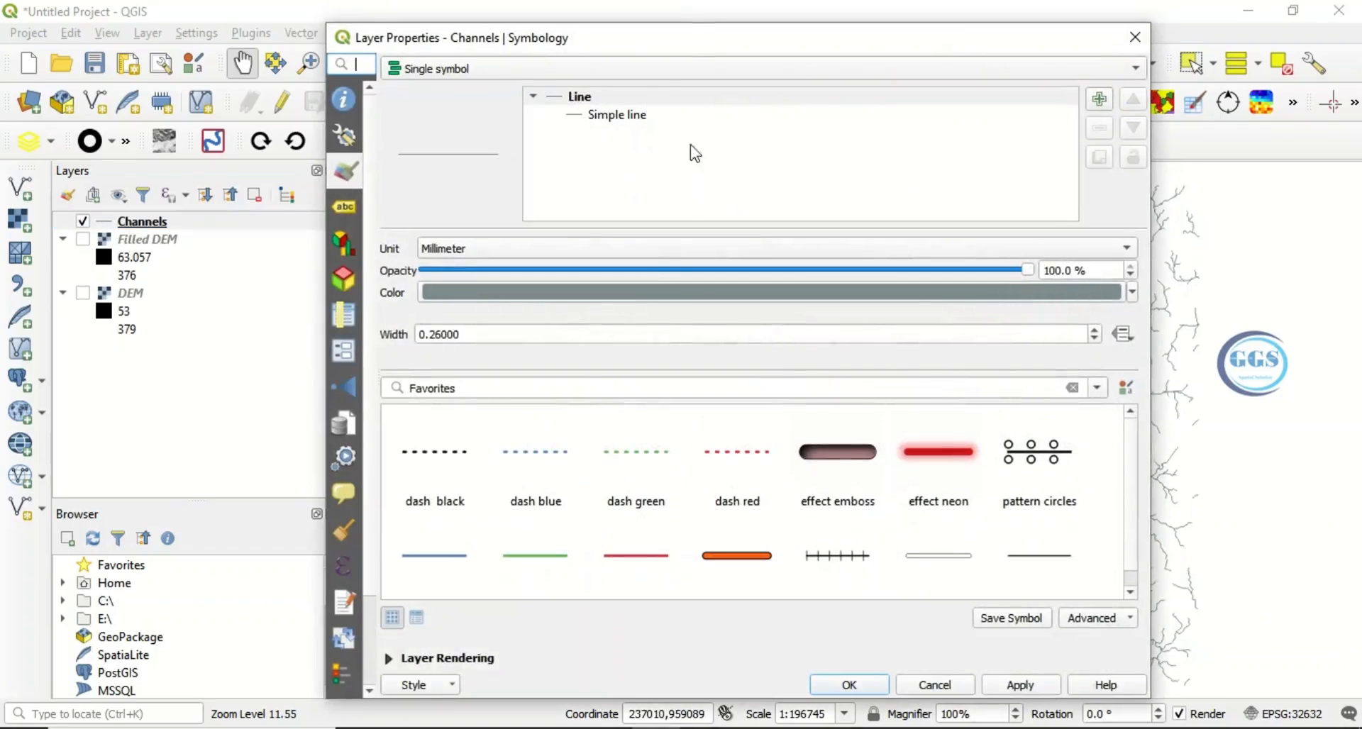
{"action": "left_click", "coordinate": [618, 113]}
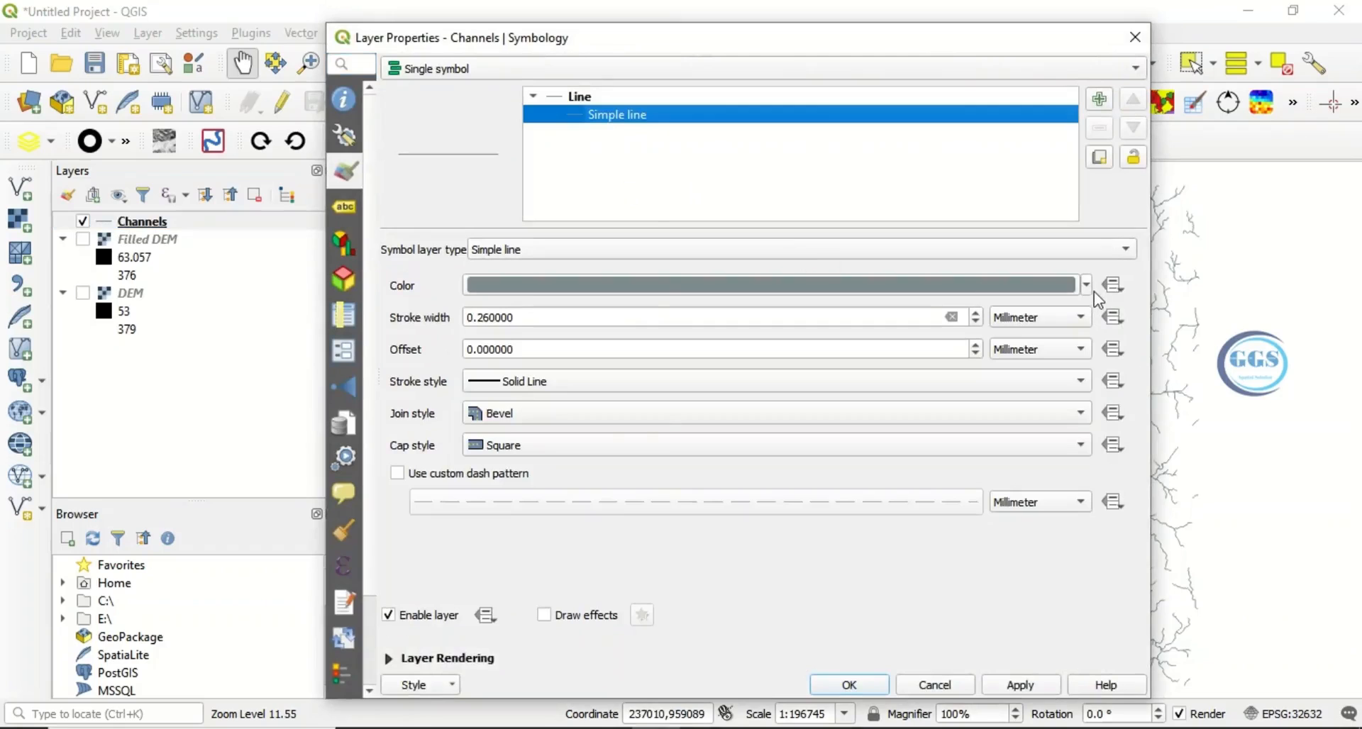
{"action": "left_click", "coordinate": [1084, 286]}
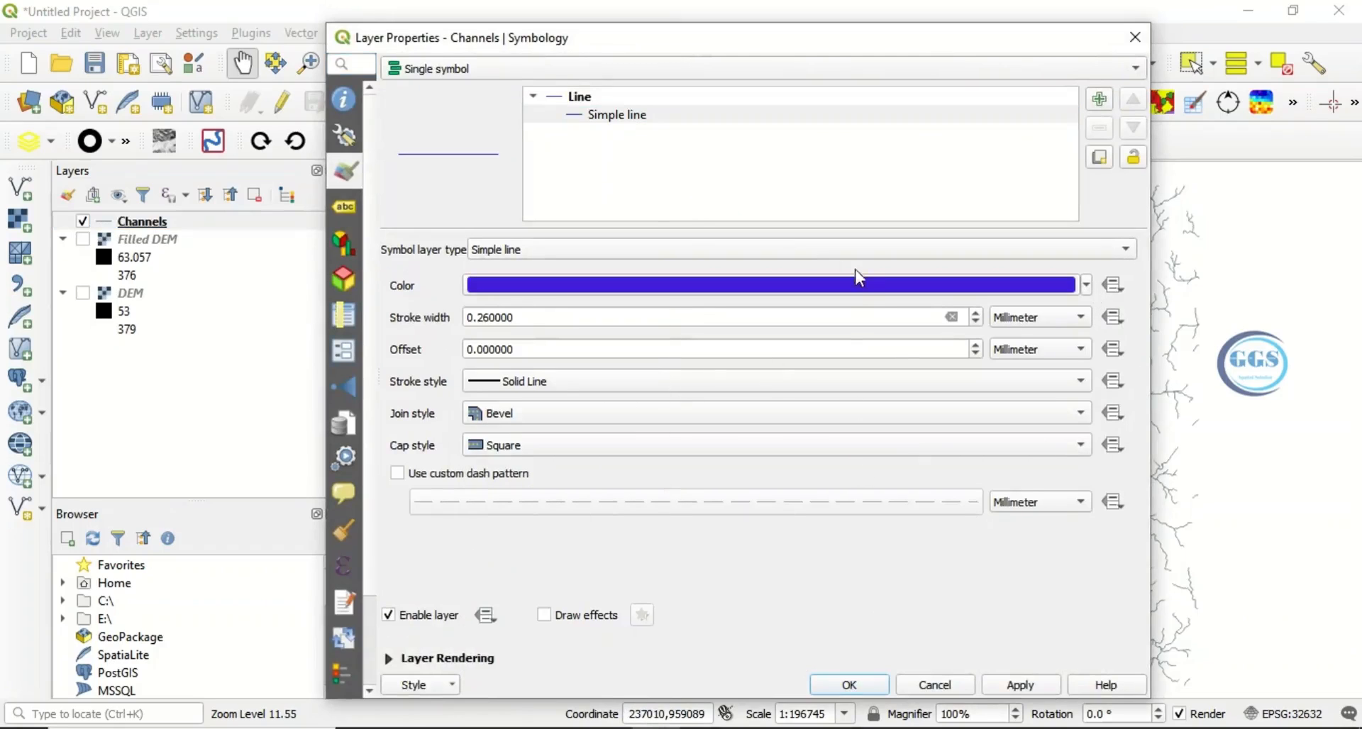
{"action": "mouse_move", "coordinate": [914, 50]}
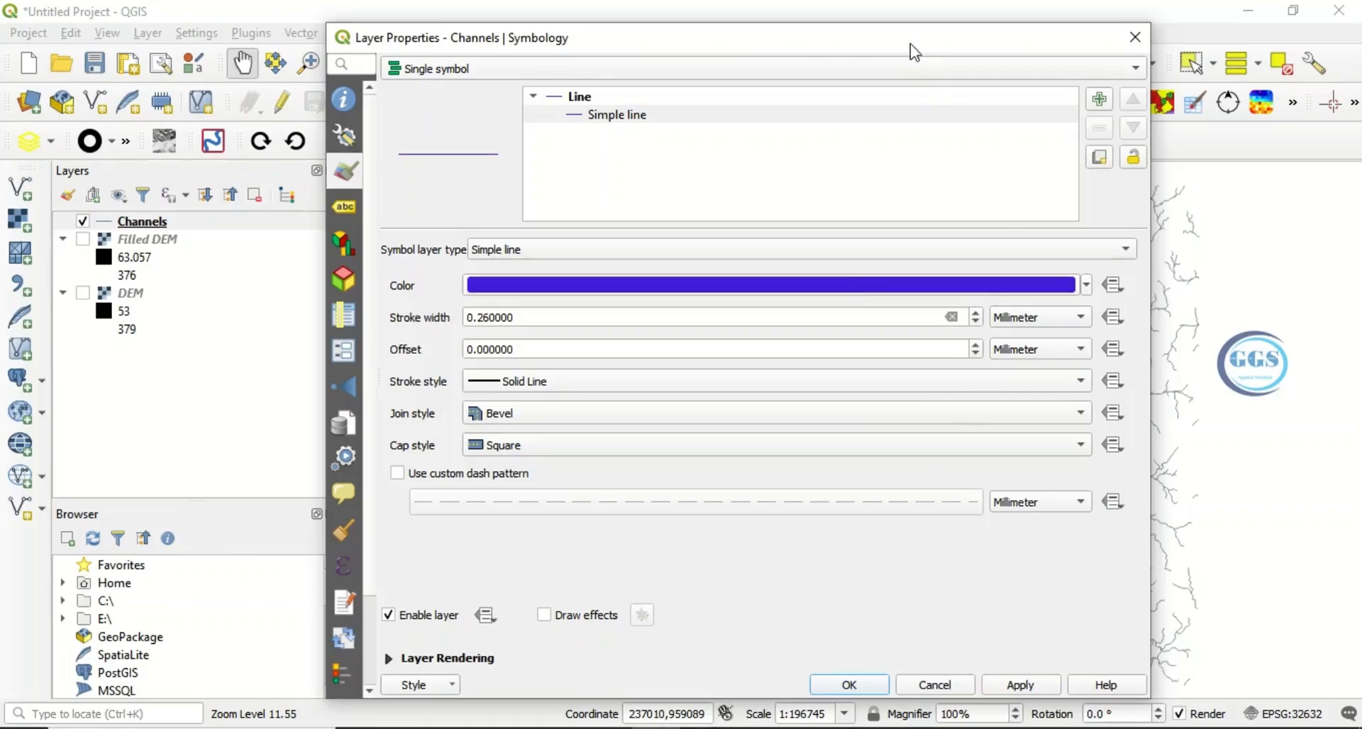
{"action": "left_click", "coordinate": [975, 312]}
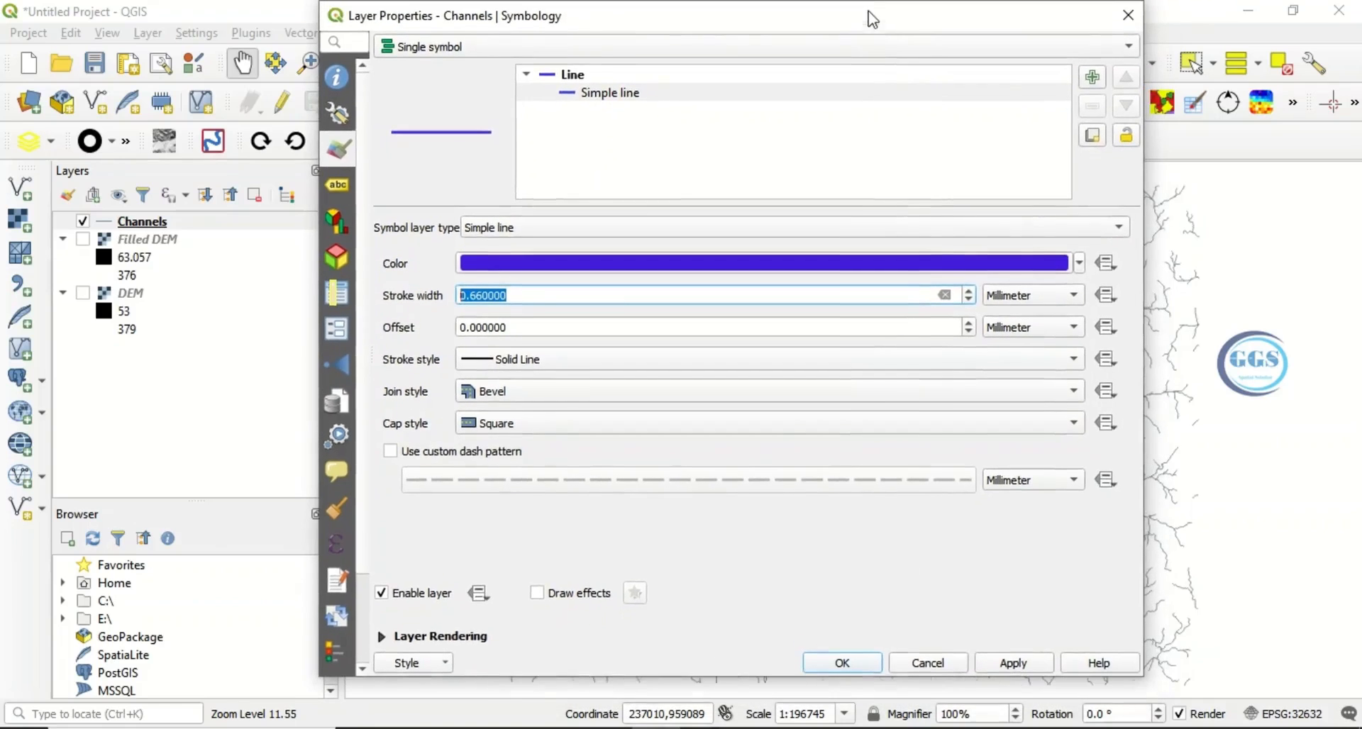
{"action": "left_click", "coordinate": [841, 662]}
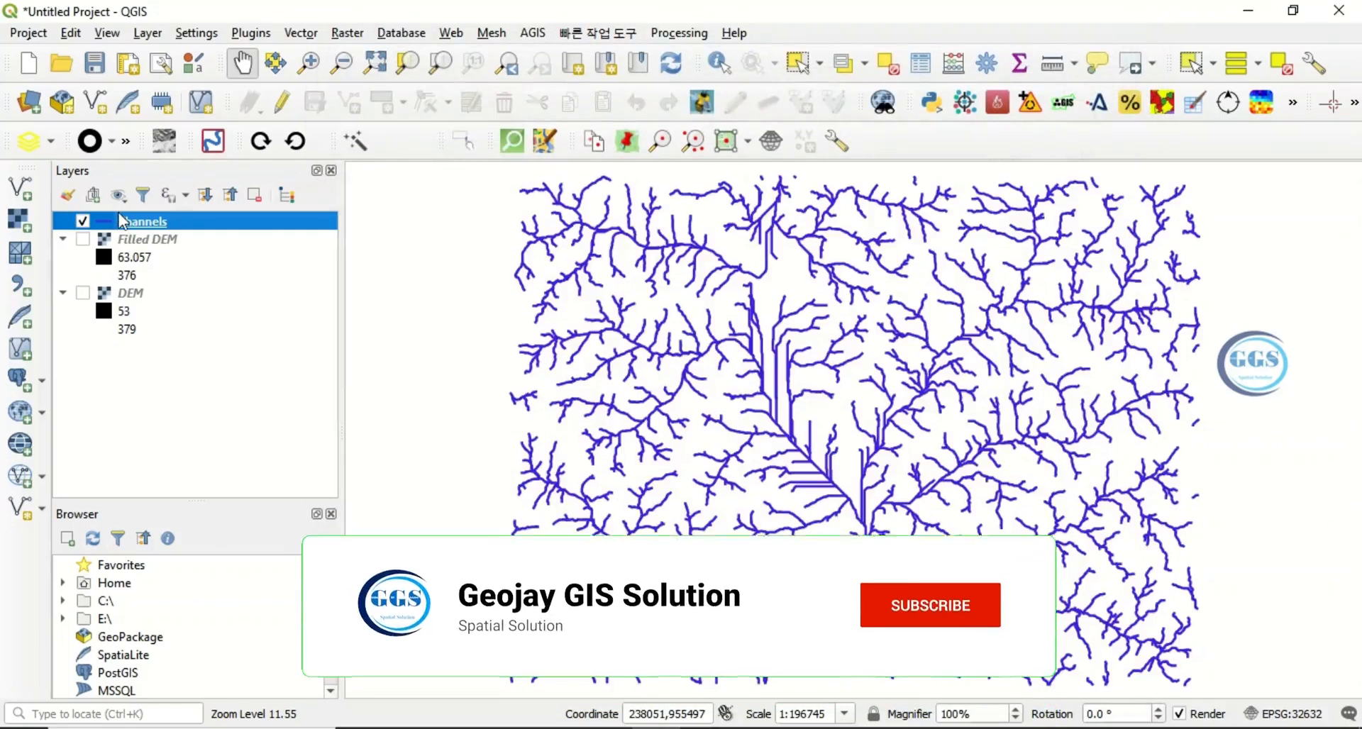
Reduce the Channels line width to 0.46 and apply it to the map
{"action": "left_click", "coordinate": [929, 605]}
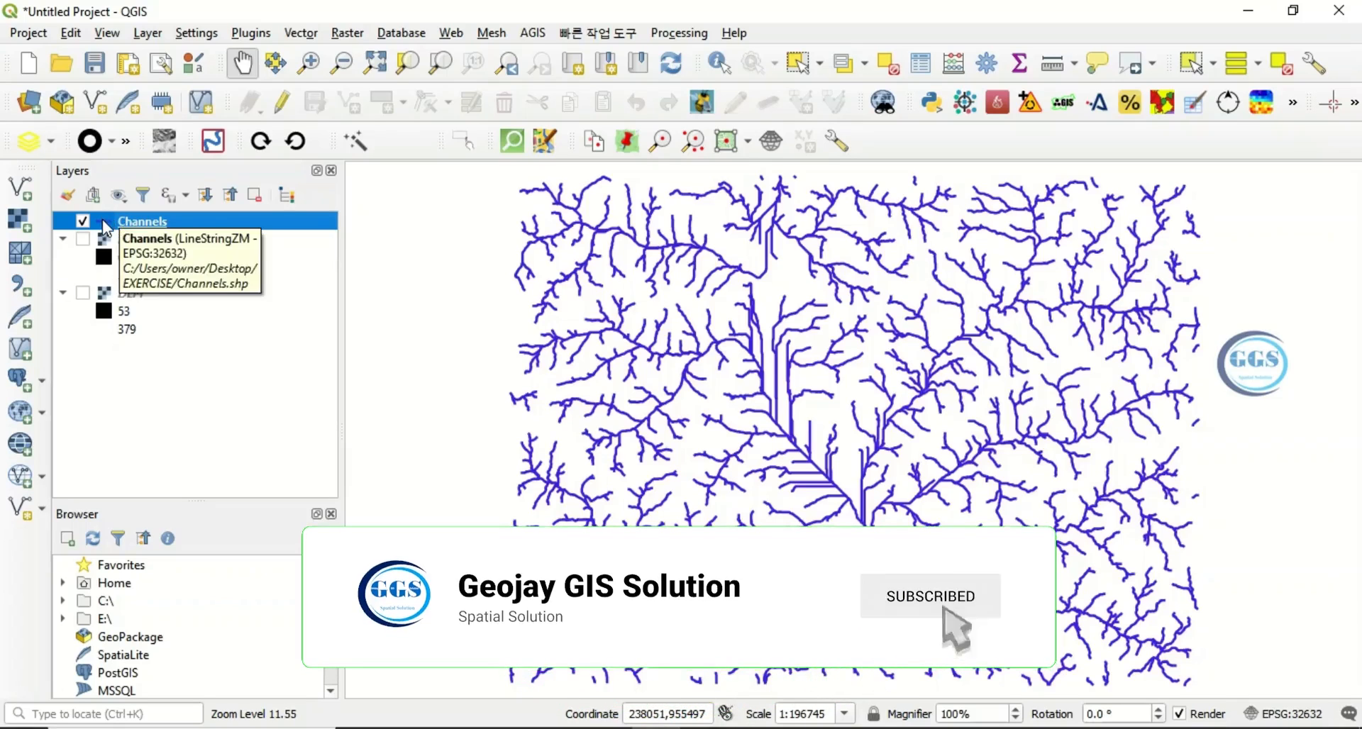
{"action": "double_click", "coordinate": [142, 220]}
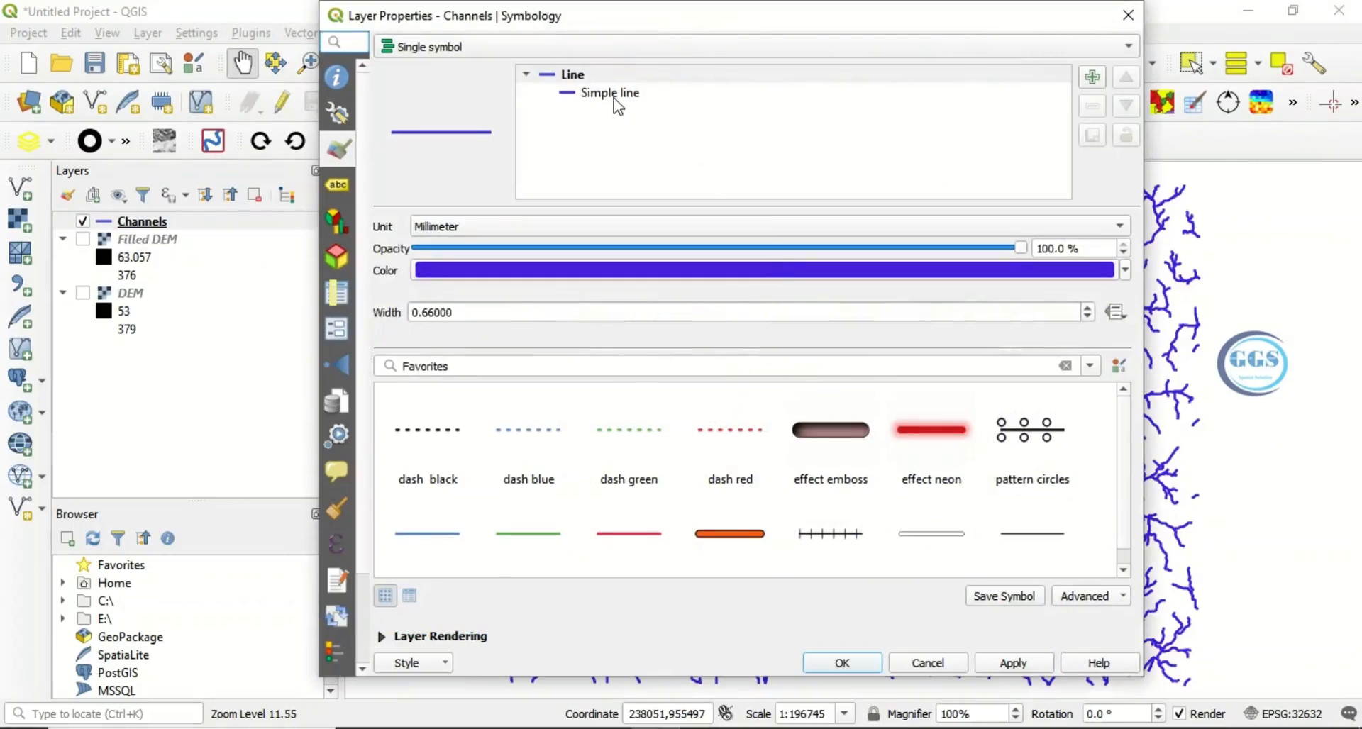
{"action": "left_click", "coordinate": [610, 92]}
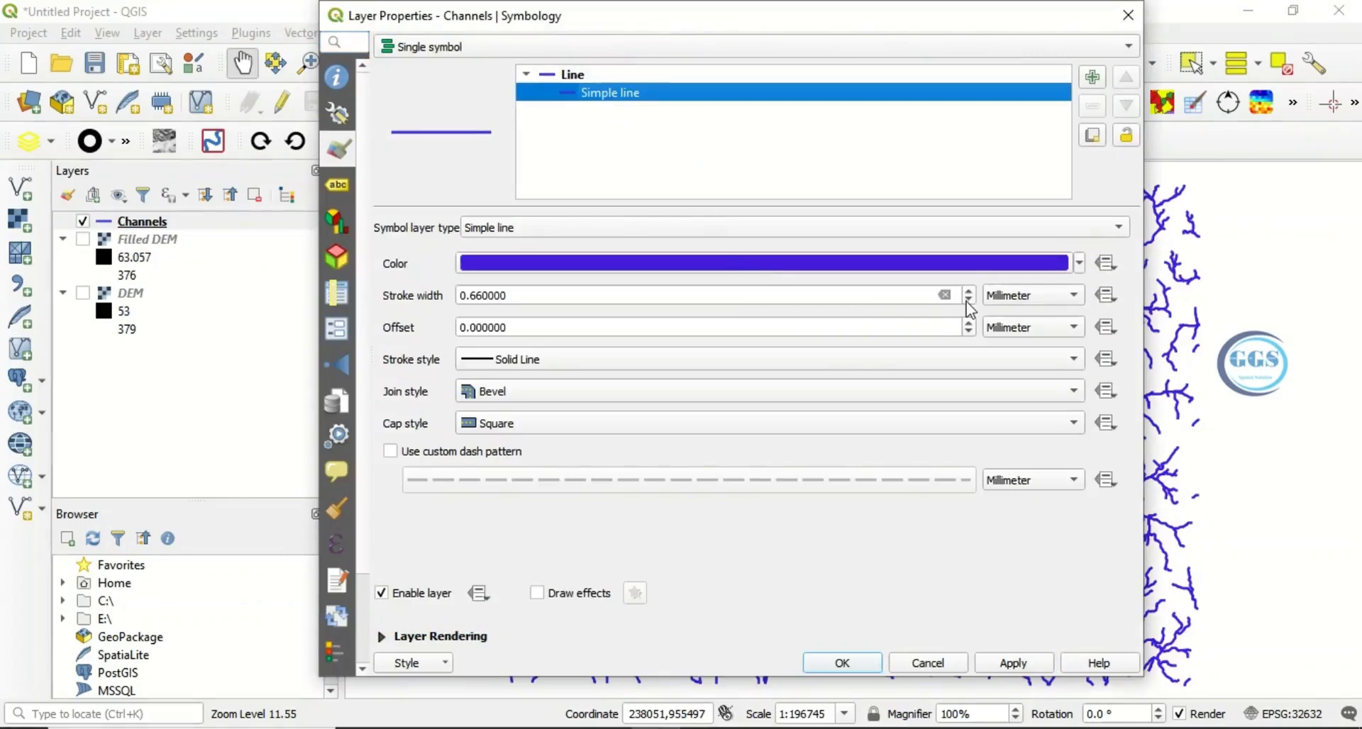
{"action": "left_click", "coordinate": [968, 300]}
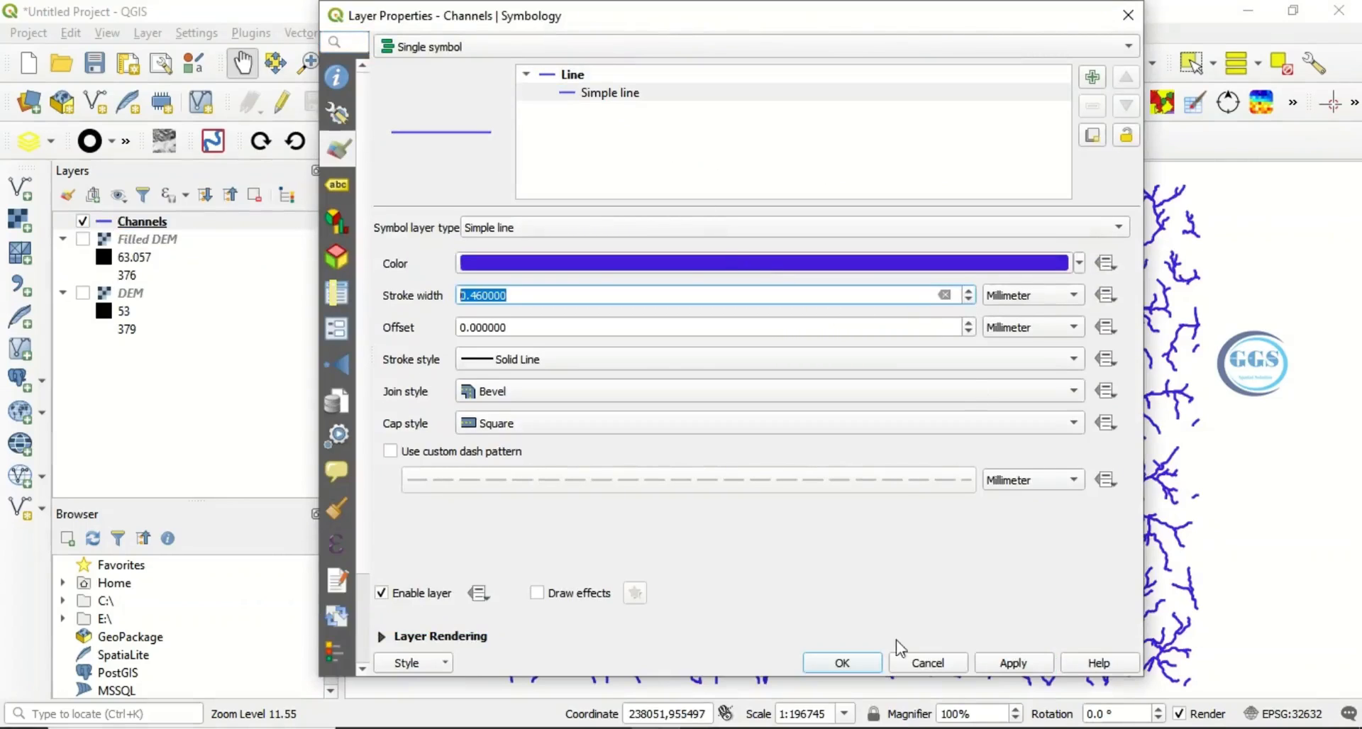
{"action": "left_click", "coordinate": [839, 663]}
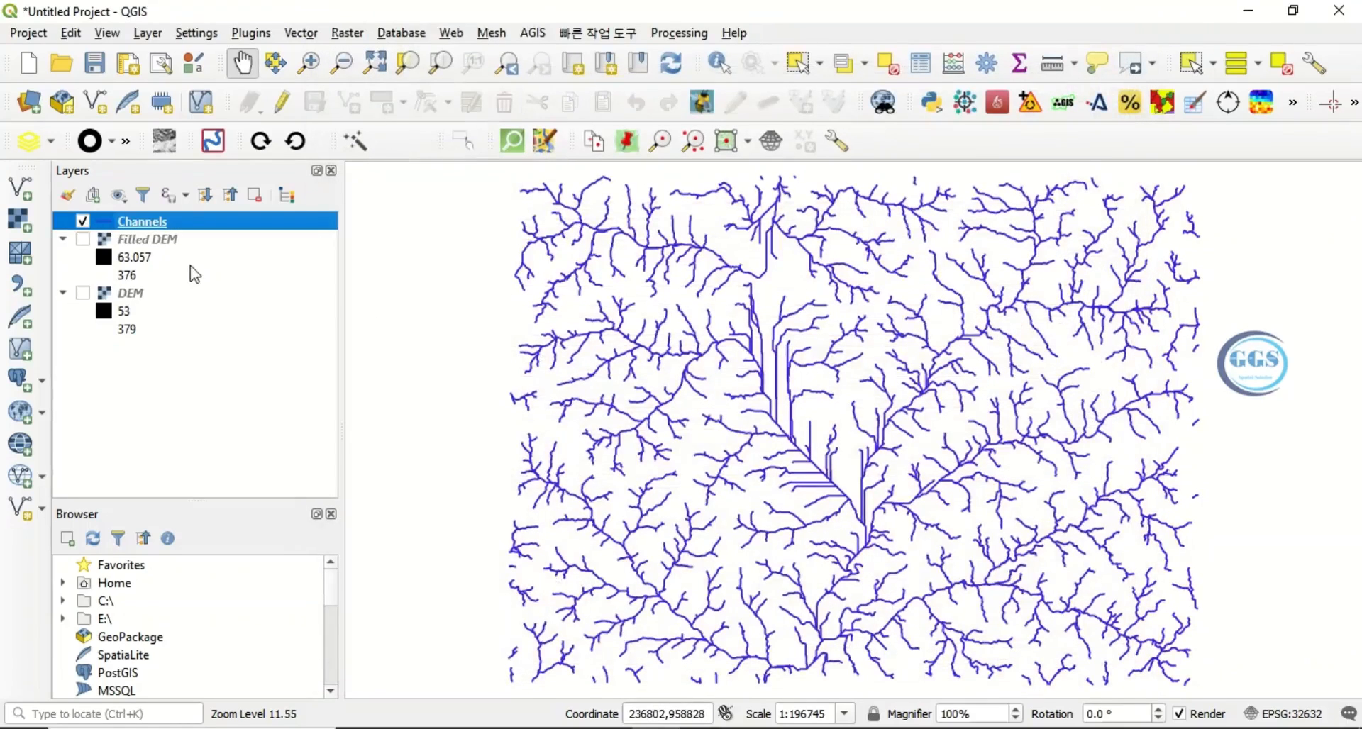
{"action": "mouse_move", "coordinate": [794, 409]}
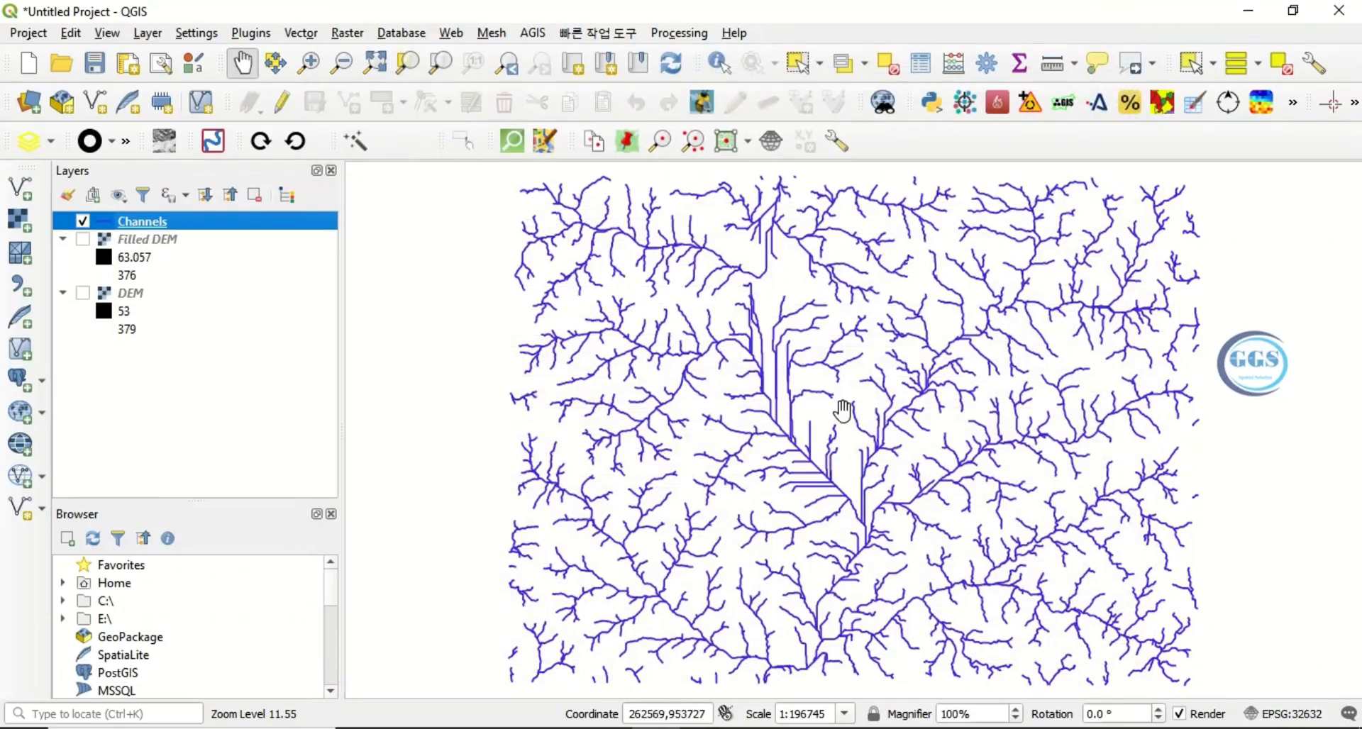
{"action": "mouse_move", "coordinate": [863, 435]}
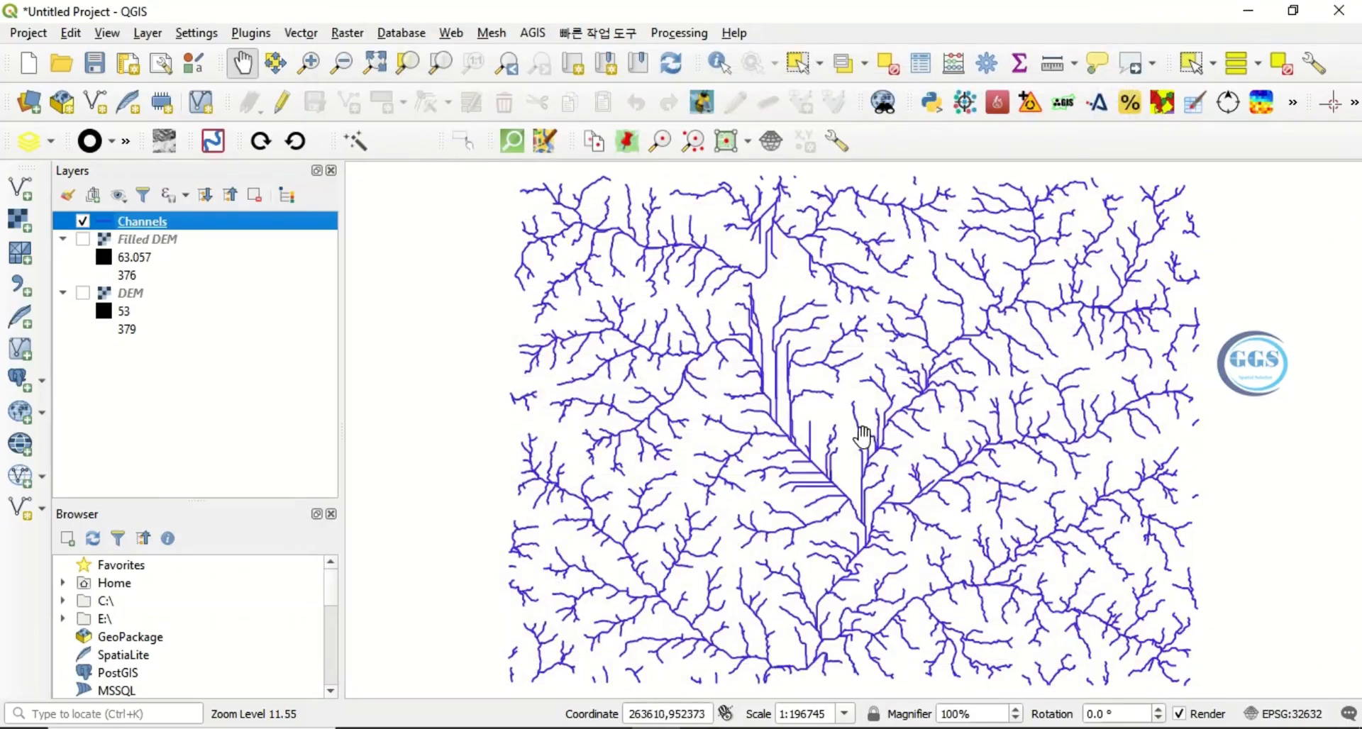
{"action": "mouse_move", "coordinate": [812, 421]}
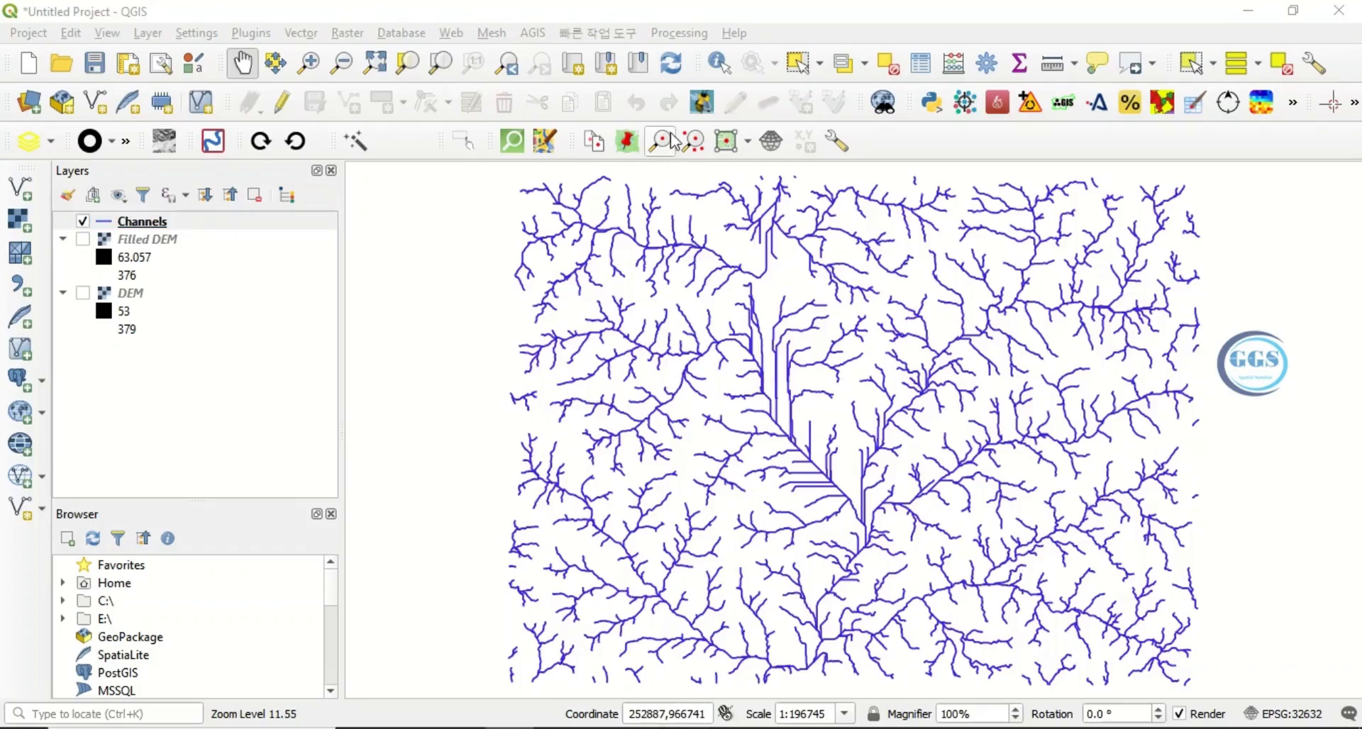
{"action": "left_click", "coordinate": [130, 292]}
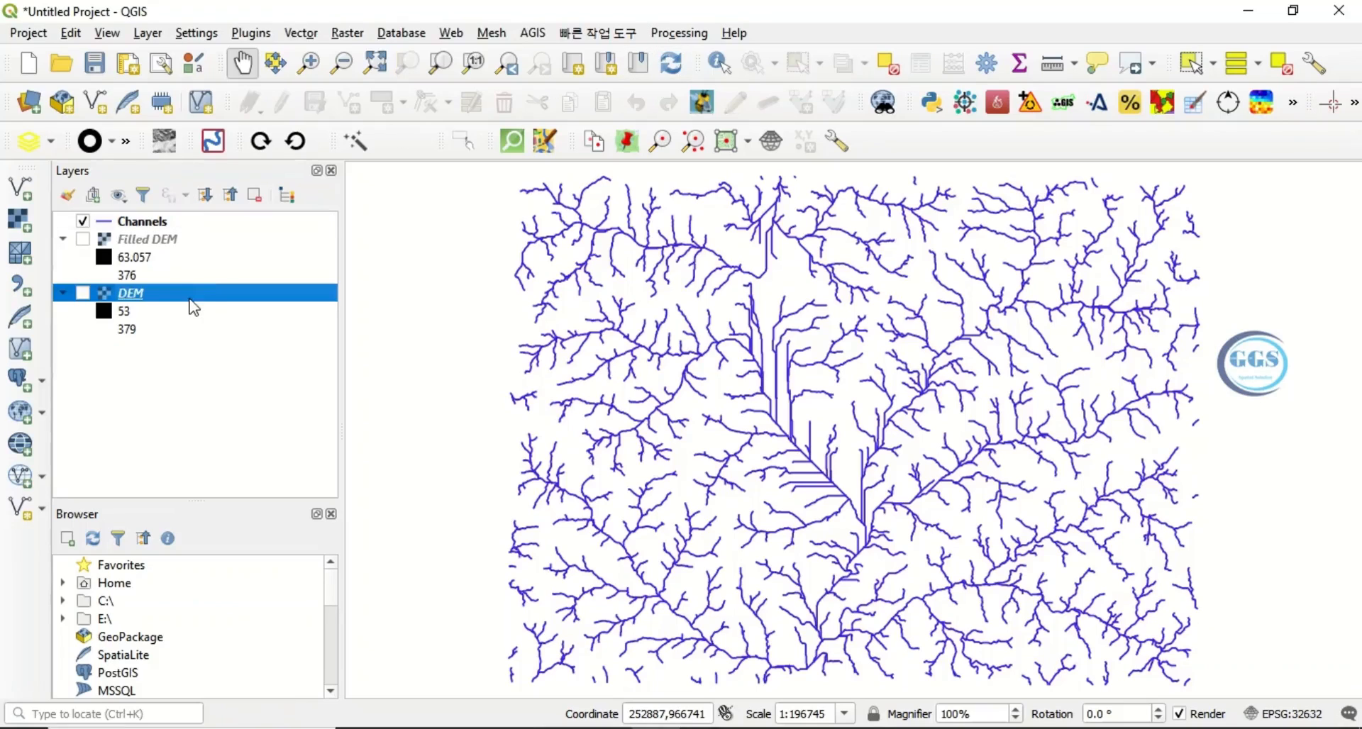
Reopen Channel network and drainage basins with Filled DEM as elevation and threshold 6
{"action": "left_click", "coordinate": [678, 33]}
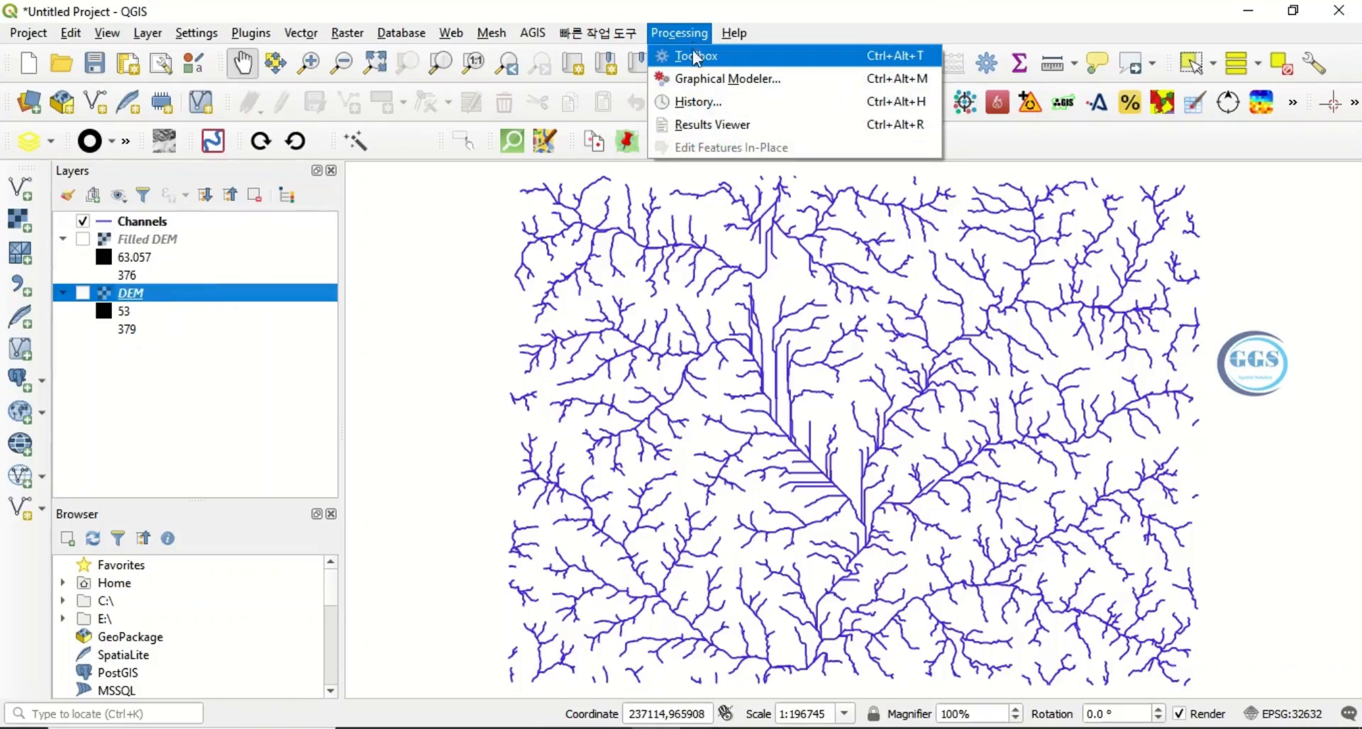
{"action": "left_click", "coordinate": [695, 55]}
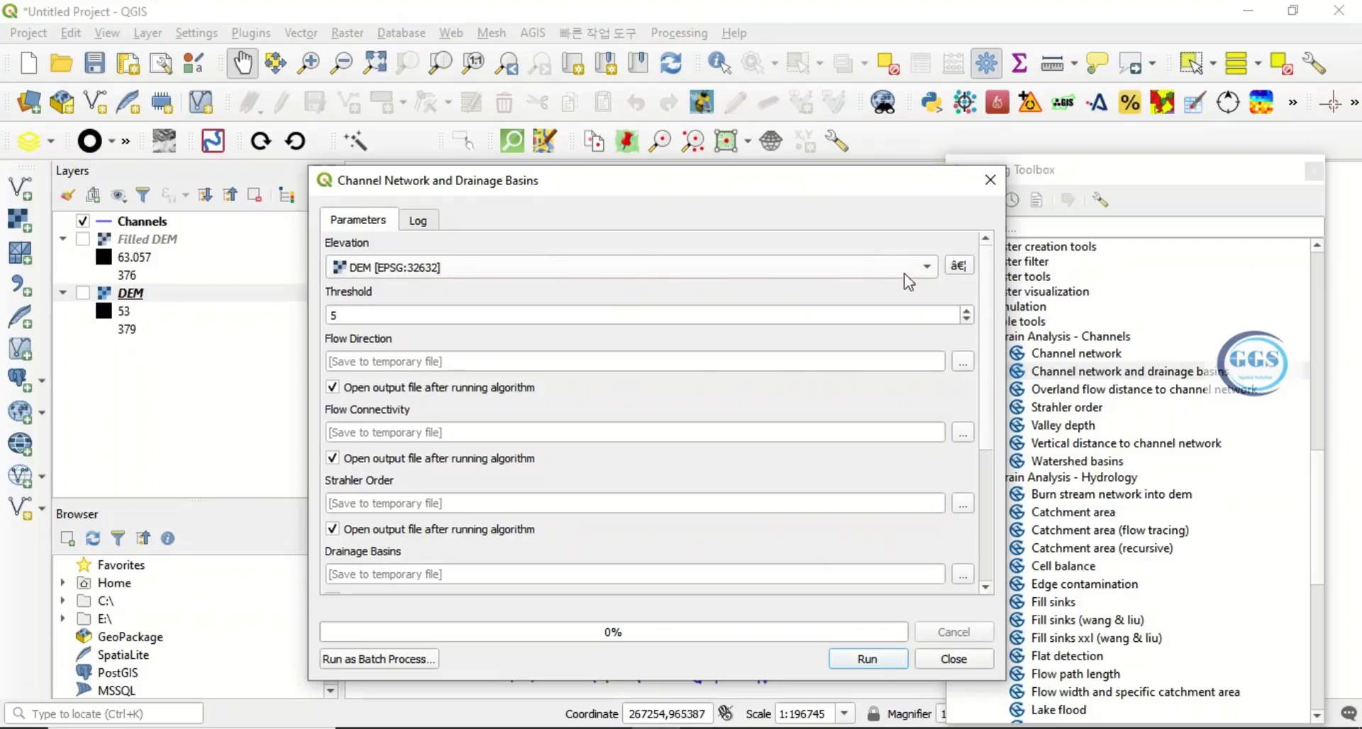
{"action": "left_click", "coordinate": [925, 267]}
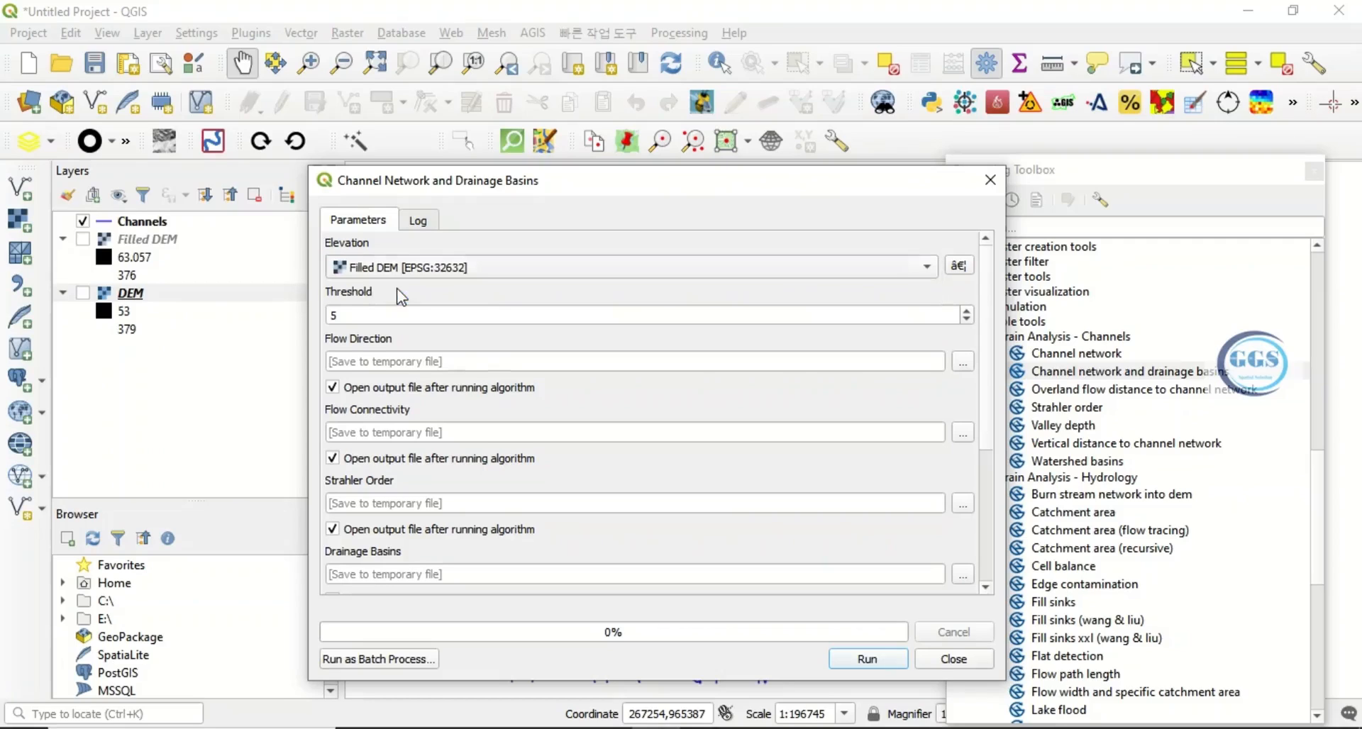
{"action": "left_click", "coordinate": [643, 315]}
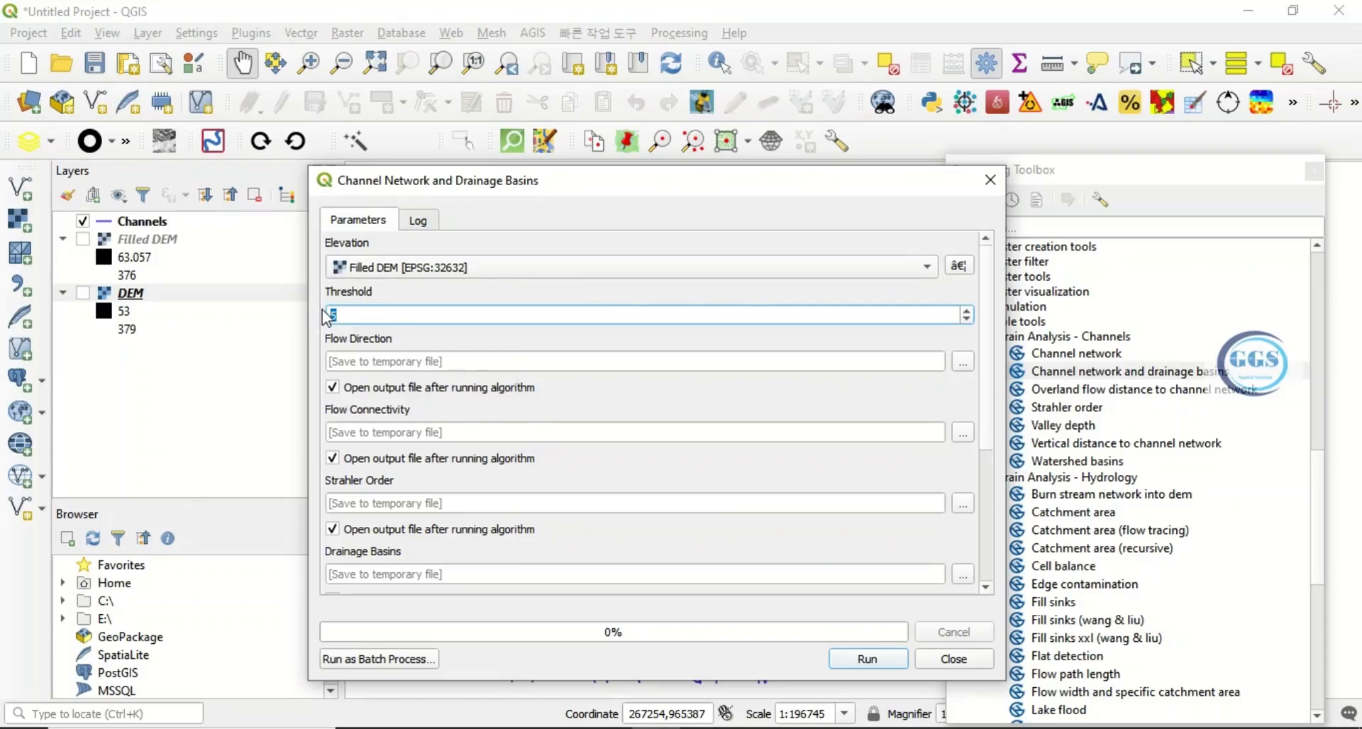
{"action": "type", "text": "6"}
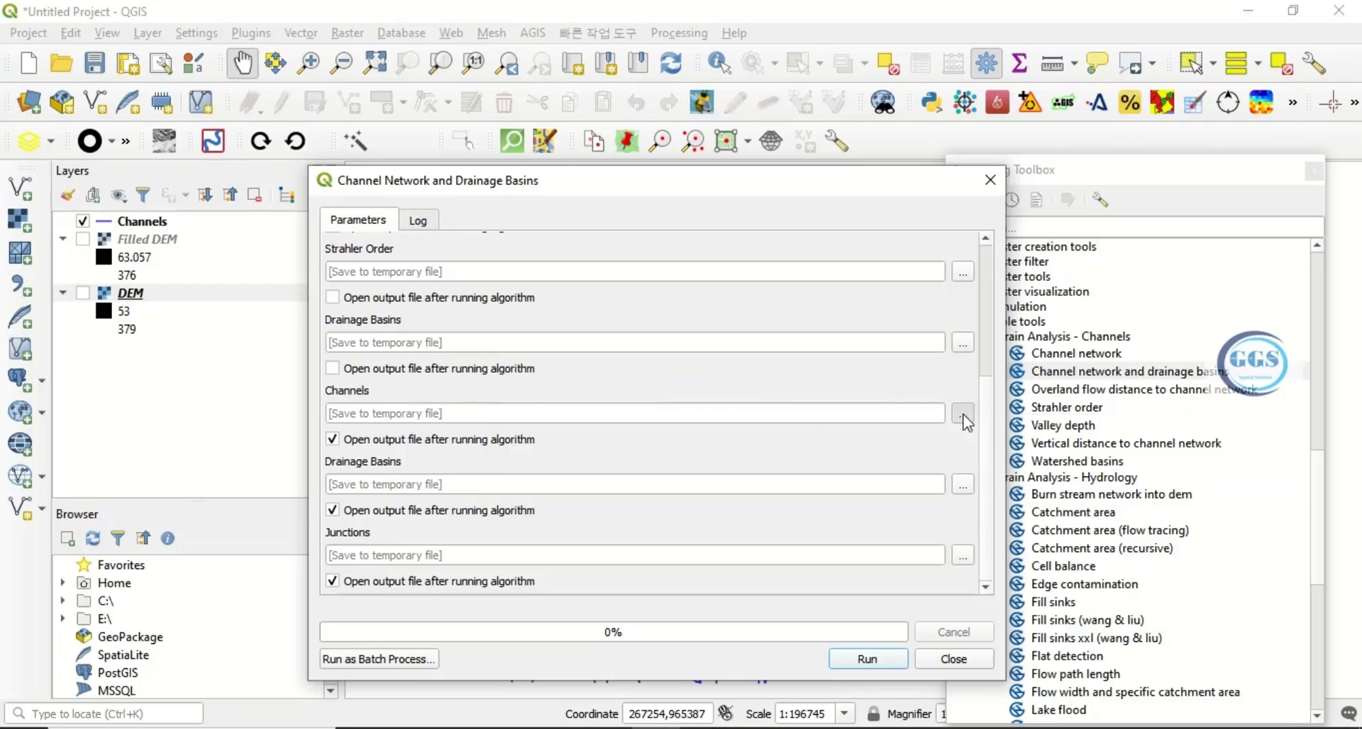
Save the channels as Channels2.shp in EXERCISE, skip loading drainage basins, and run it
{"action": "left_click", "coordinate": [962, 413]}
{"action": "type", "text": "Channels2"}
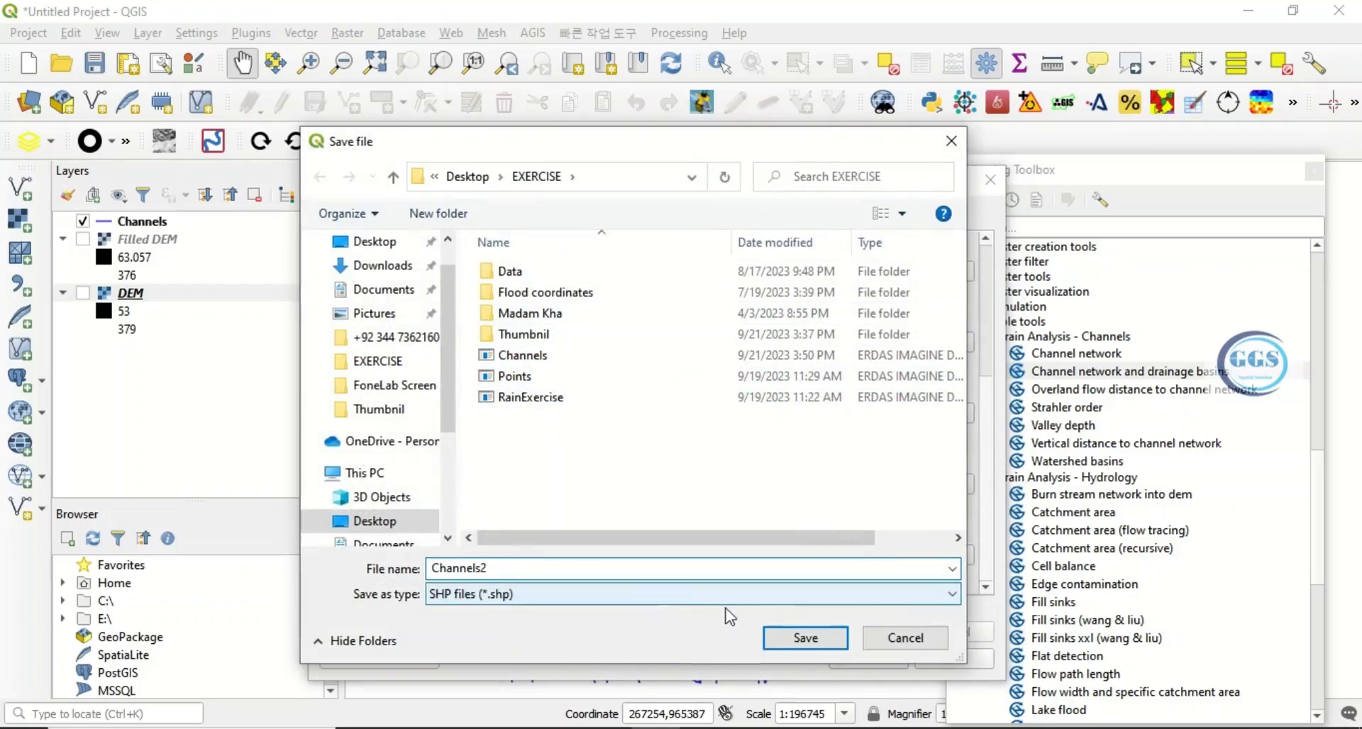
{"action": "left_click", "coordinate": [803, 637]}
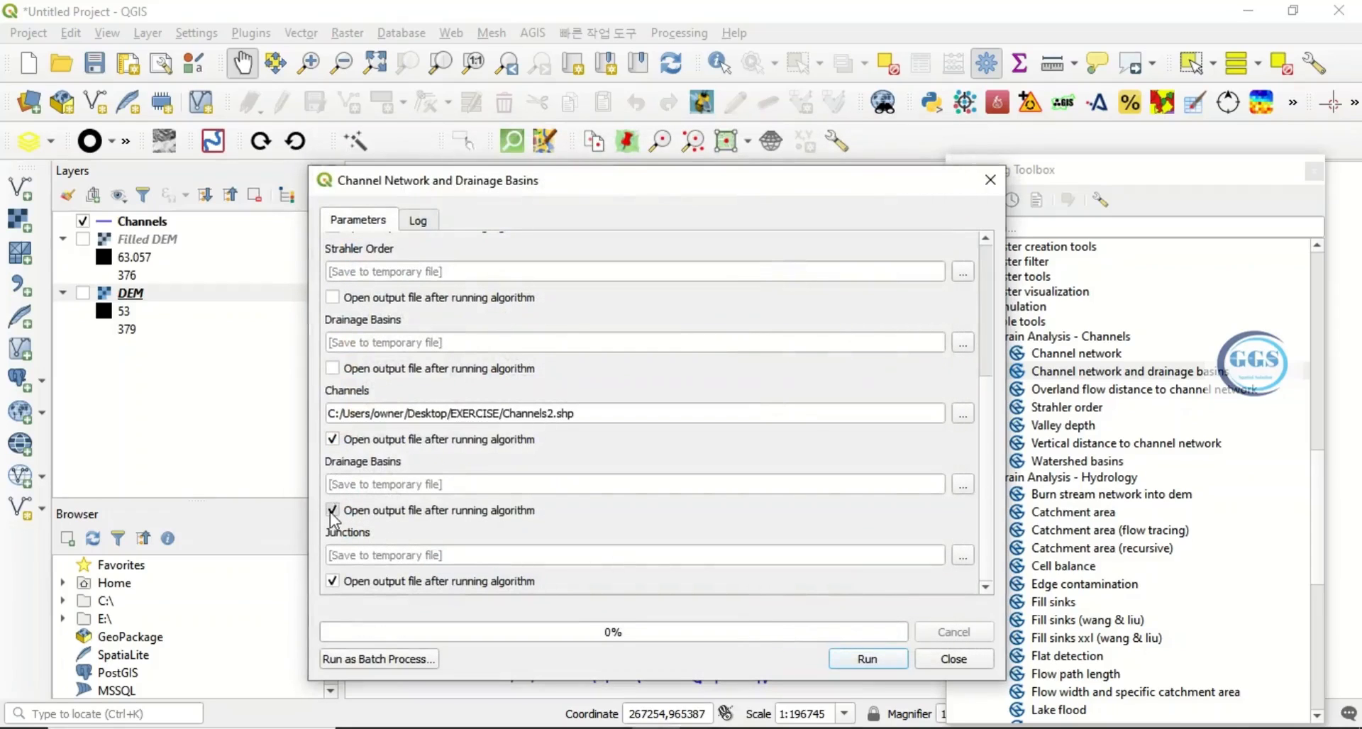
{"action": "left_click", "coordinate": [332, 509]}
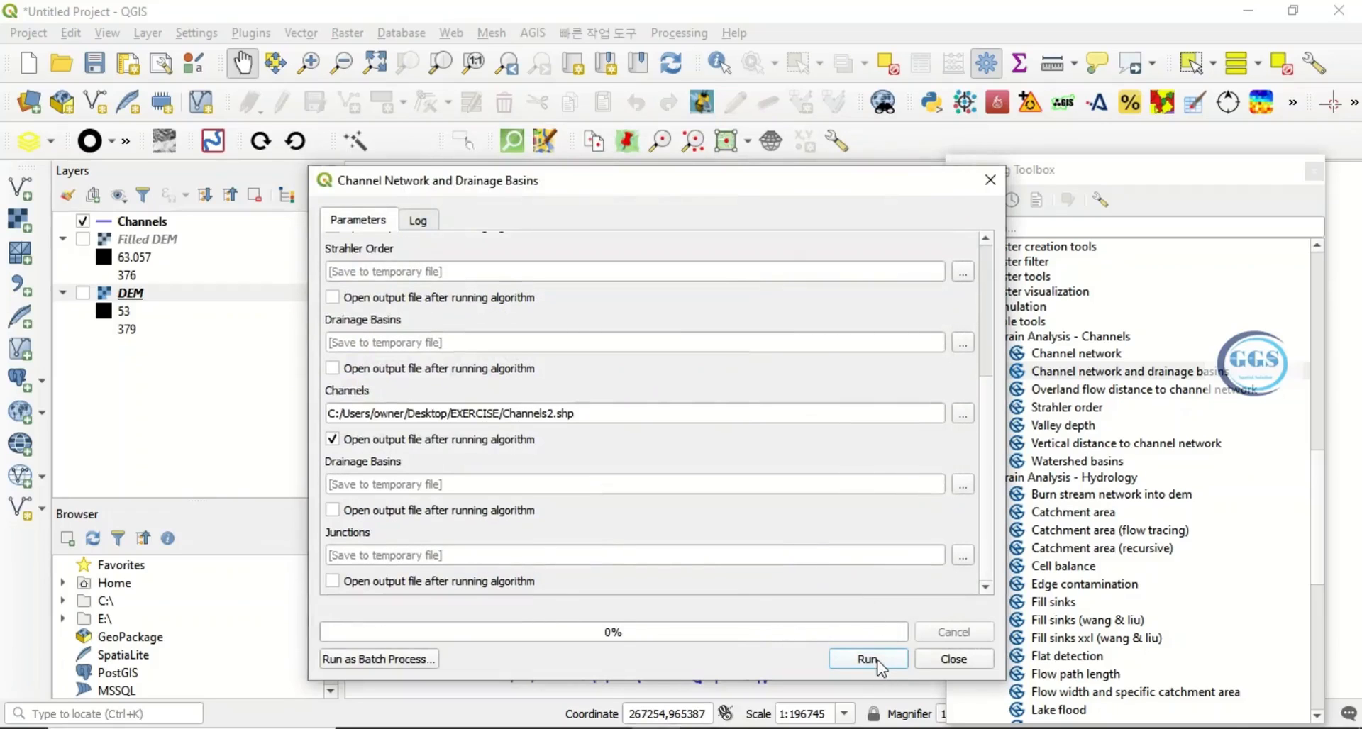
{"action": "left_click", "coordinate": [866, 659]}
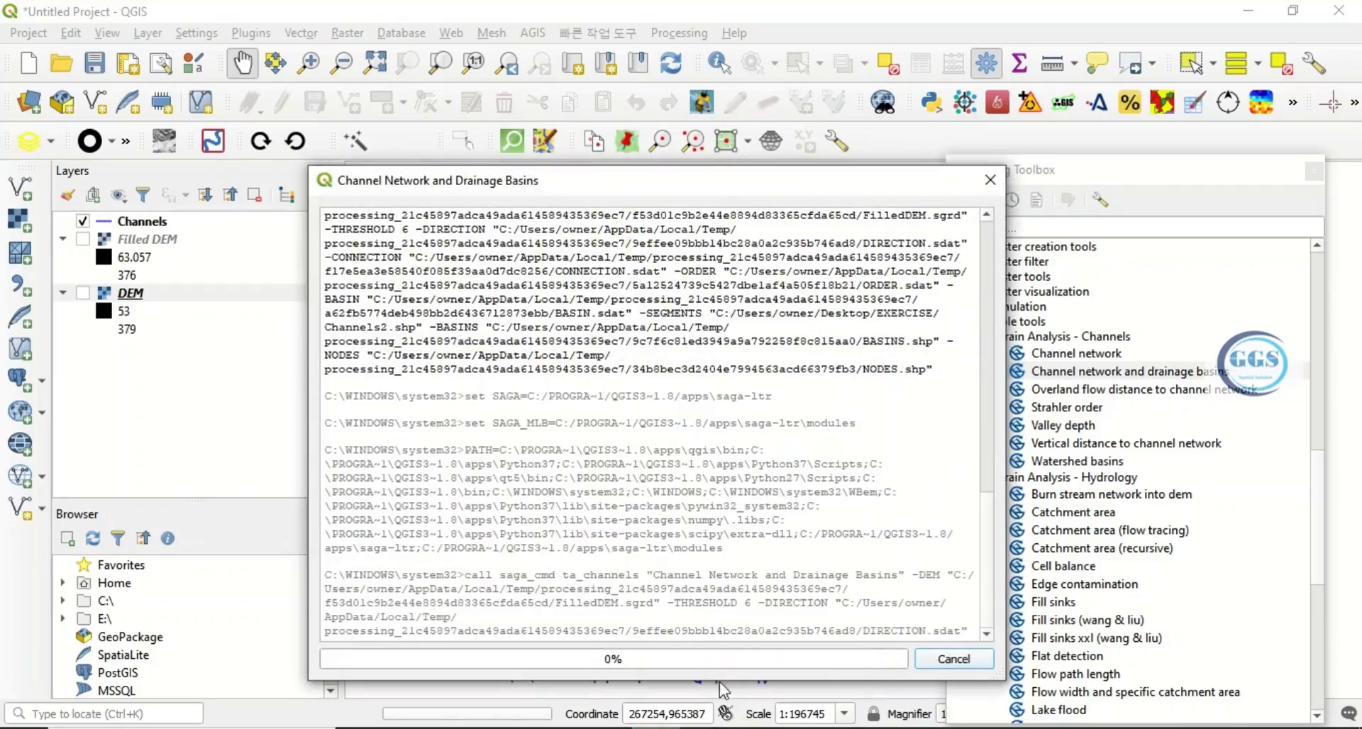
Let the threshold-6 Channels layer load, then dismiss the Processing Toolbox panel
{"action": "left_click", "coordinate": [358, 220]}
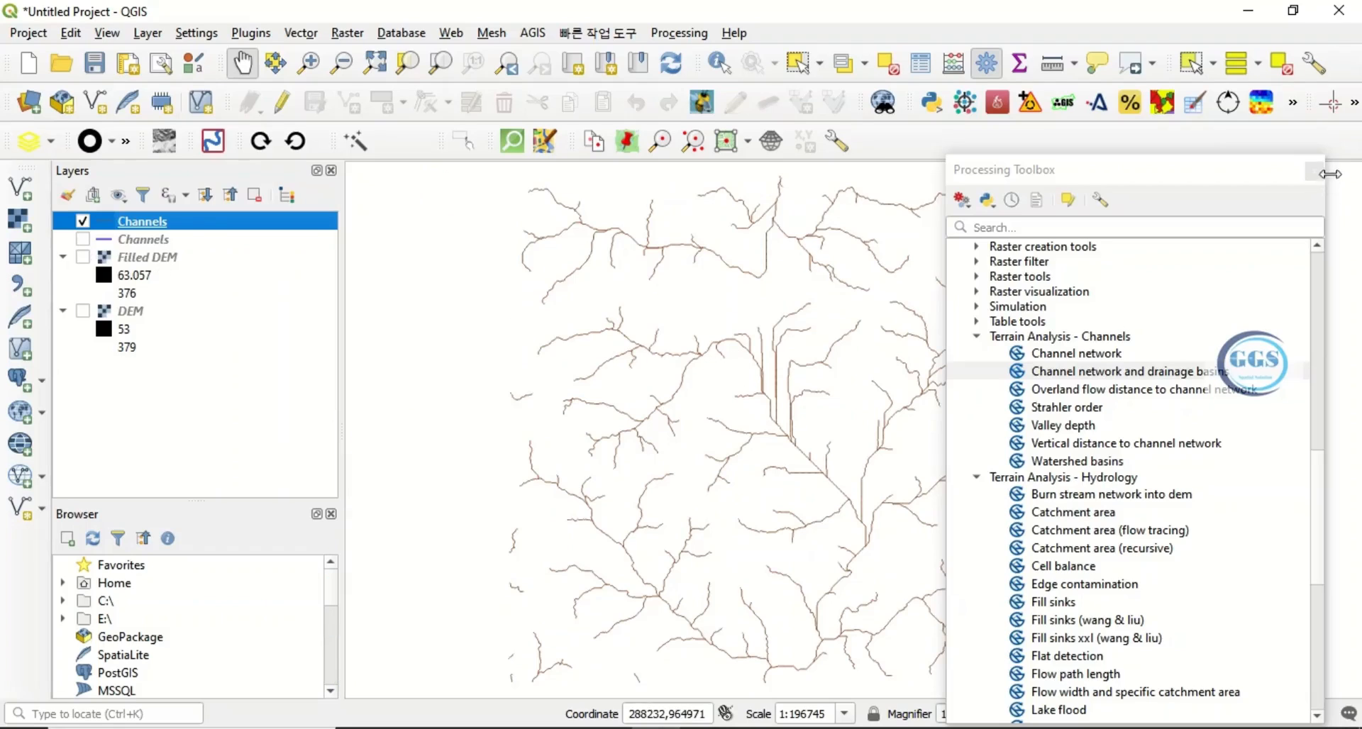
{"action": "left_click", "coordinate": [1321, 171]}
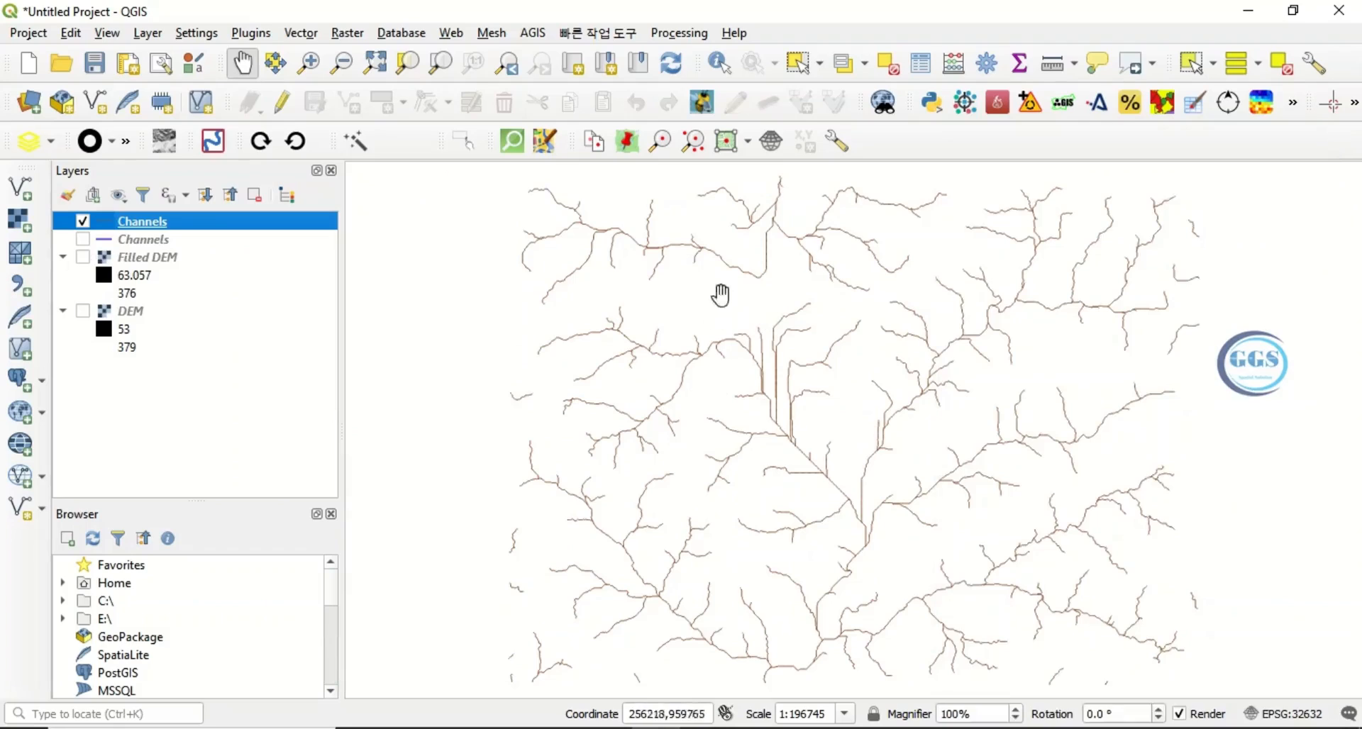
{"action": "mouse_move", "coordinate": [862, 291]}
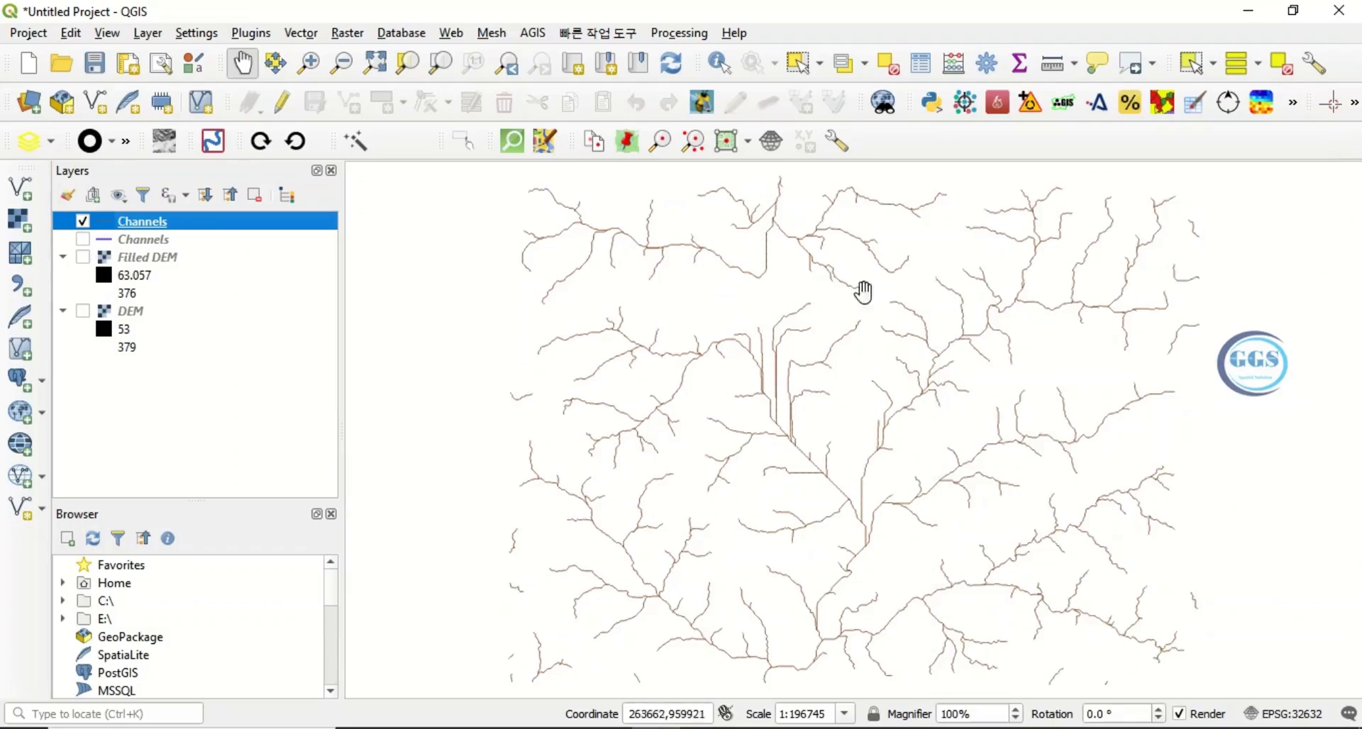